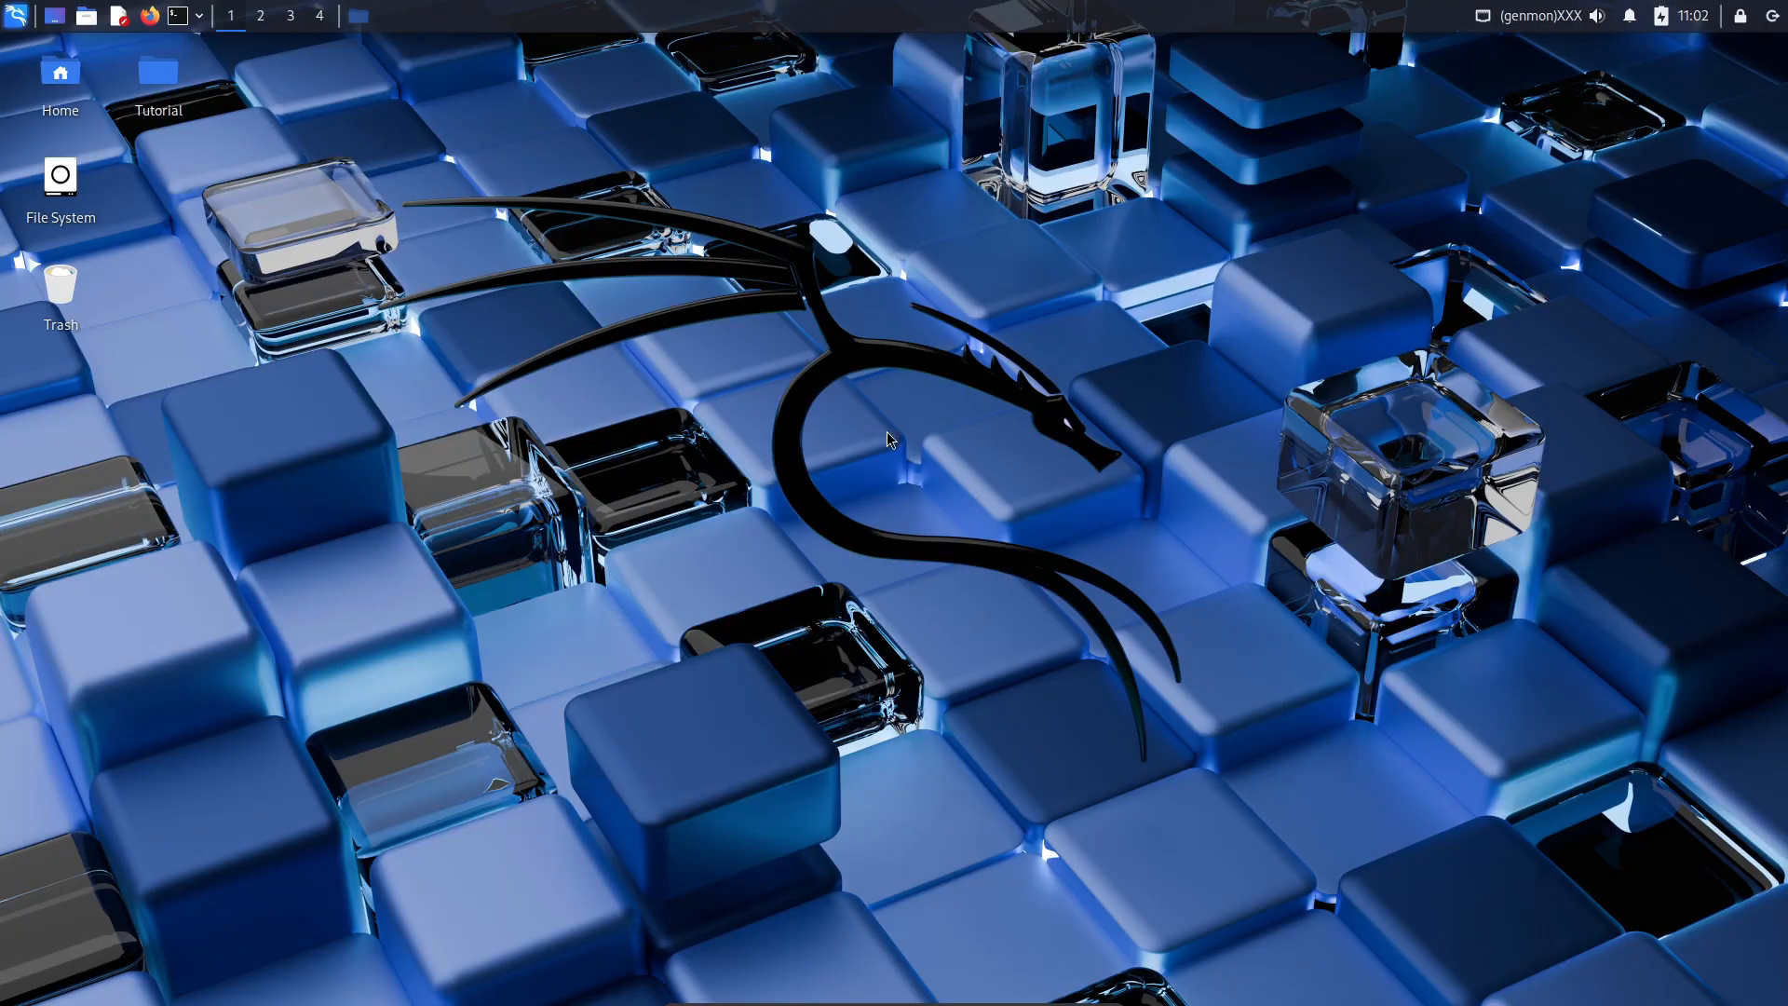
mouse_move(946, 494)
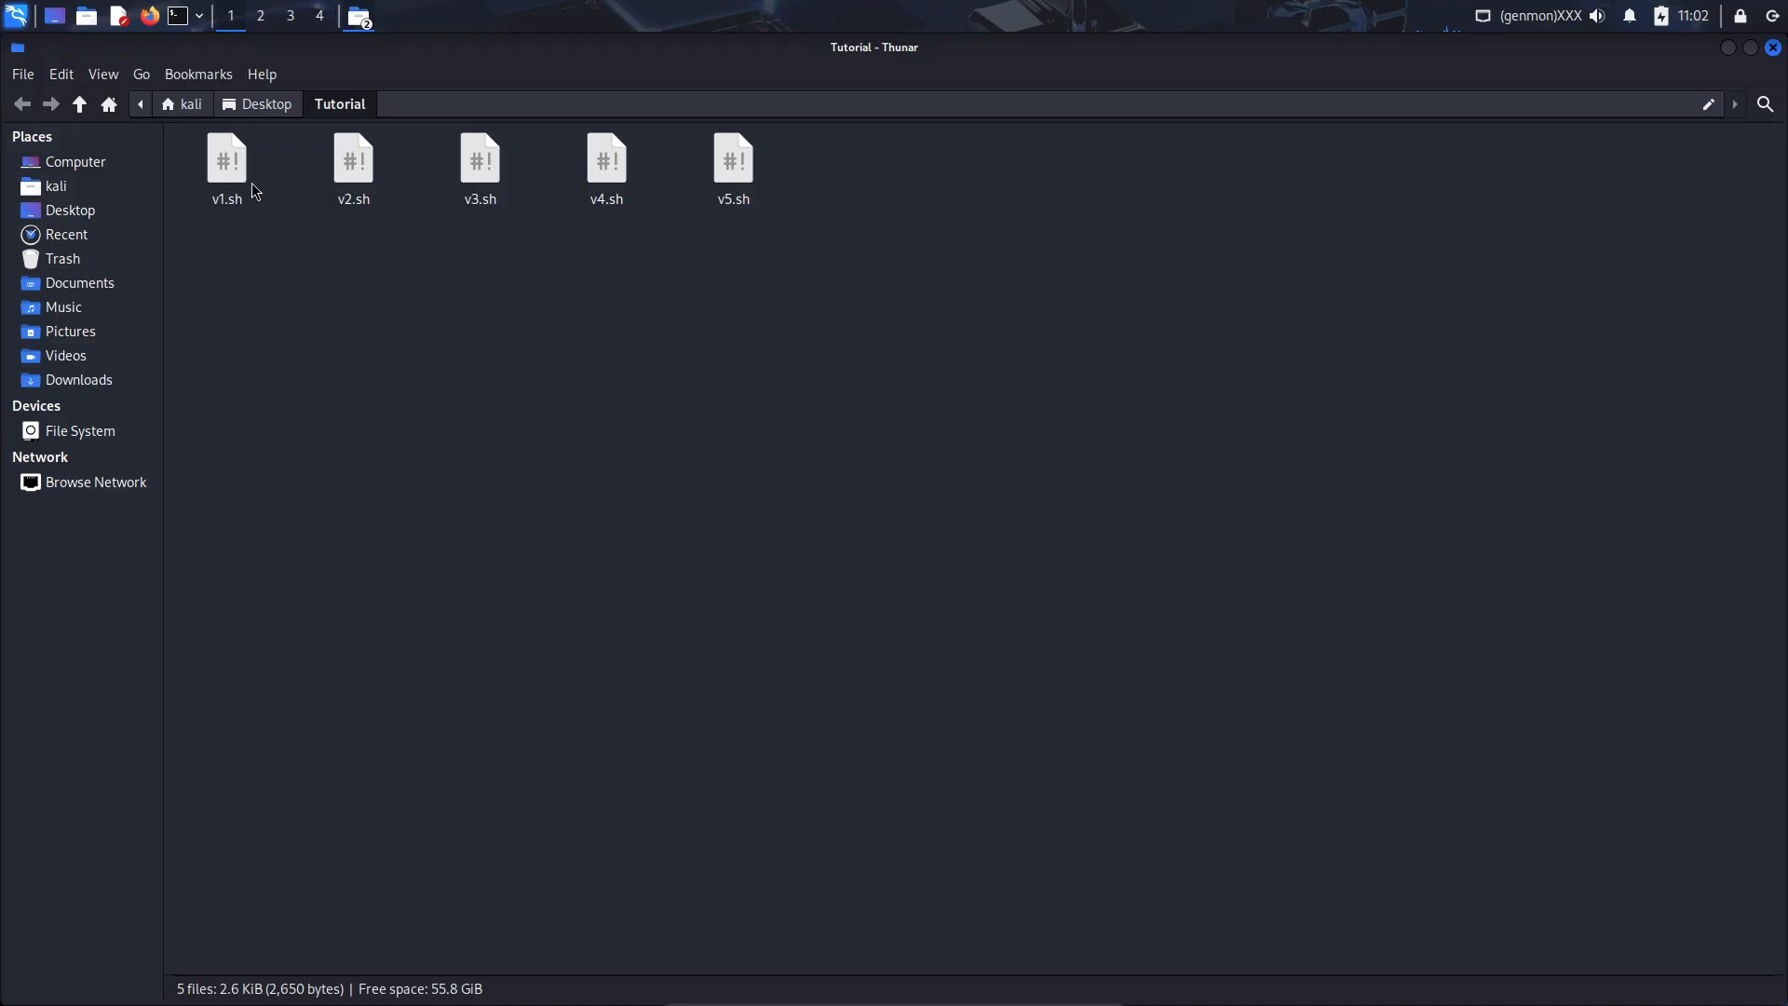
click(478, 160)
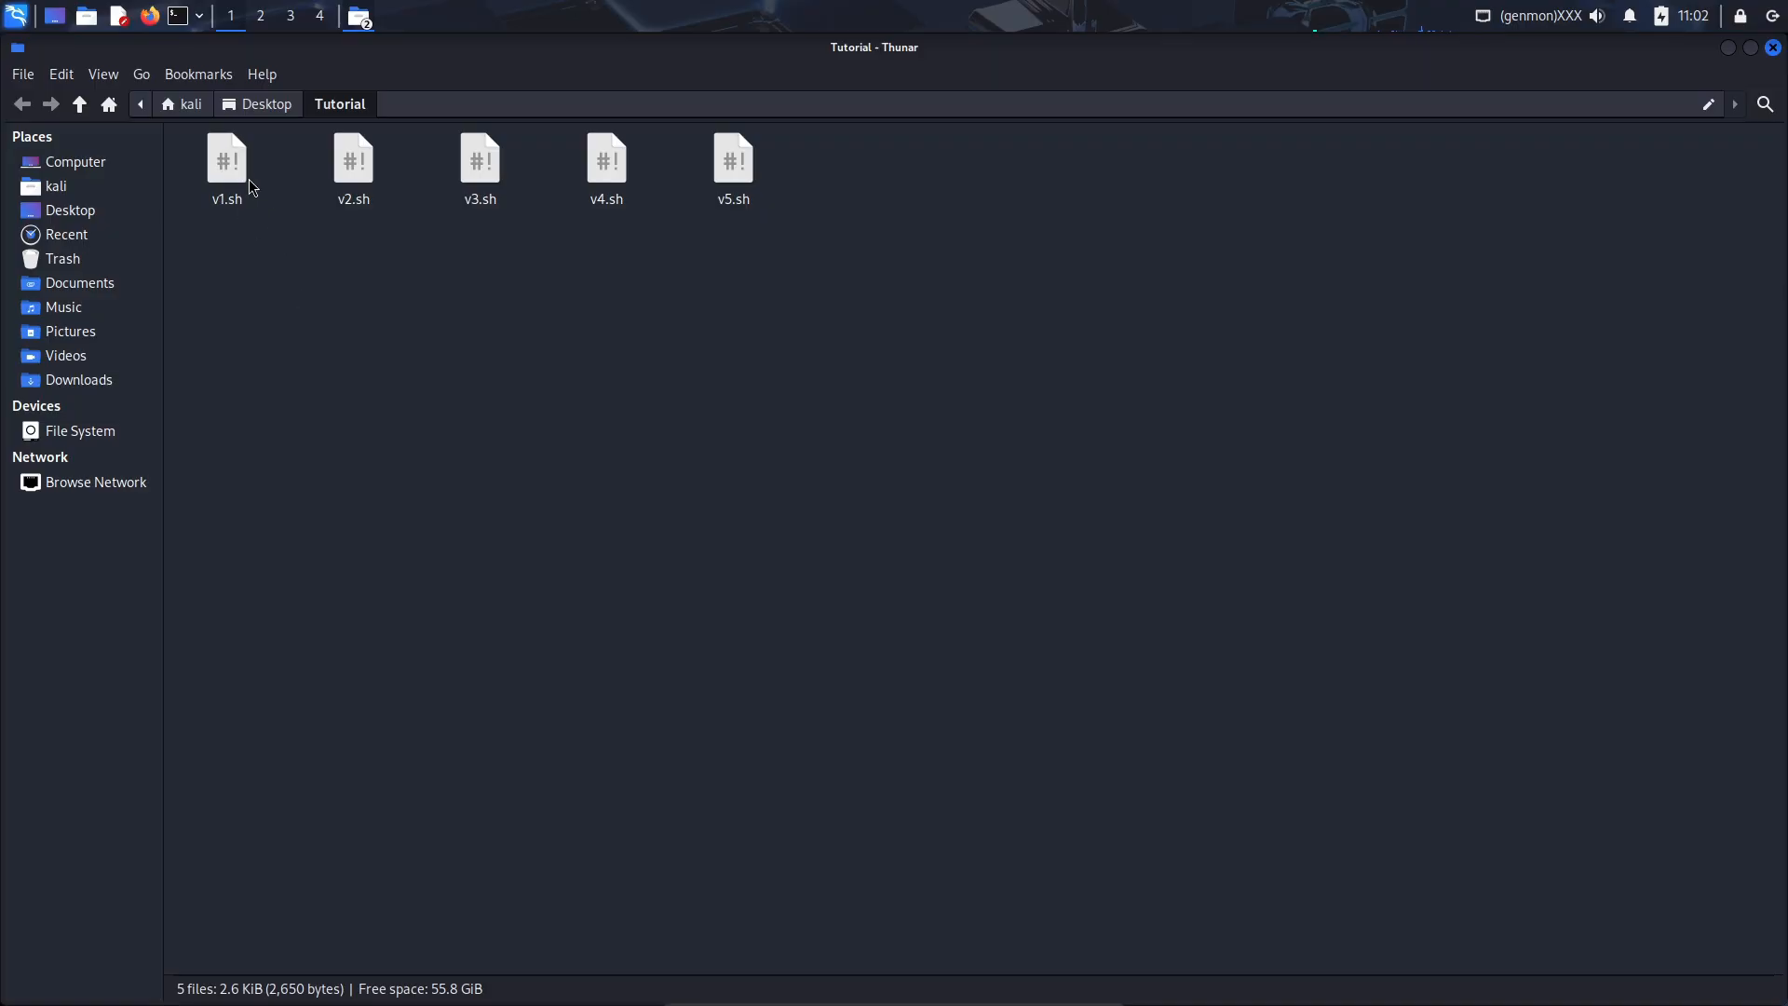
mouse_move(431, 498)
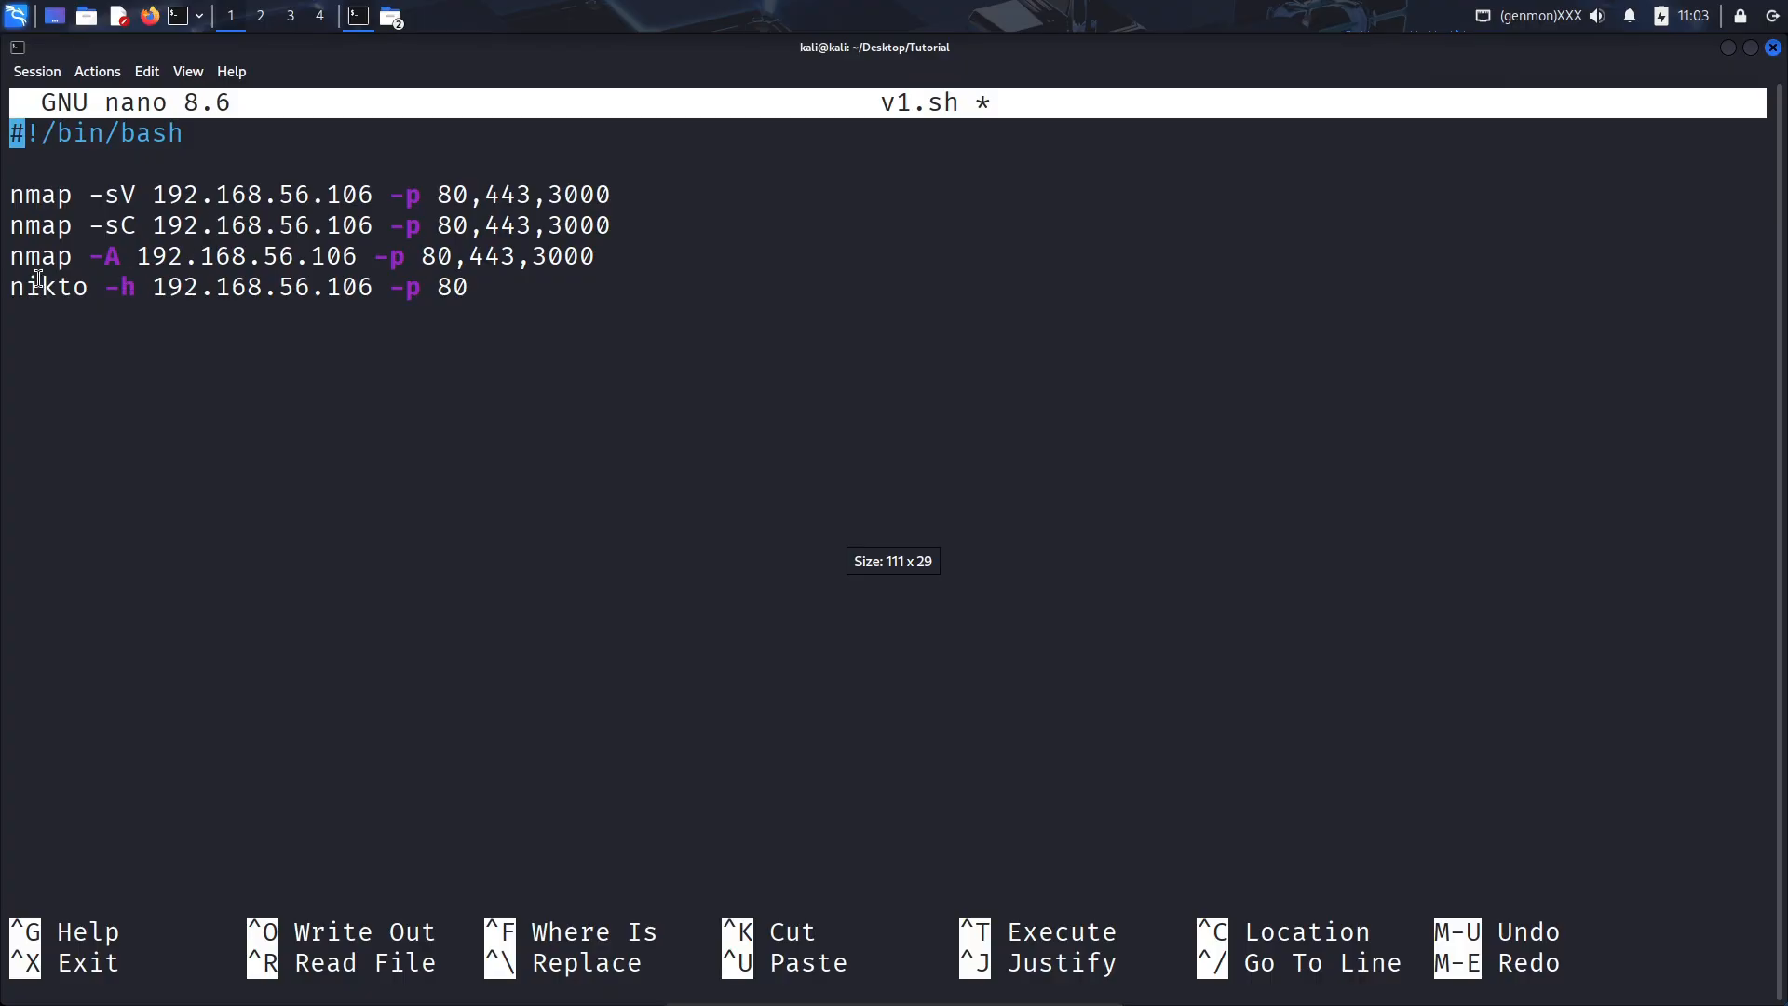
mouse_move(570, 376)
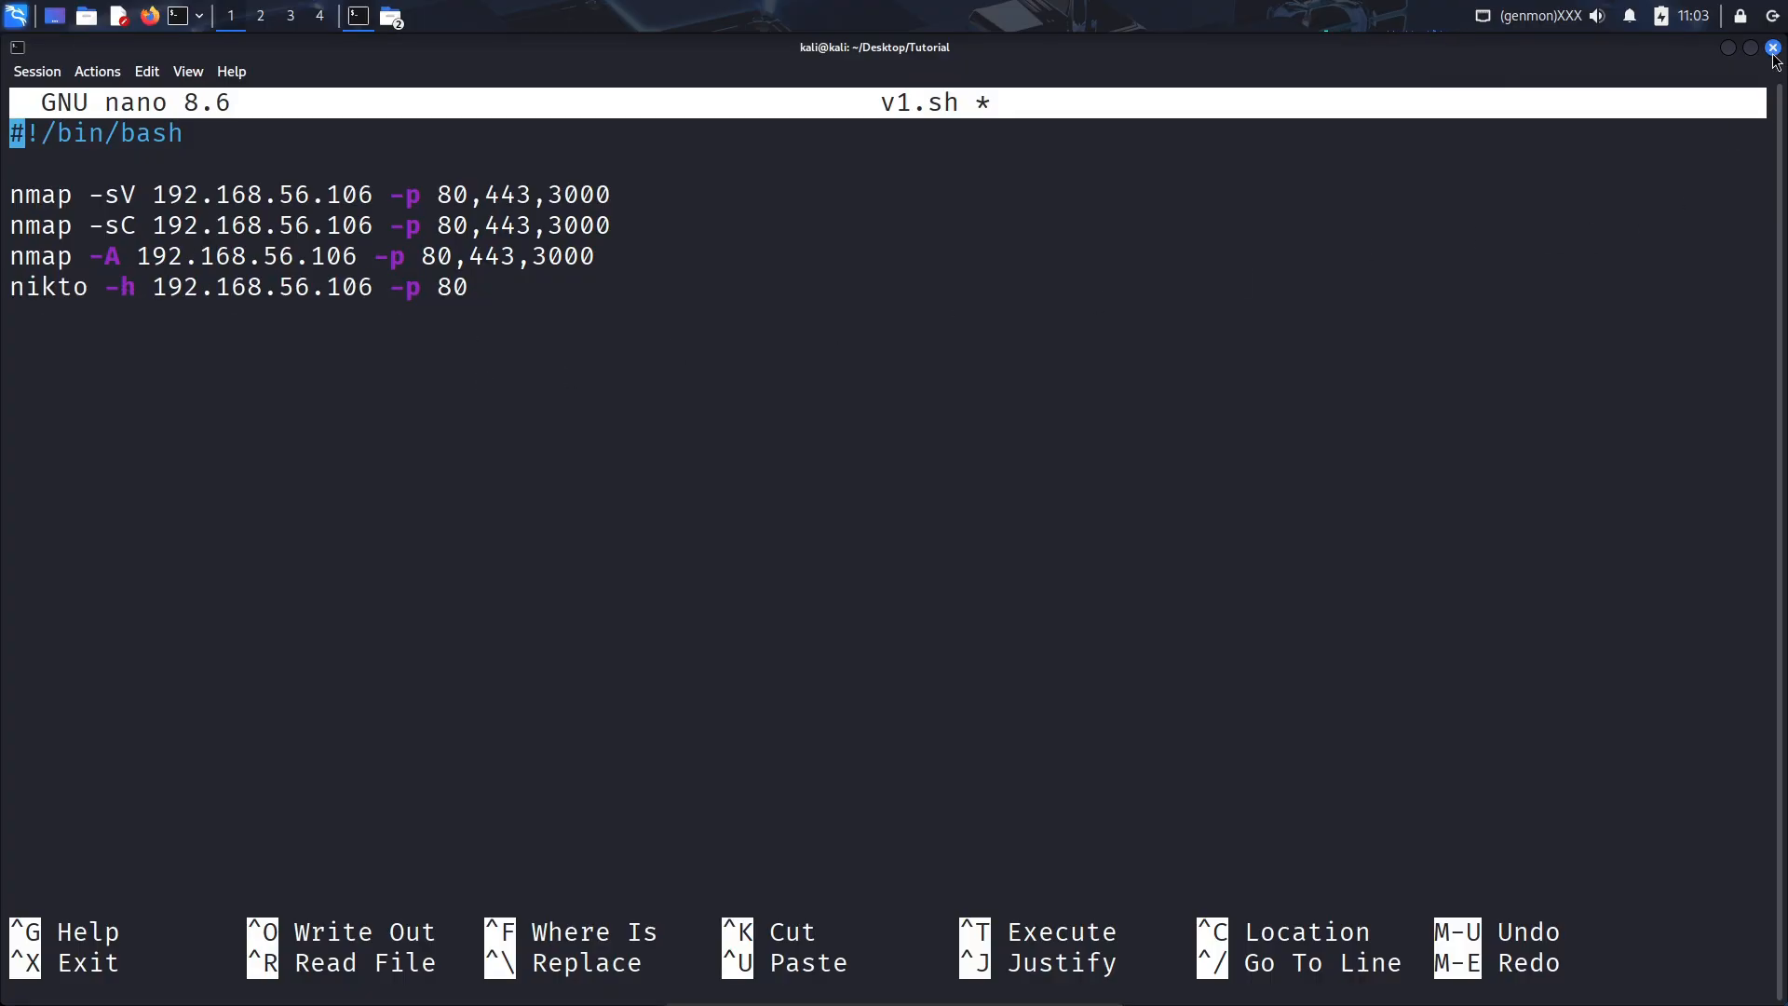
- Begin exiting nano after reviewing v1.sh's nmap and nikto commands
click(1773, 47)
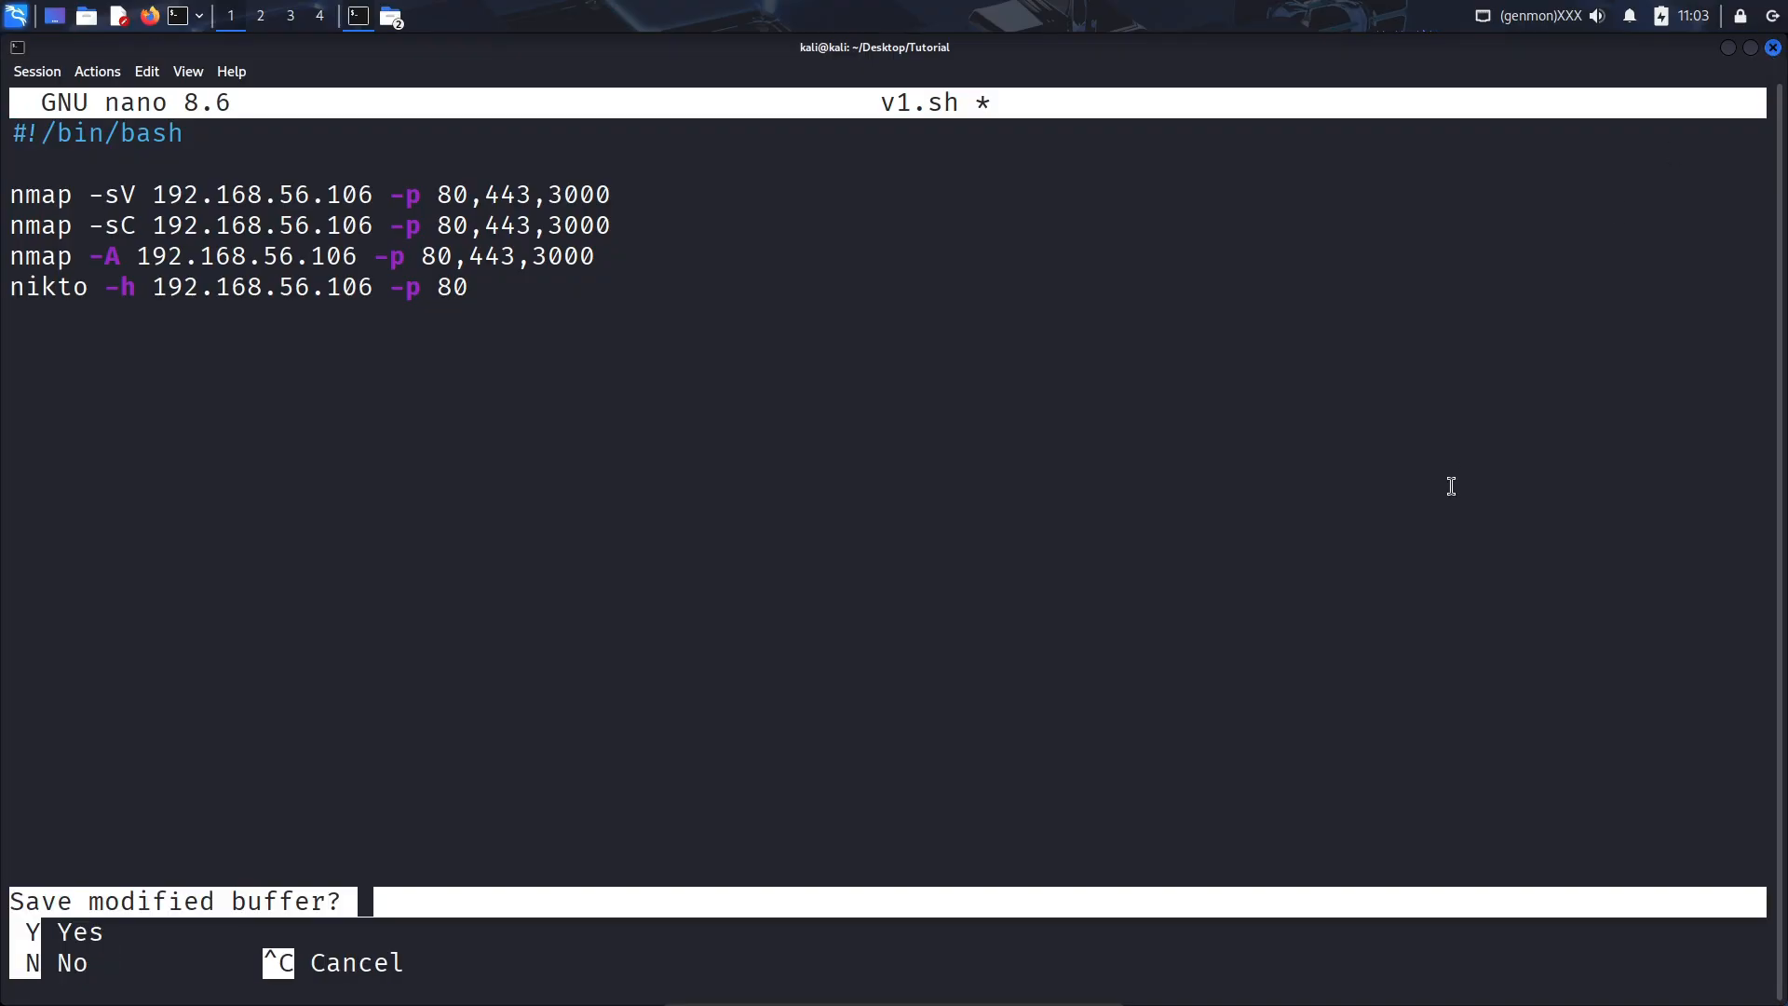
- Discard changes, run the scan script against 192.168.56.106 ports 80,443,3000 and review the output
key(n)
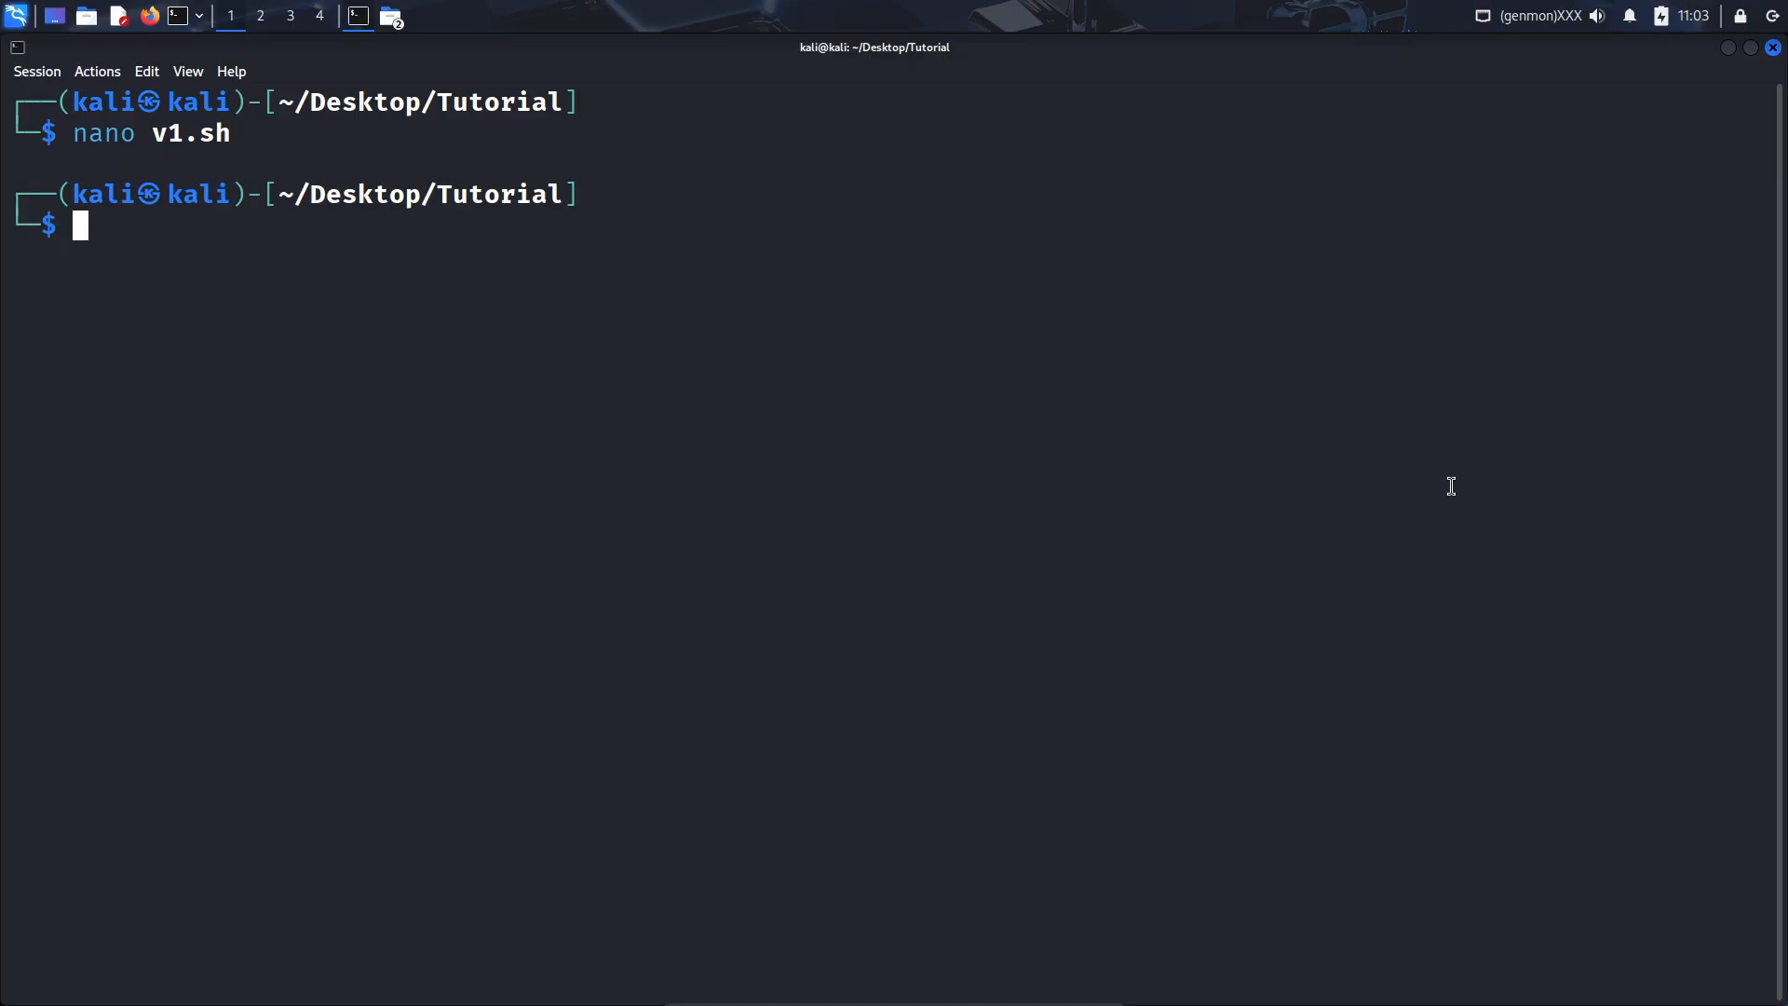
text(./v5.sh -t 192.168.56.106 -p 80,443,3000)
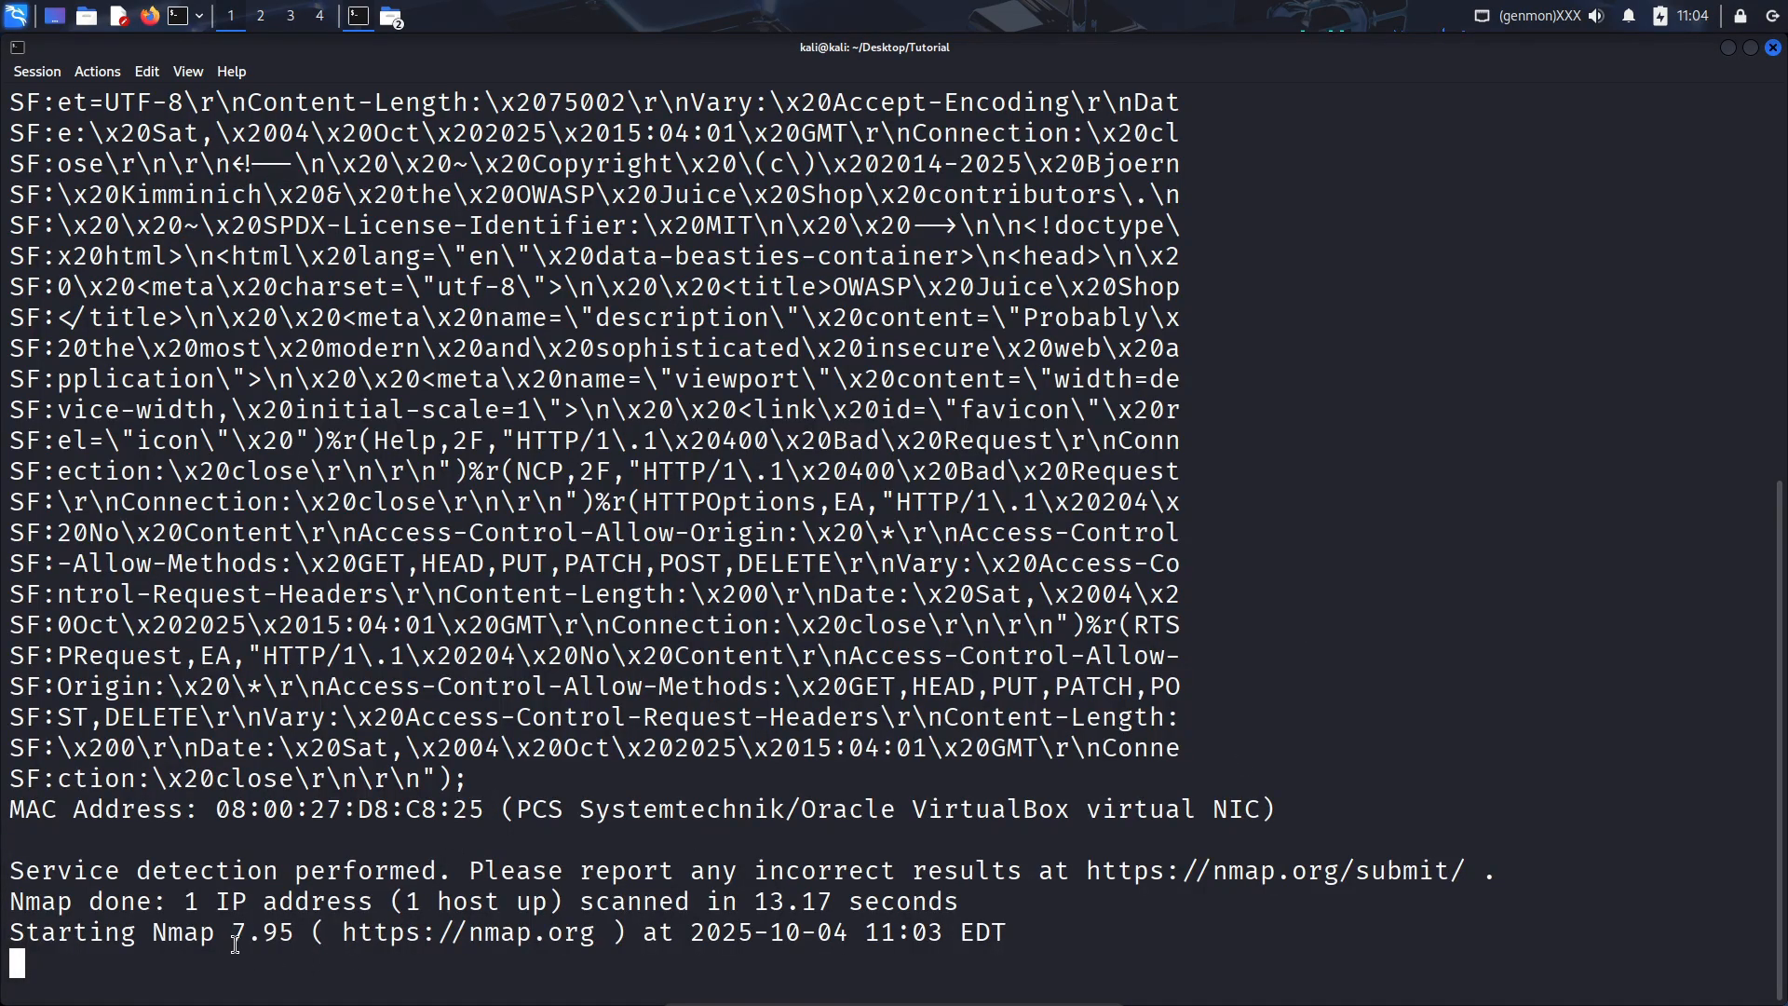
scroll(down, 3)
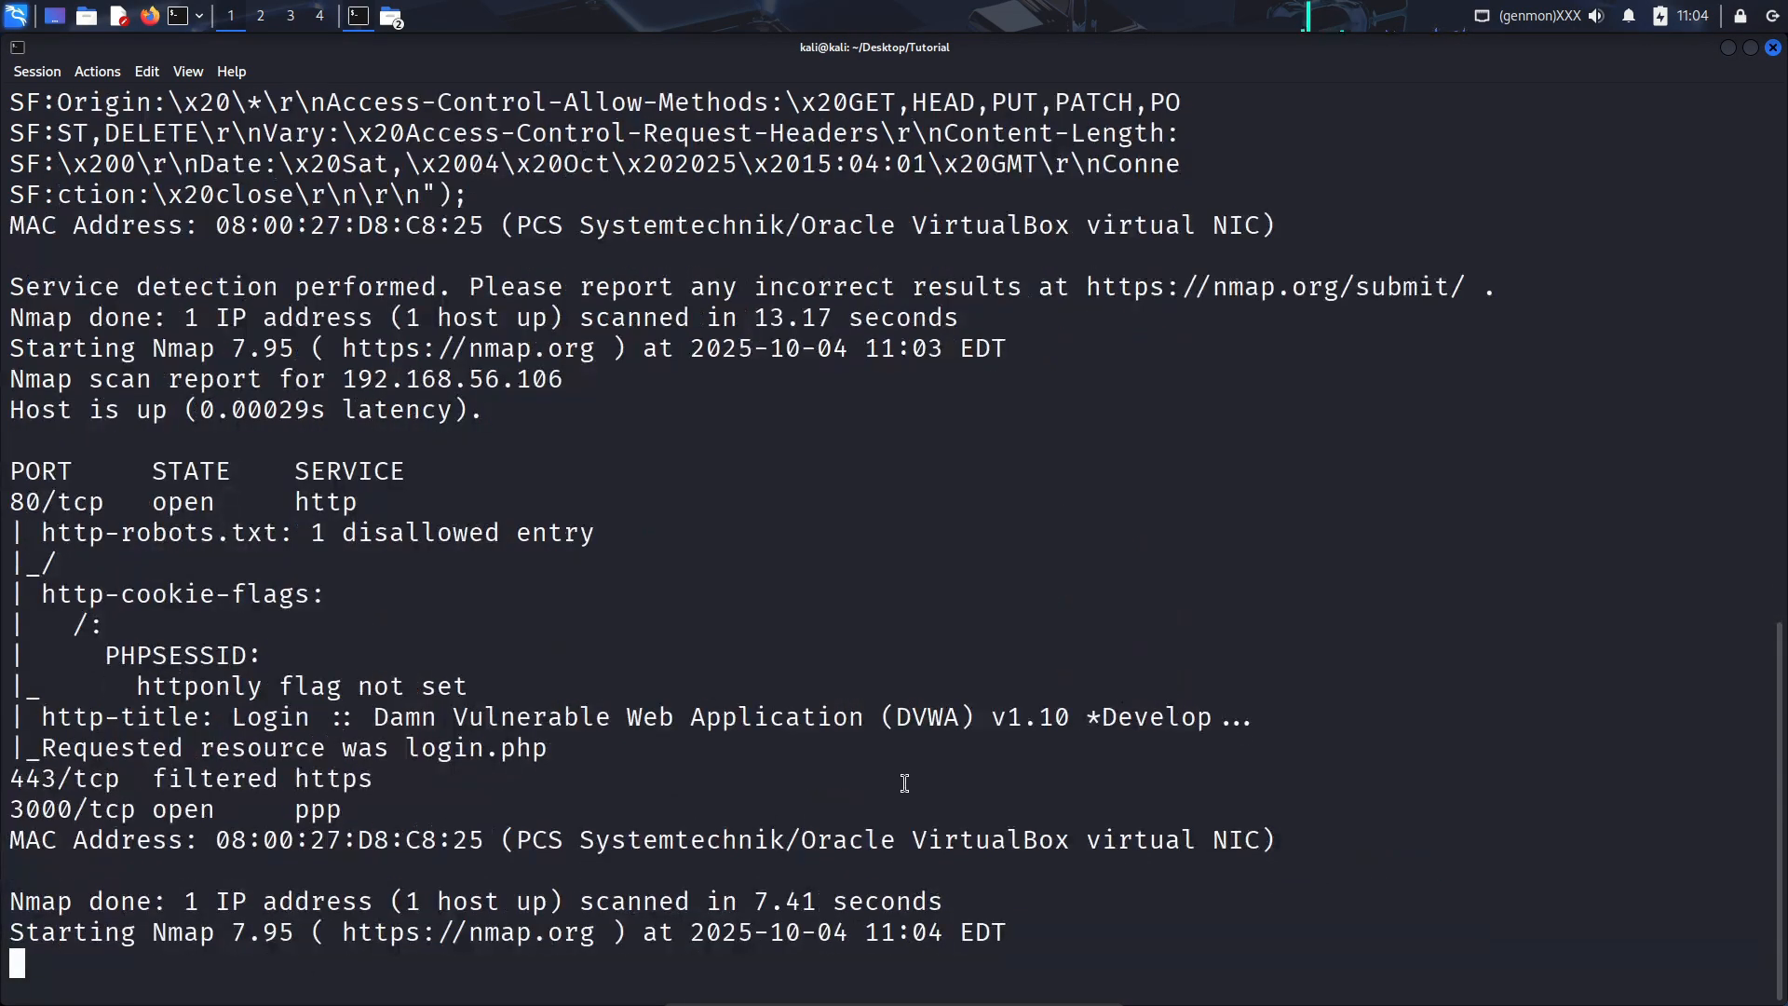
mouse_move(380, 717)
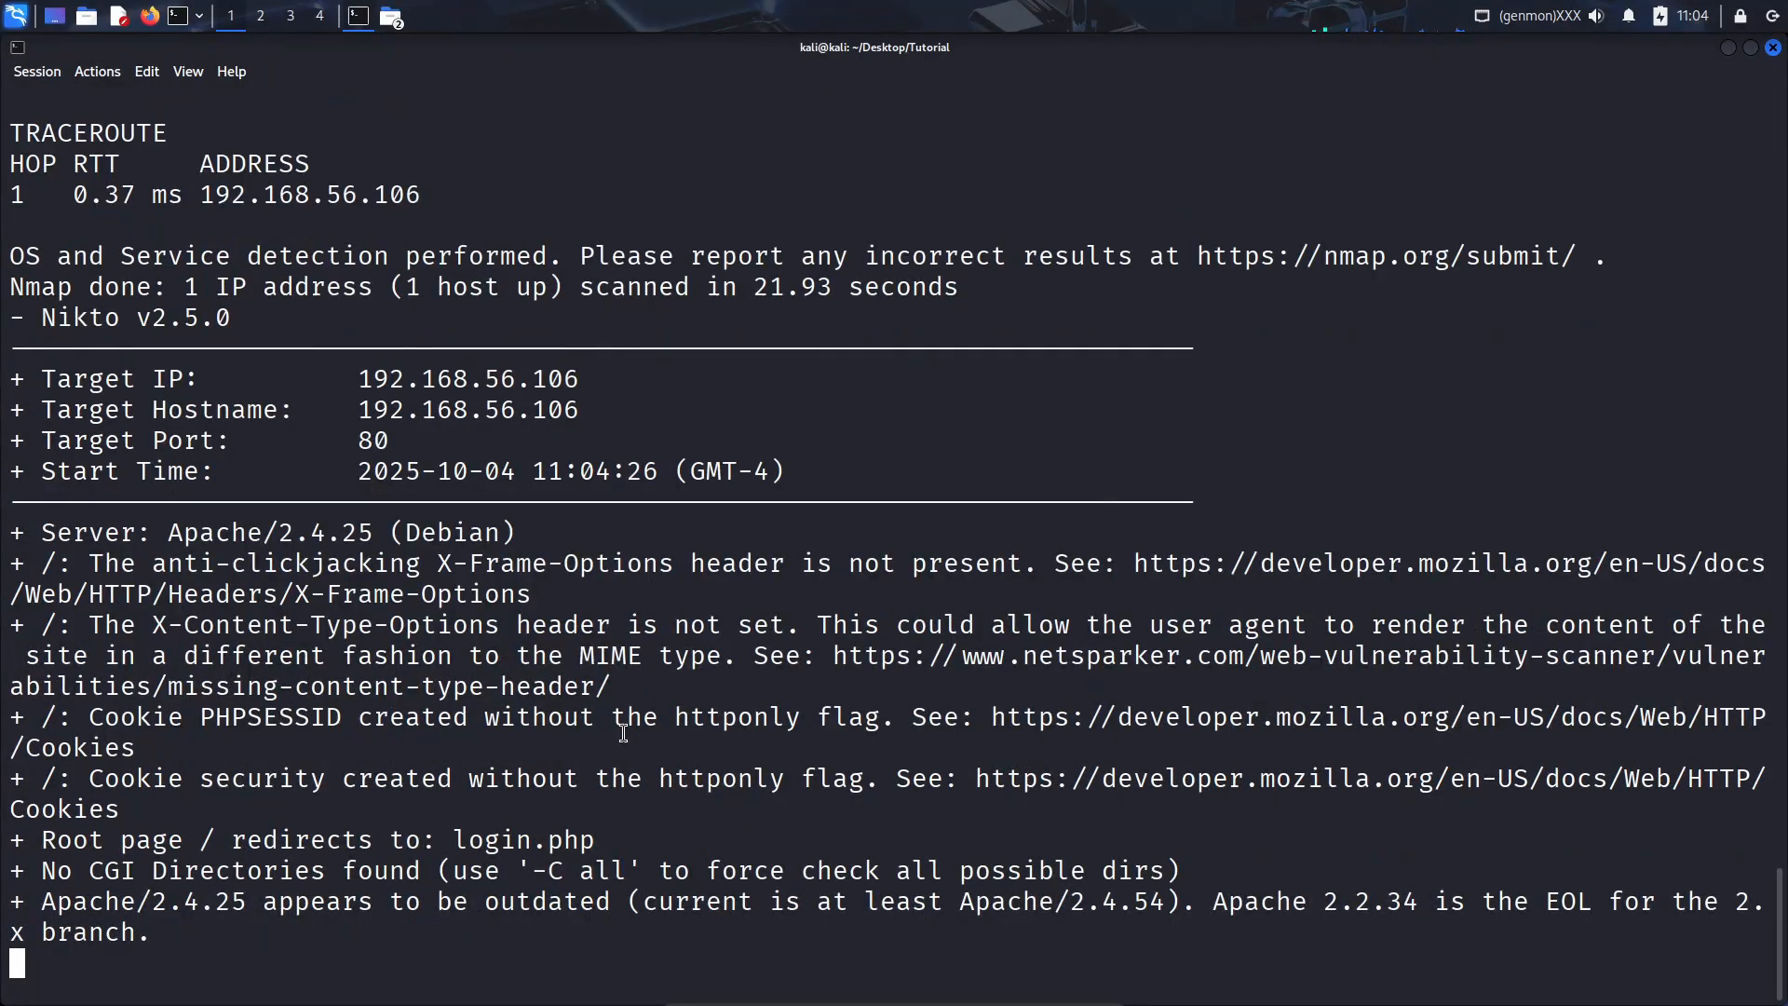
scroll(down, 3)
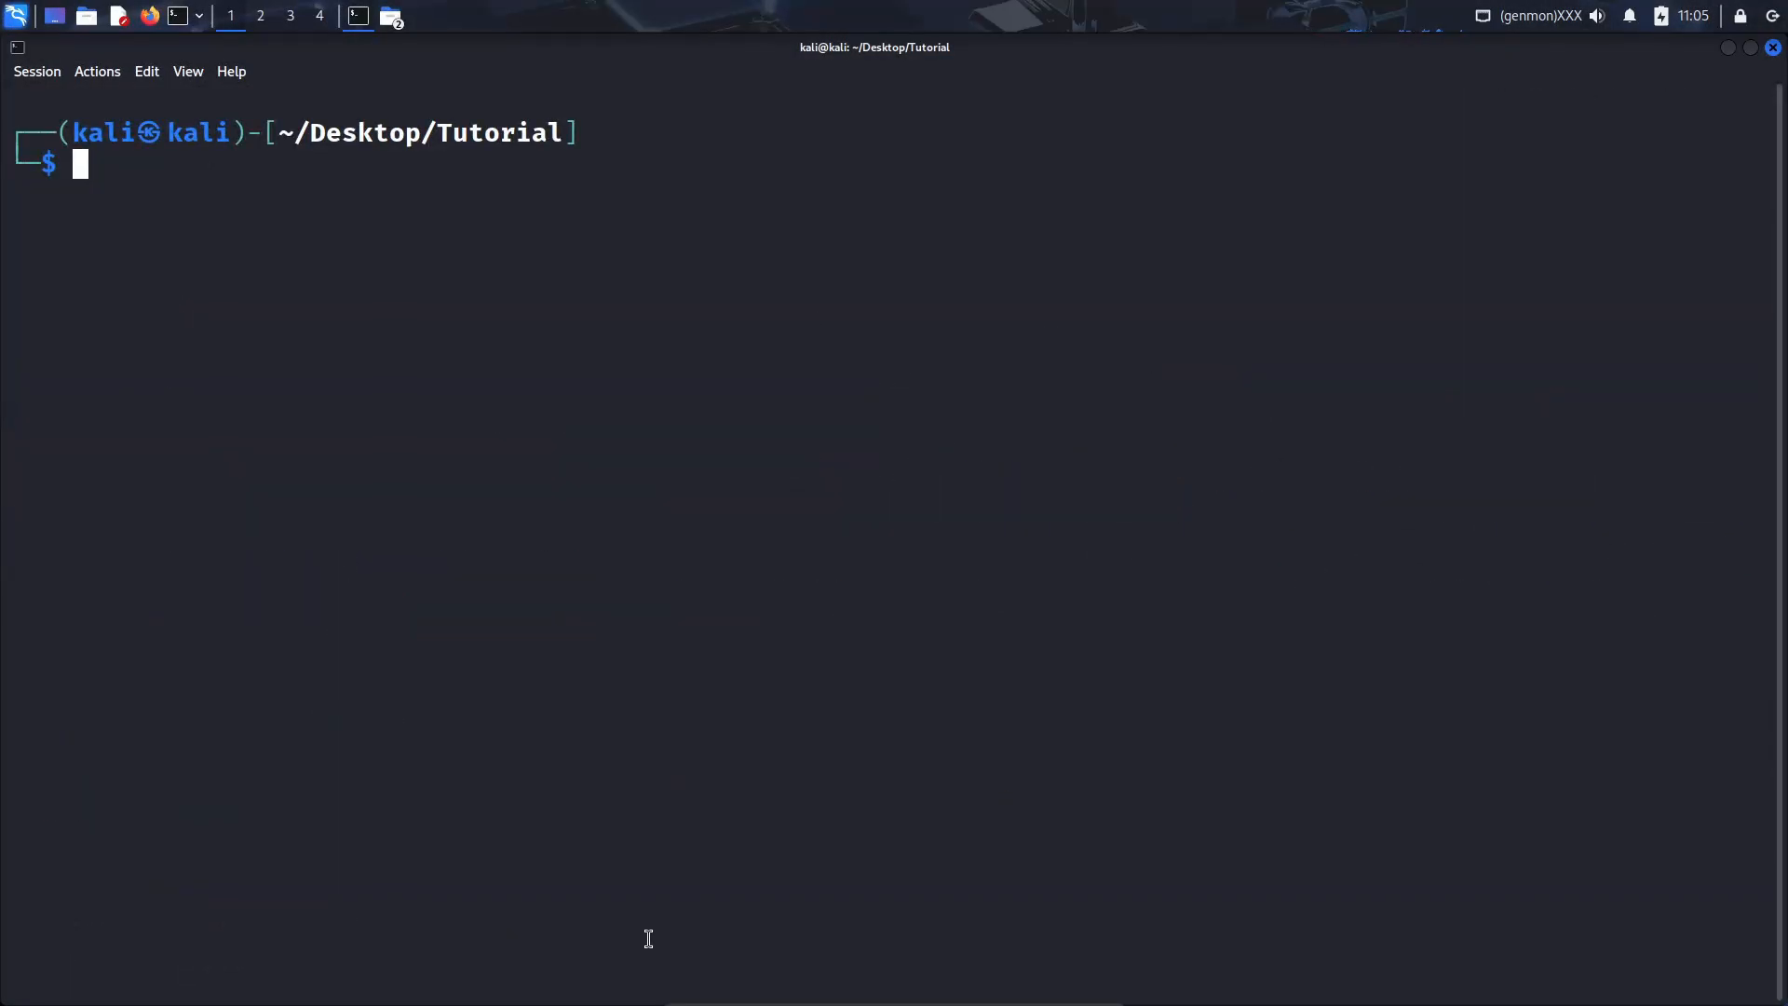
- Load v2.sh in nano and highlight the TARGET variable and its $TARGET uses
text(nano v1.sh)
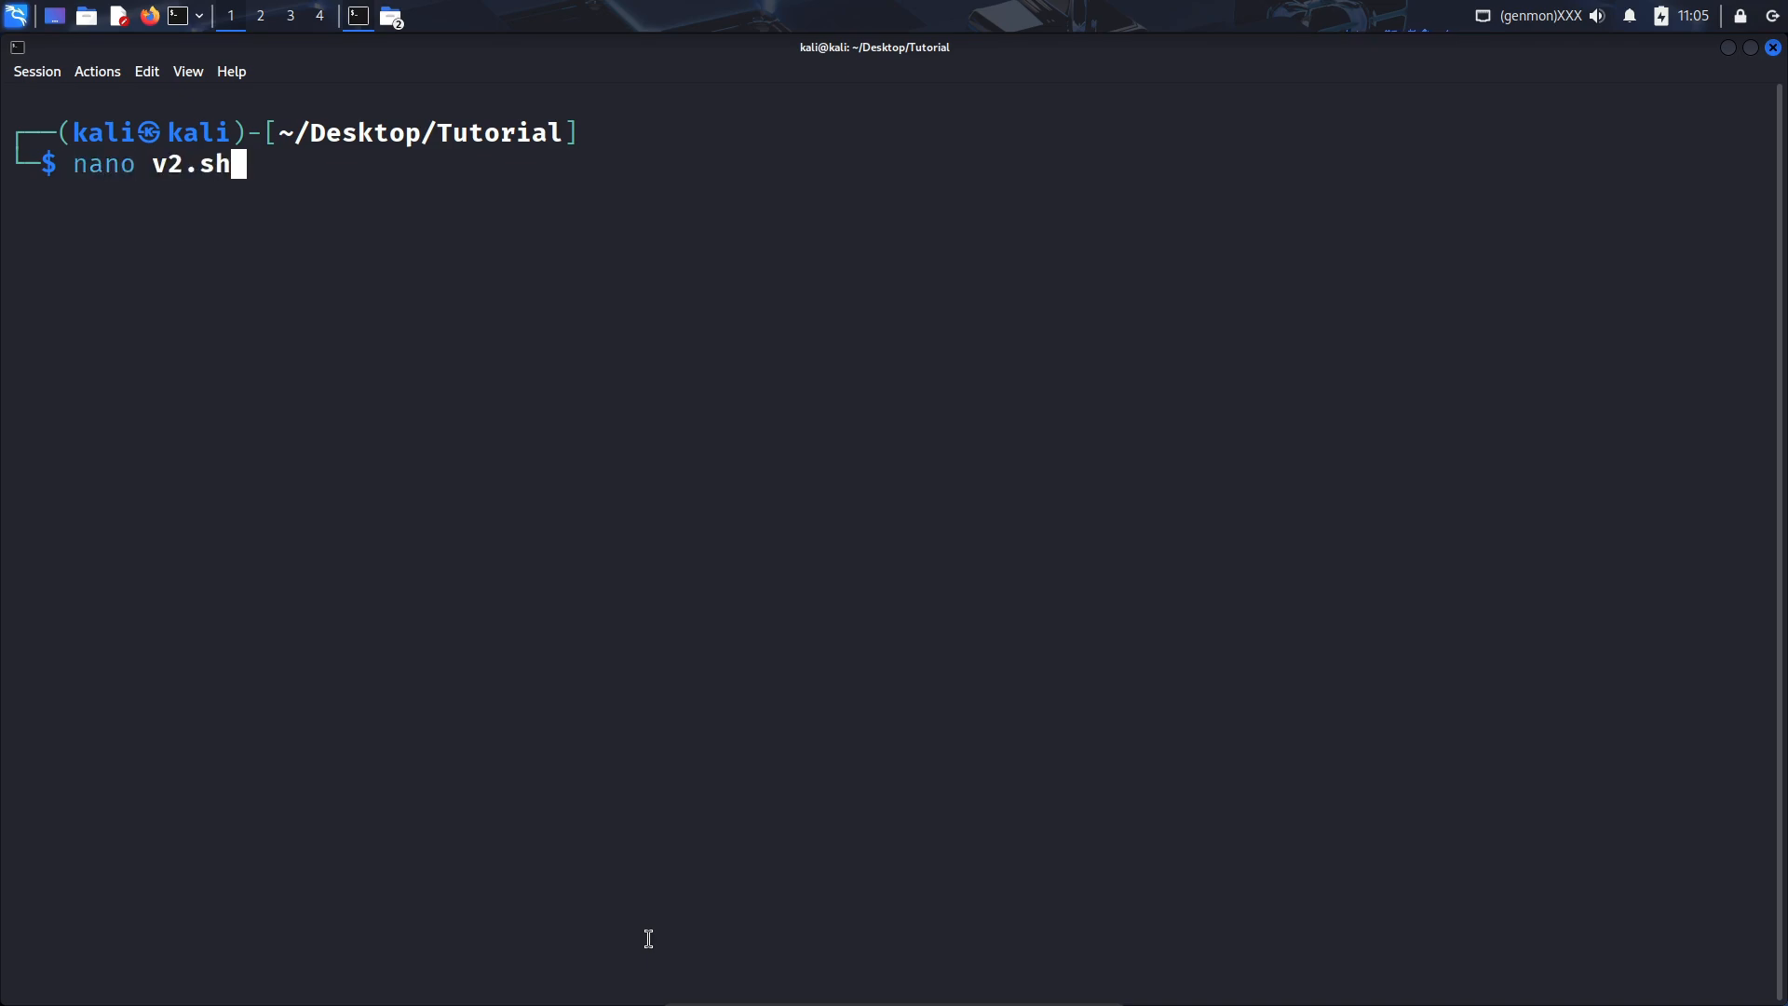
key(Return)
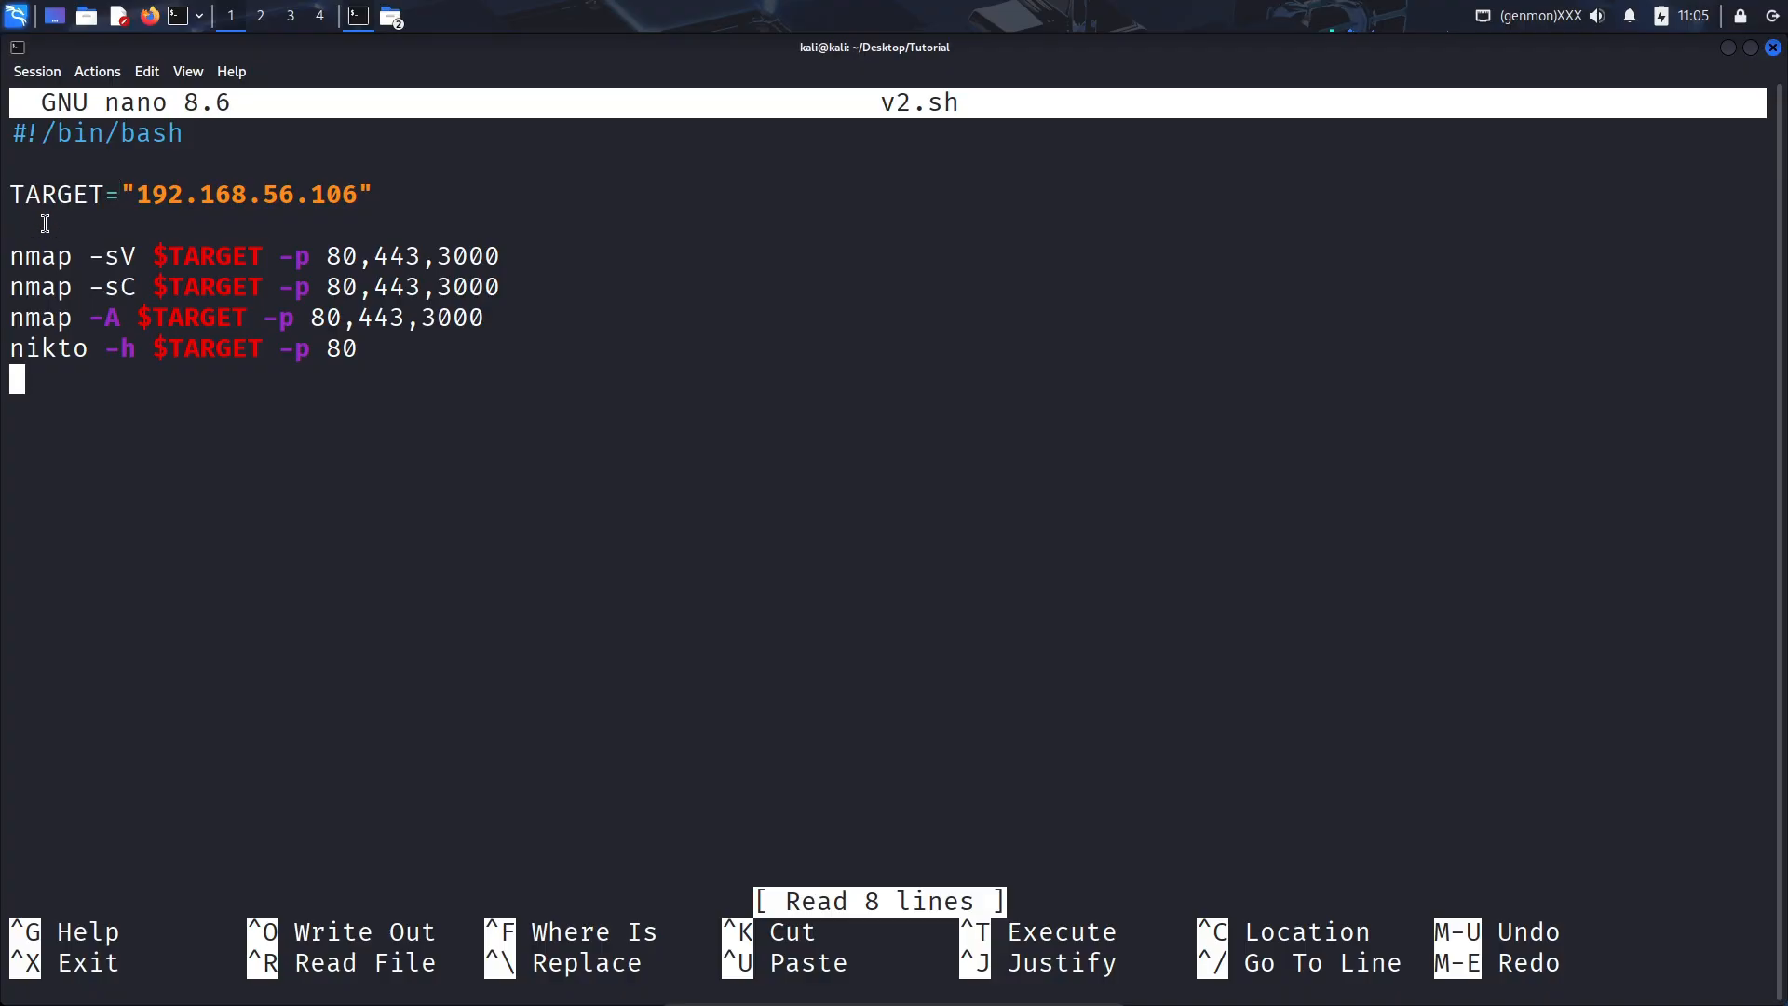
double_click(156, 193)
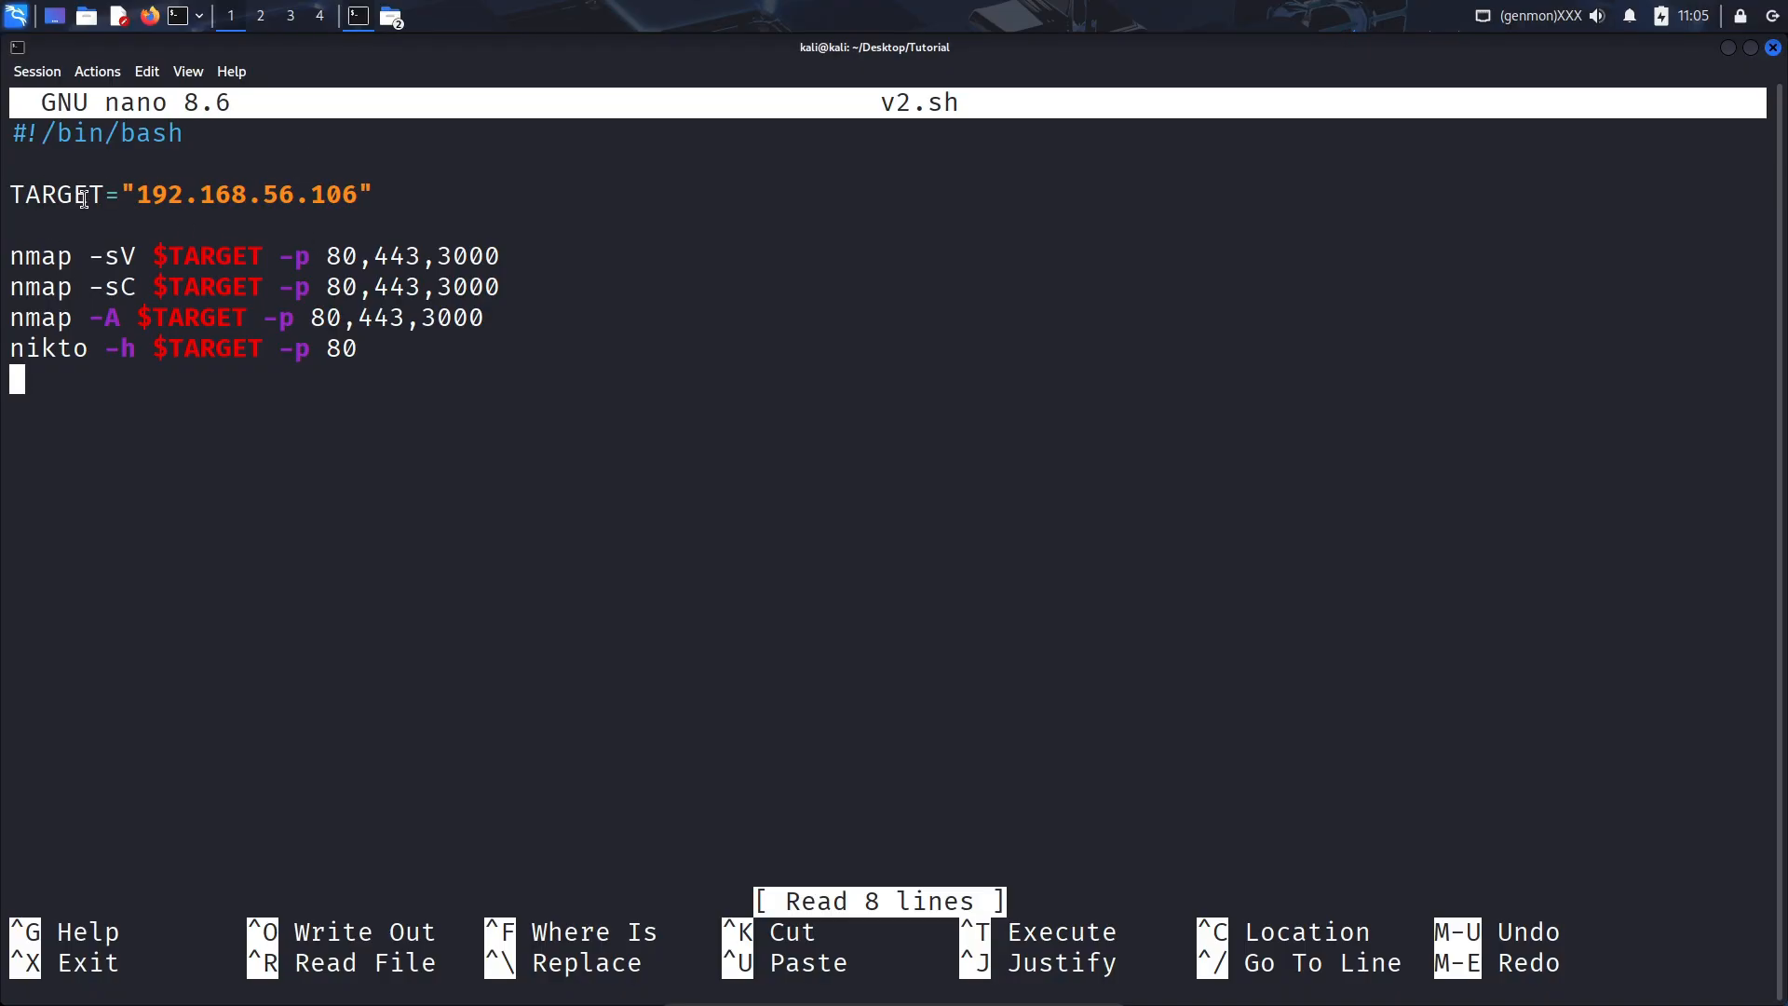
double_click(56, 194)
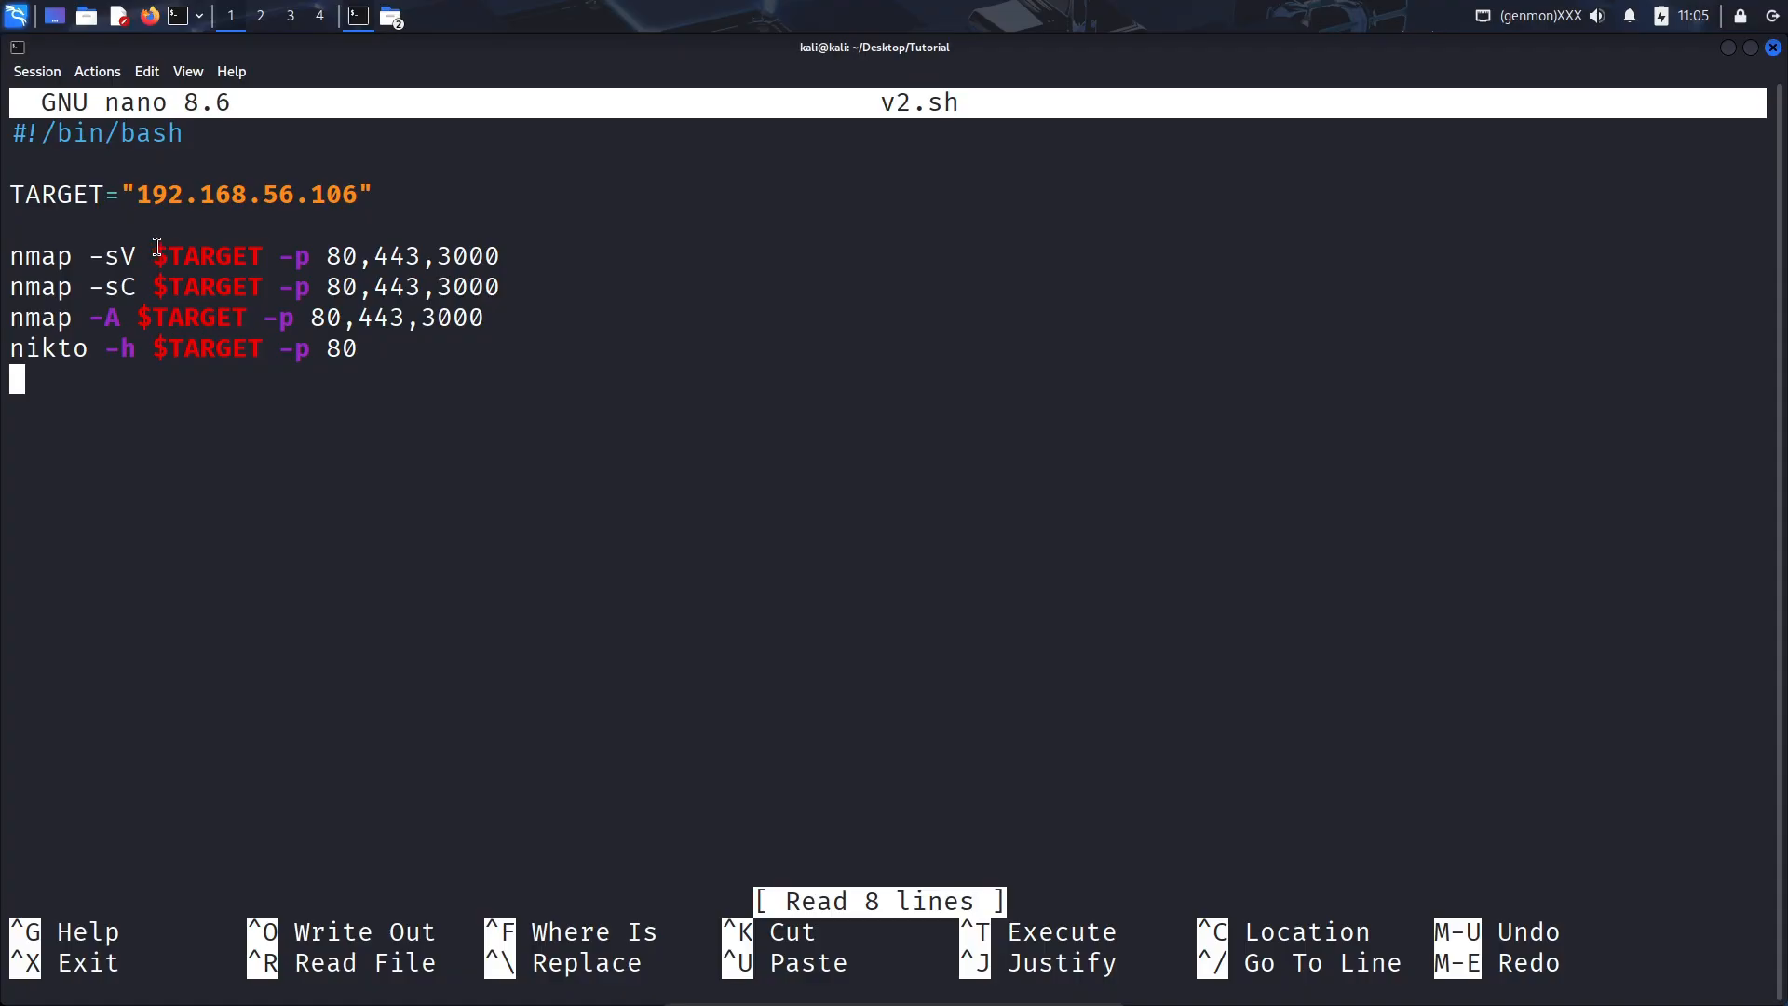
double_click(212, 255)
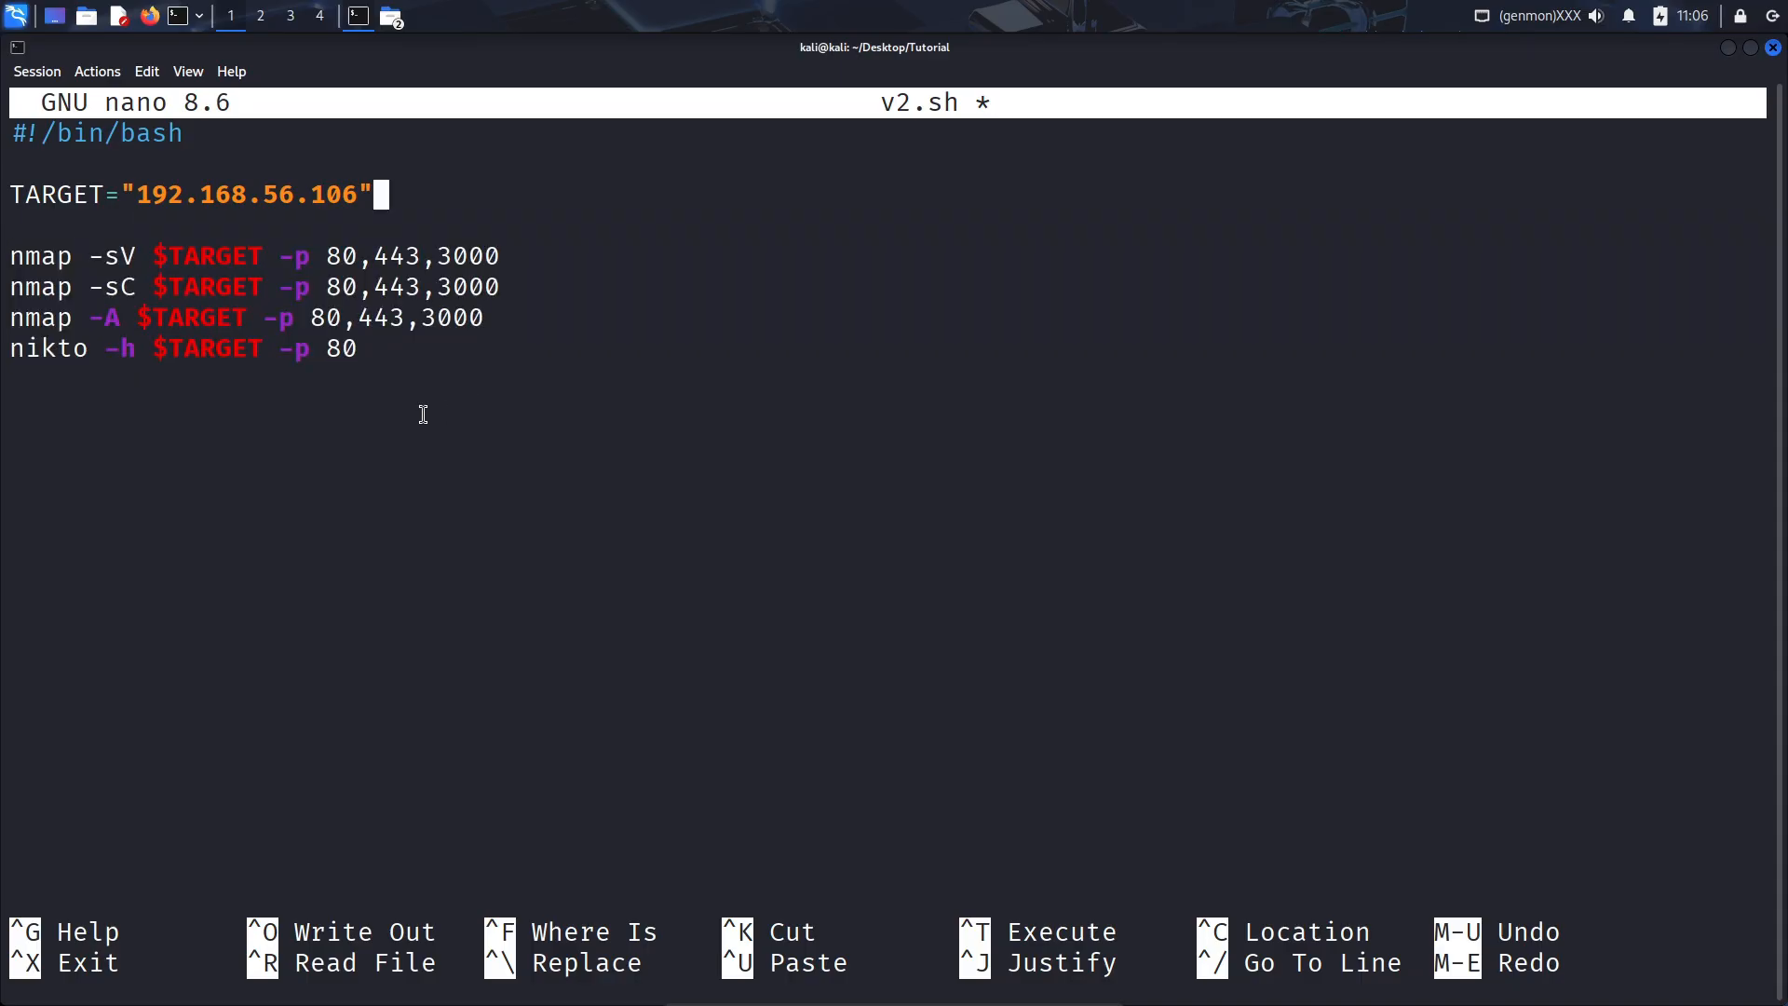
- Return to the shell and run v2.sh, reviewing its nmap results for ports 80, 443 and 3000
key(ctrl+x)
text(./v2.sh)
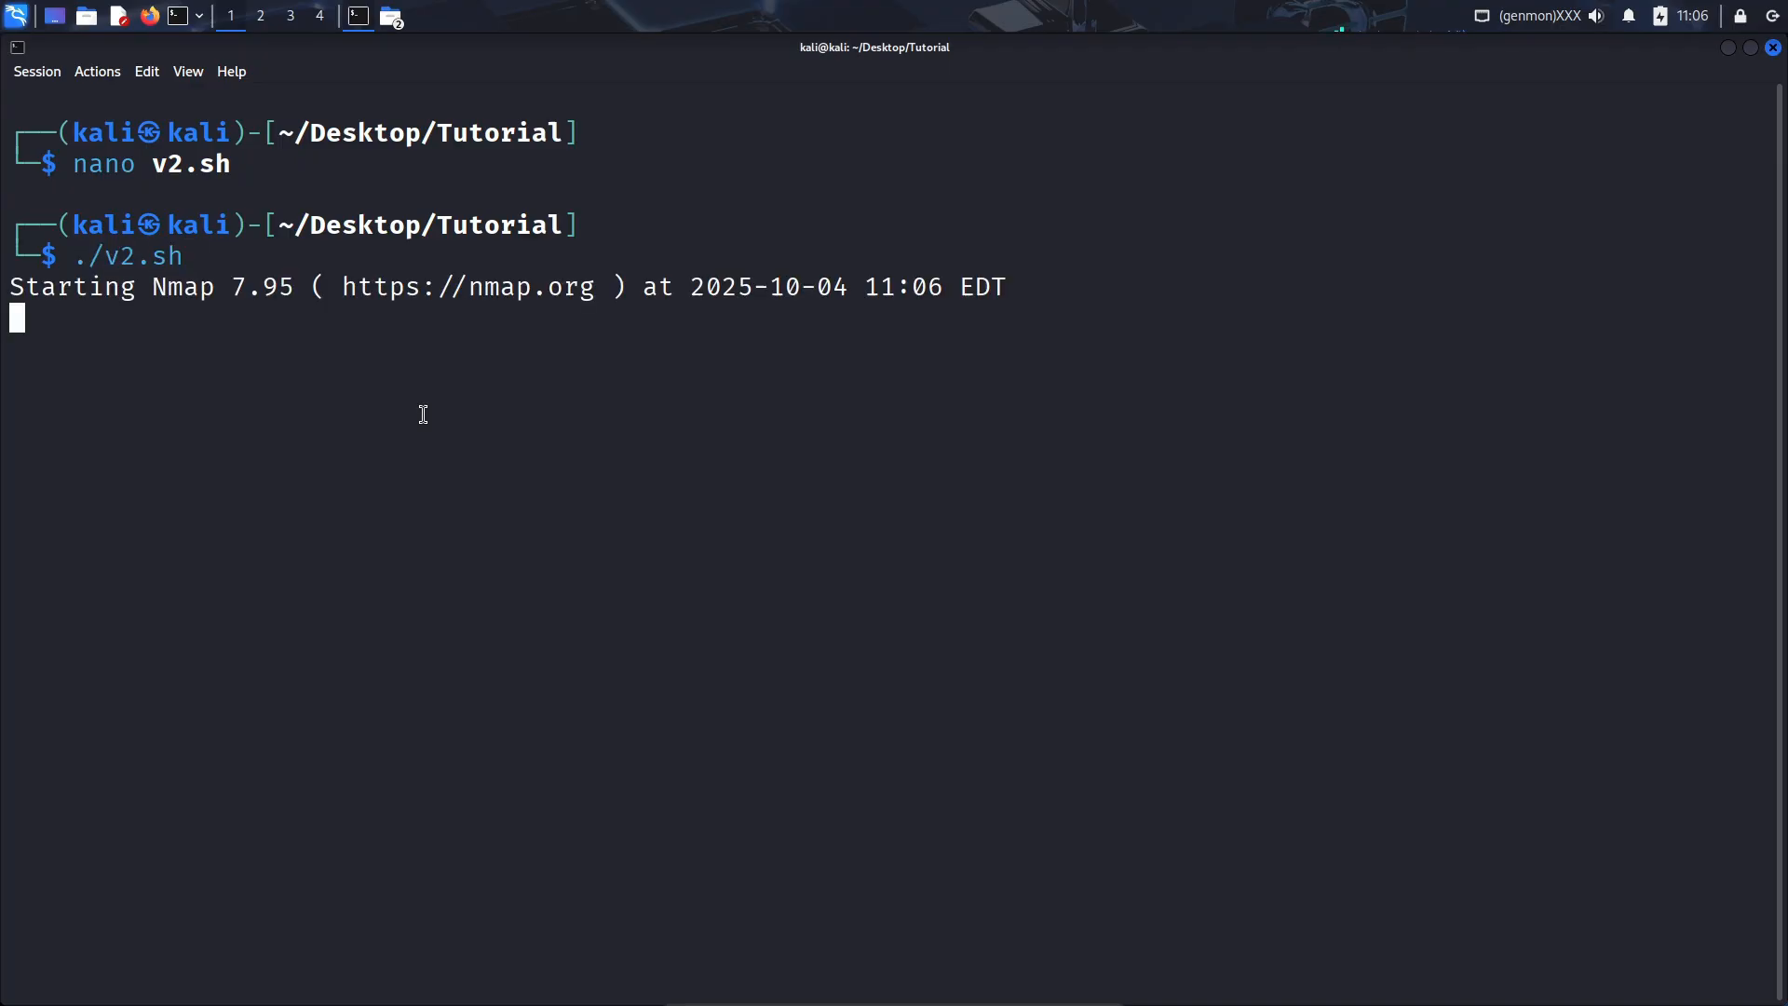
mouse_move(677, 320)
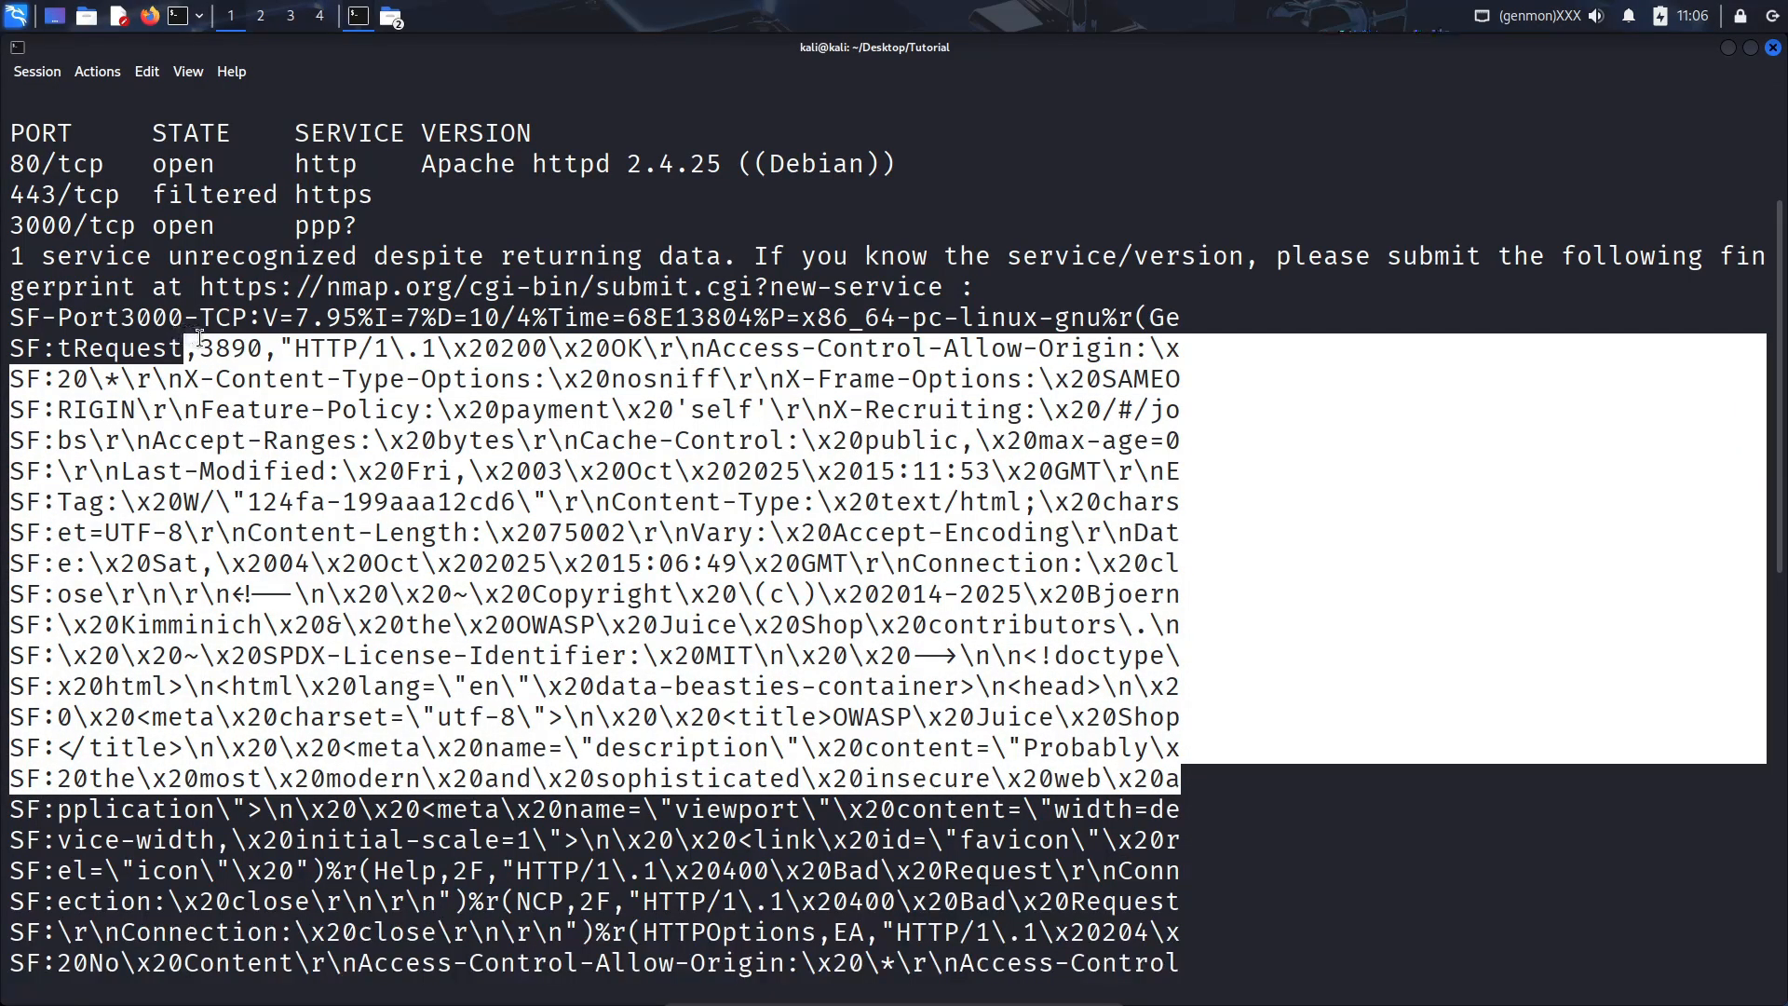
double_click(148, 317)
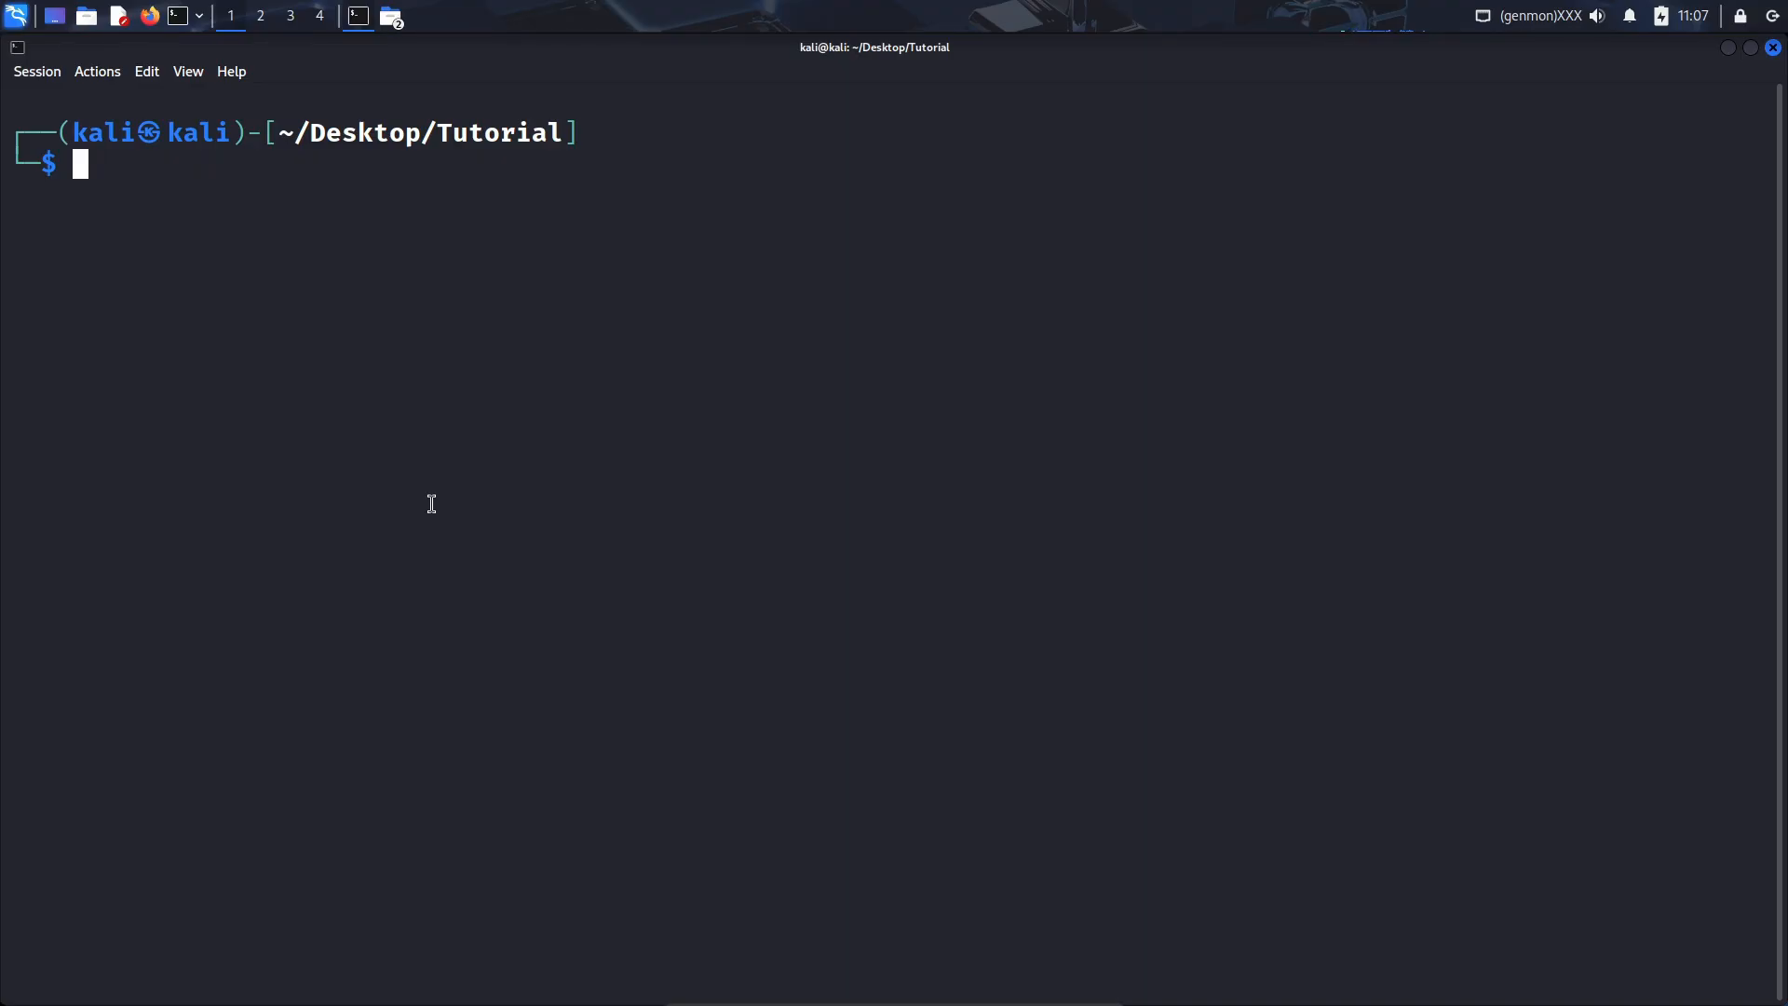
- Demonstrate flags with the dummy command asdfprogram -t stuff -p morestuff and edit it
text(asdfprogram -t stuff -p morestuff)
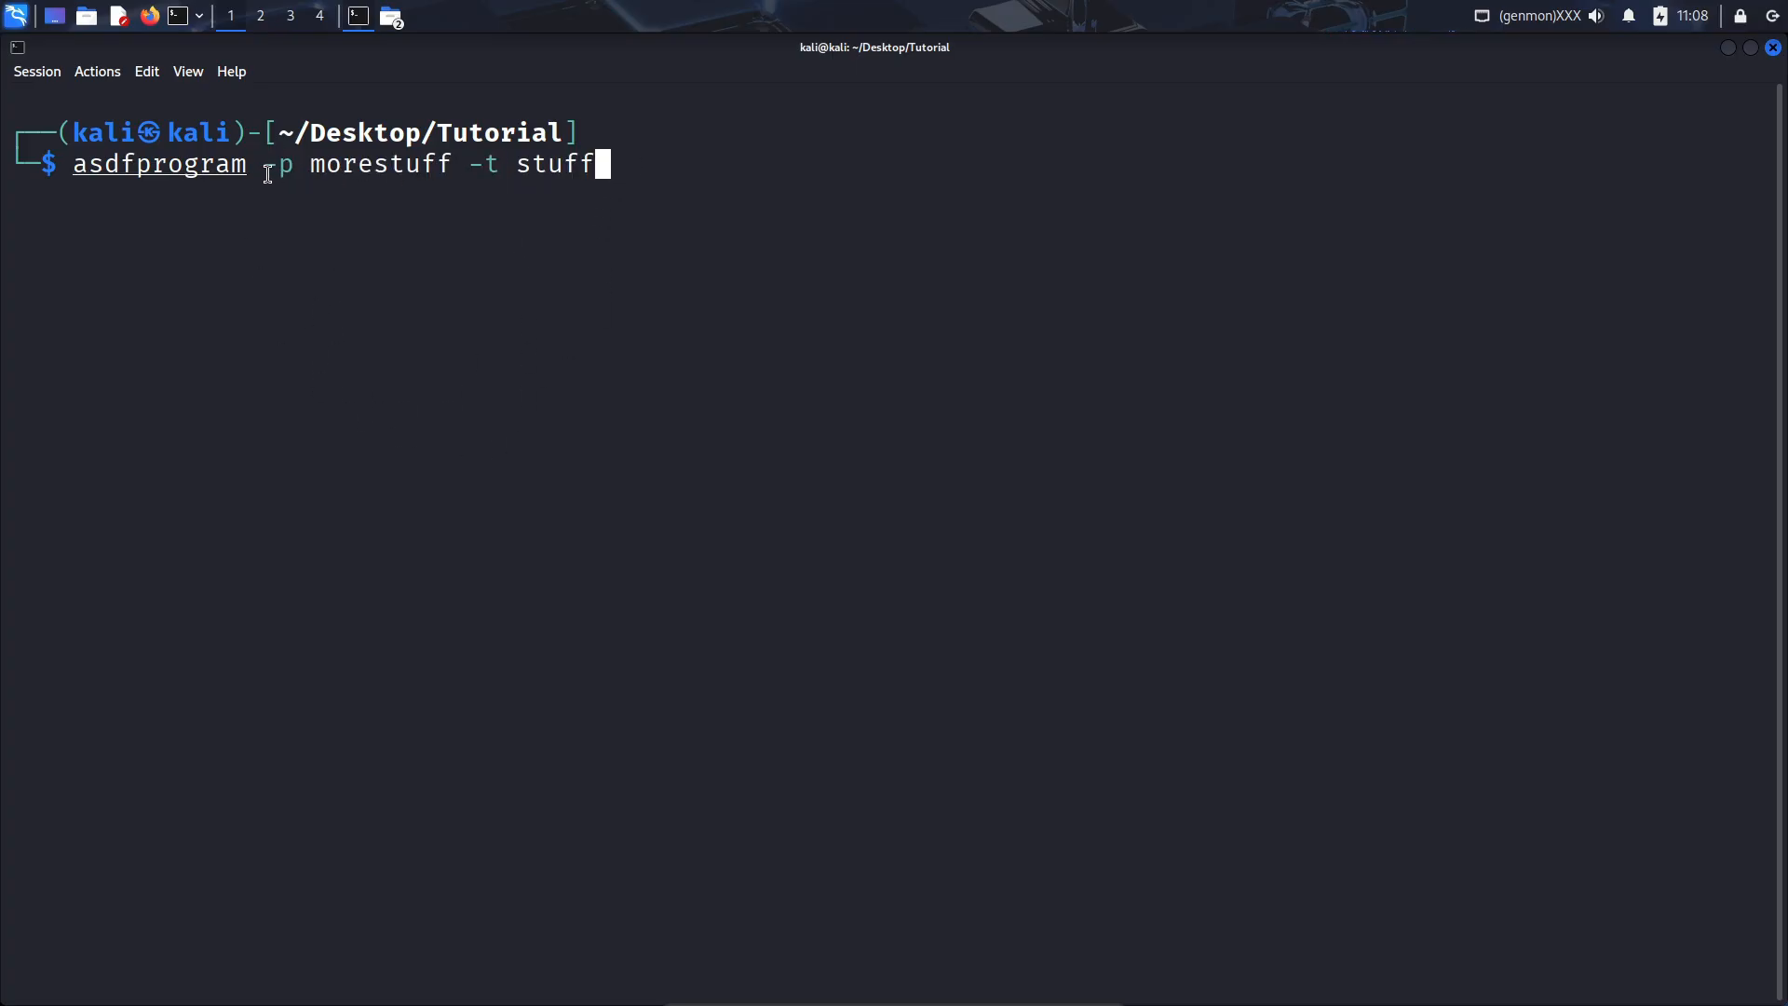
double_click(276, 164)
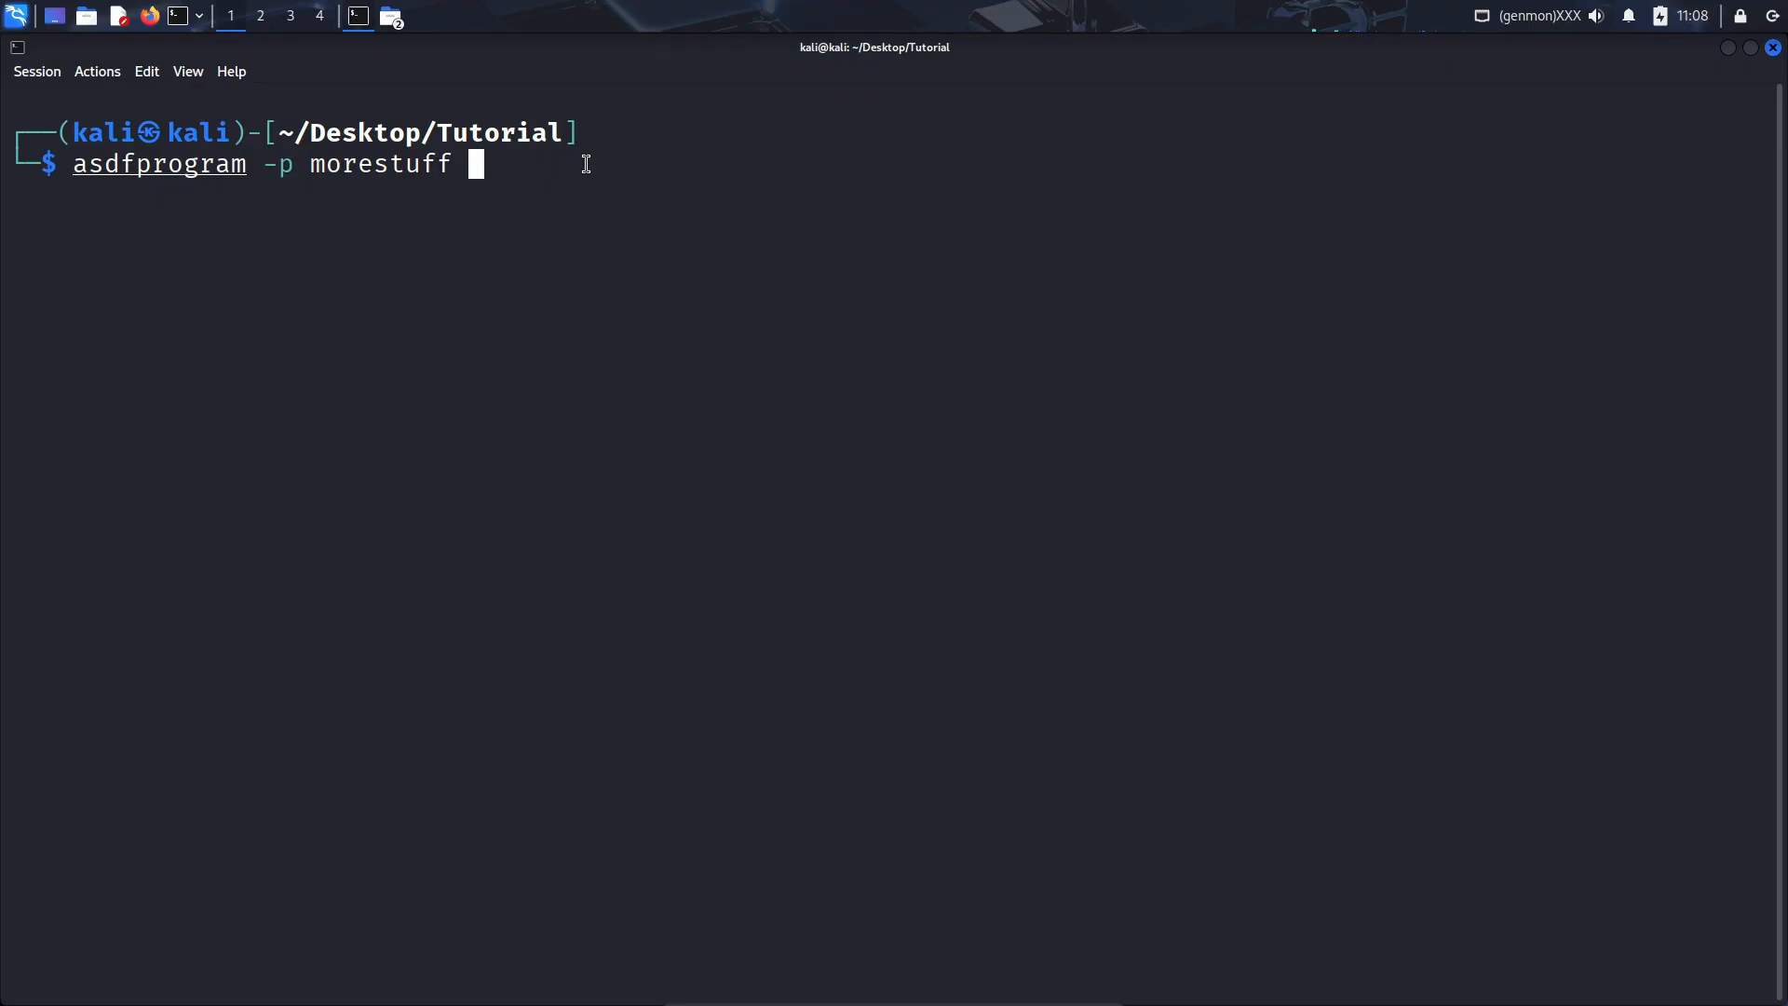
key(BackSpace)
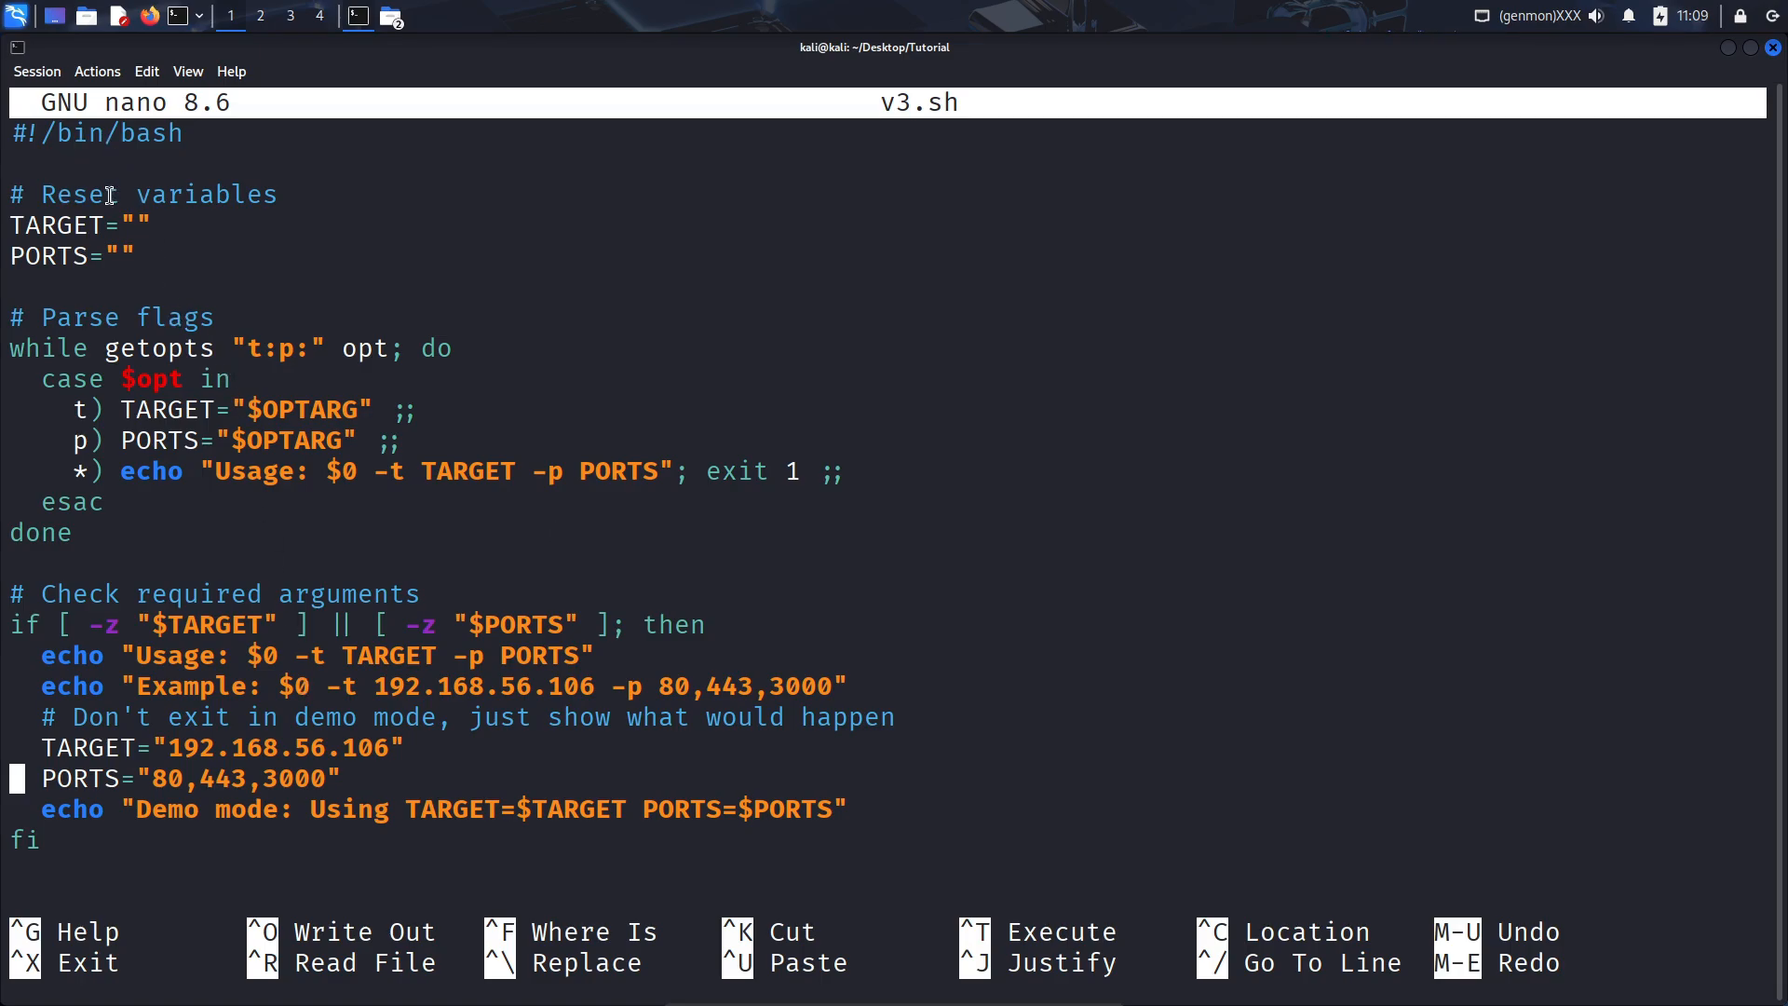
mouse_move(17, 360)
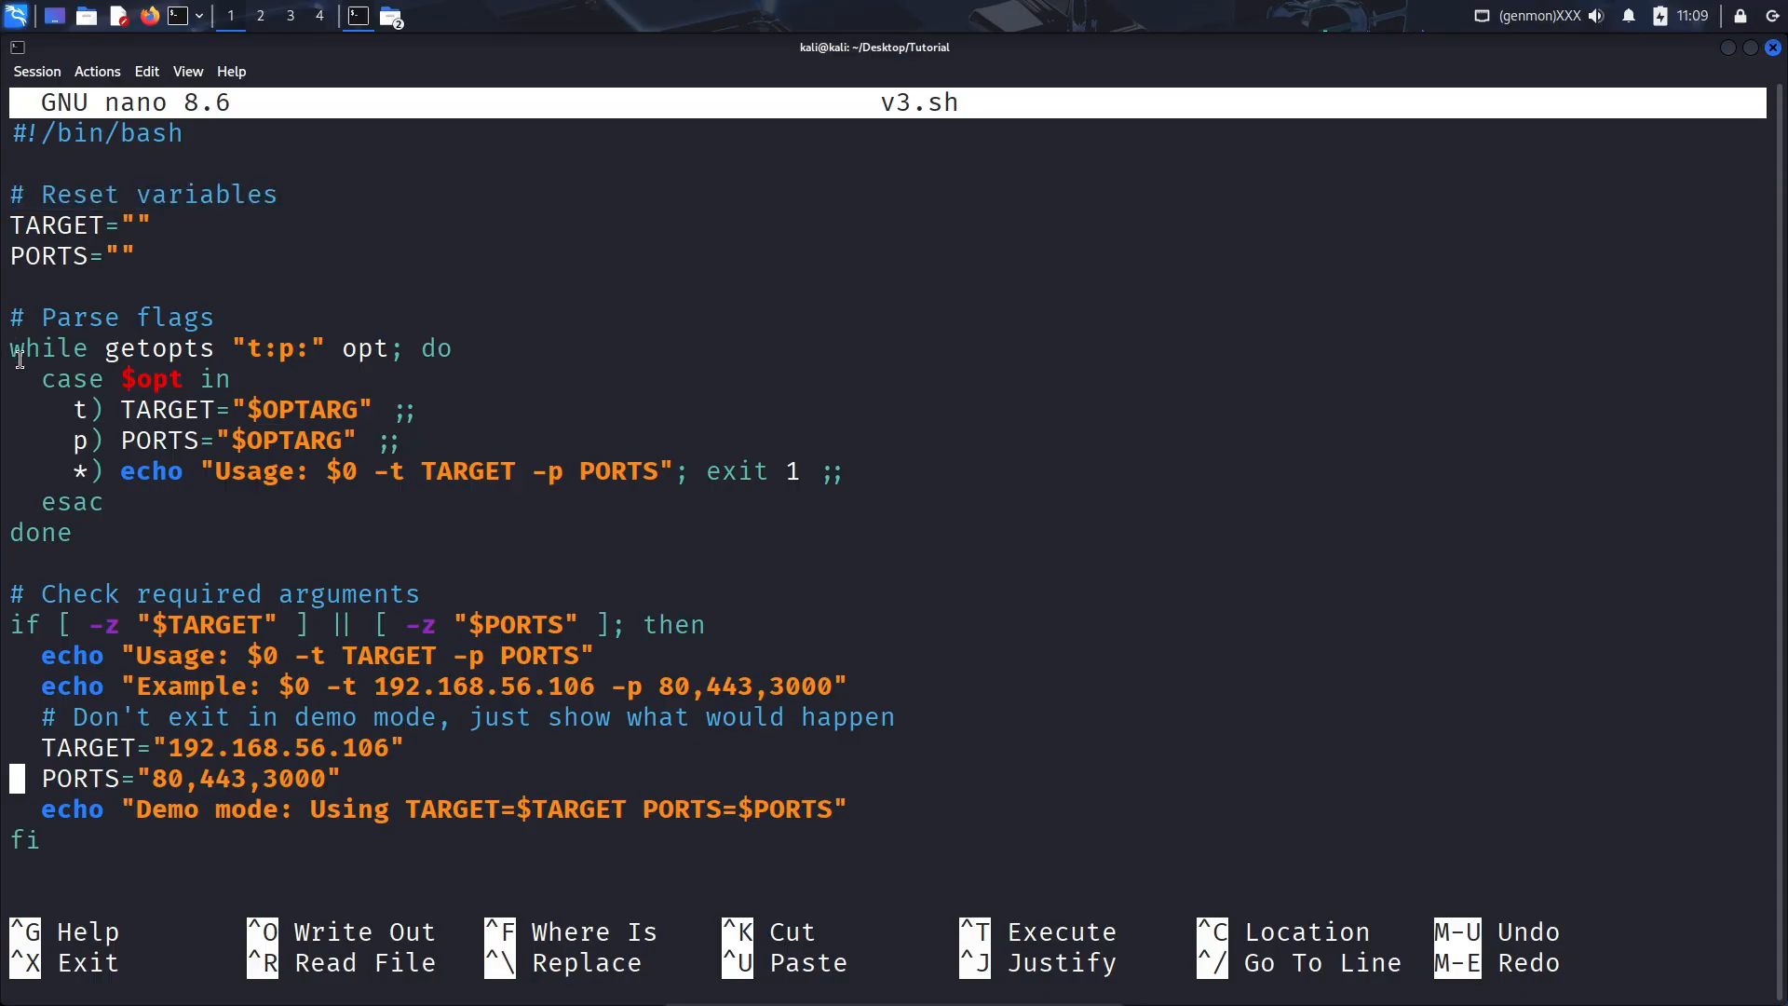
mouse_move(71, 532)
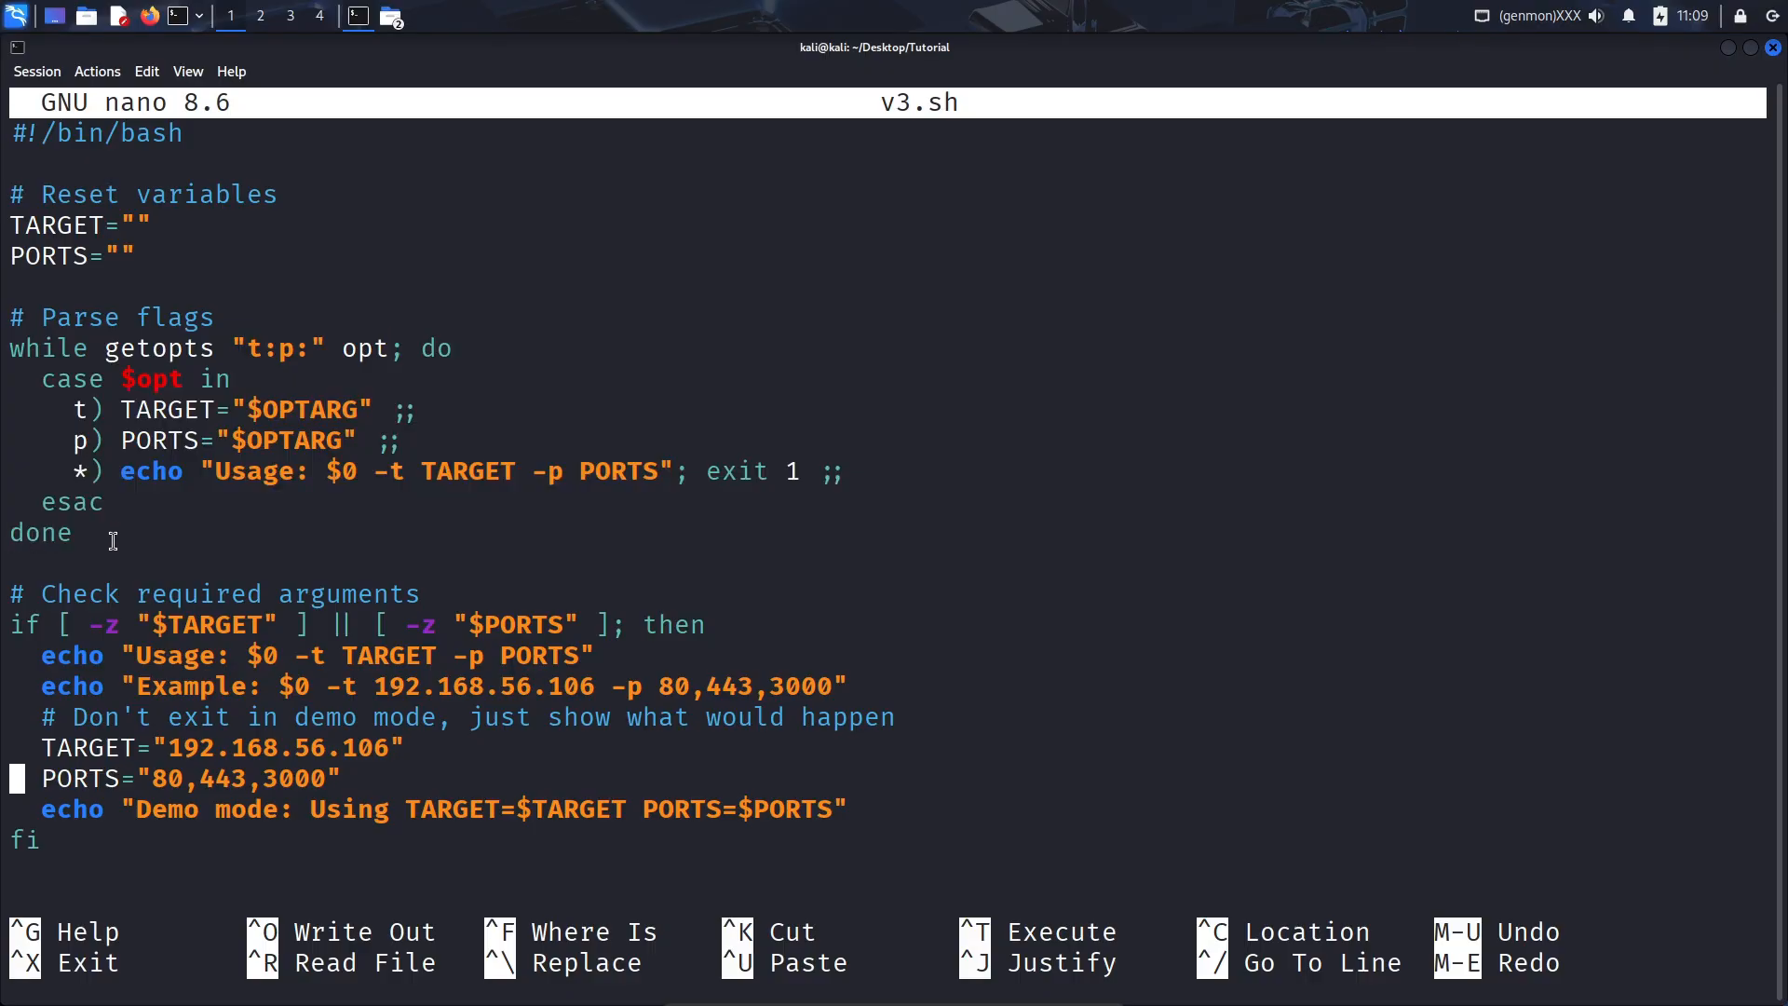
- Highlight v3.sh's getopts t:p: parsing and its demo-mode fallback target and ports
double_click(157, 348)
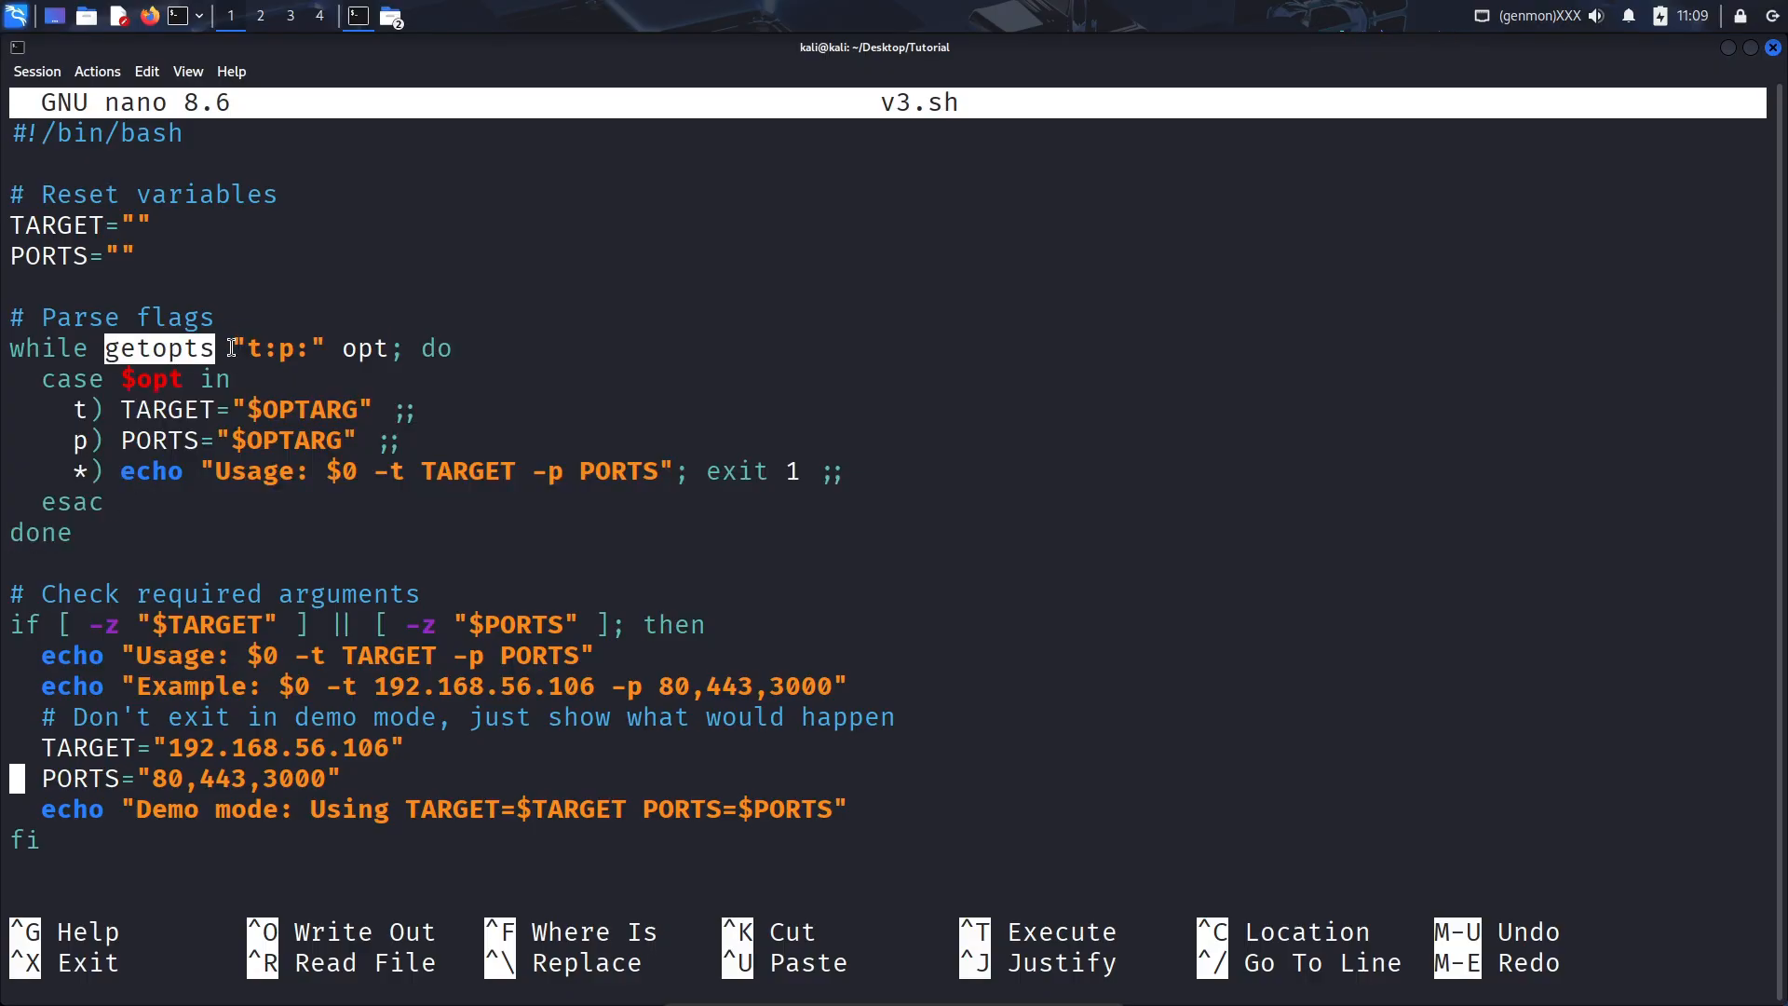
double_click(274, 347)
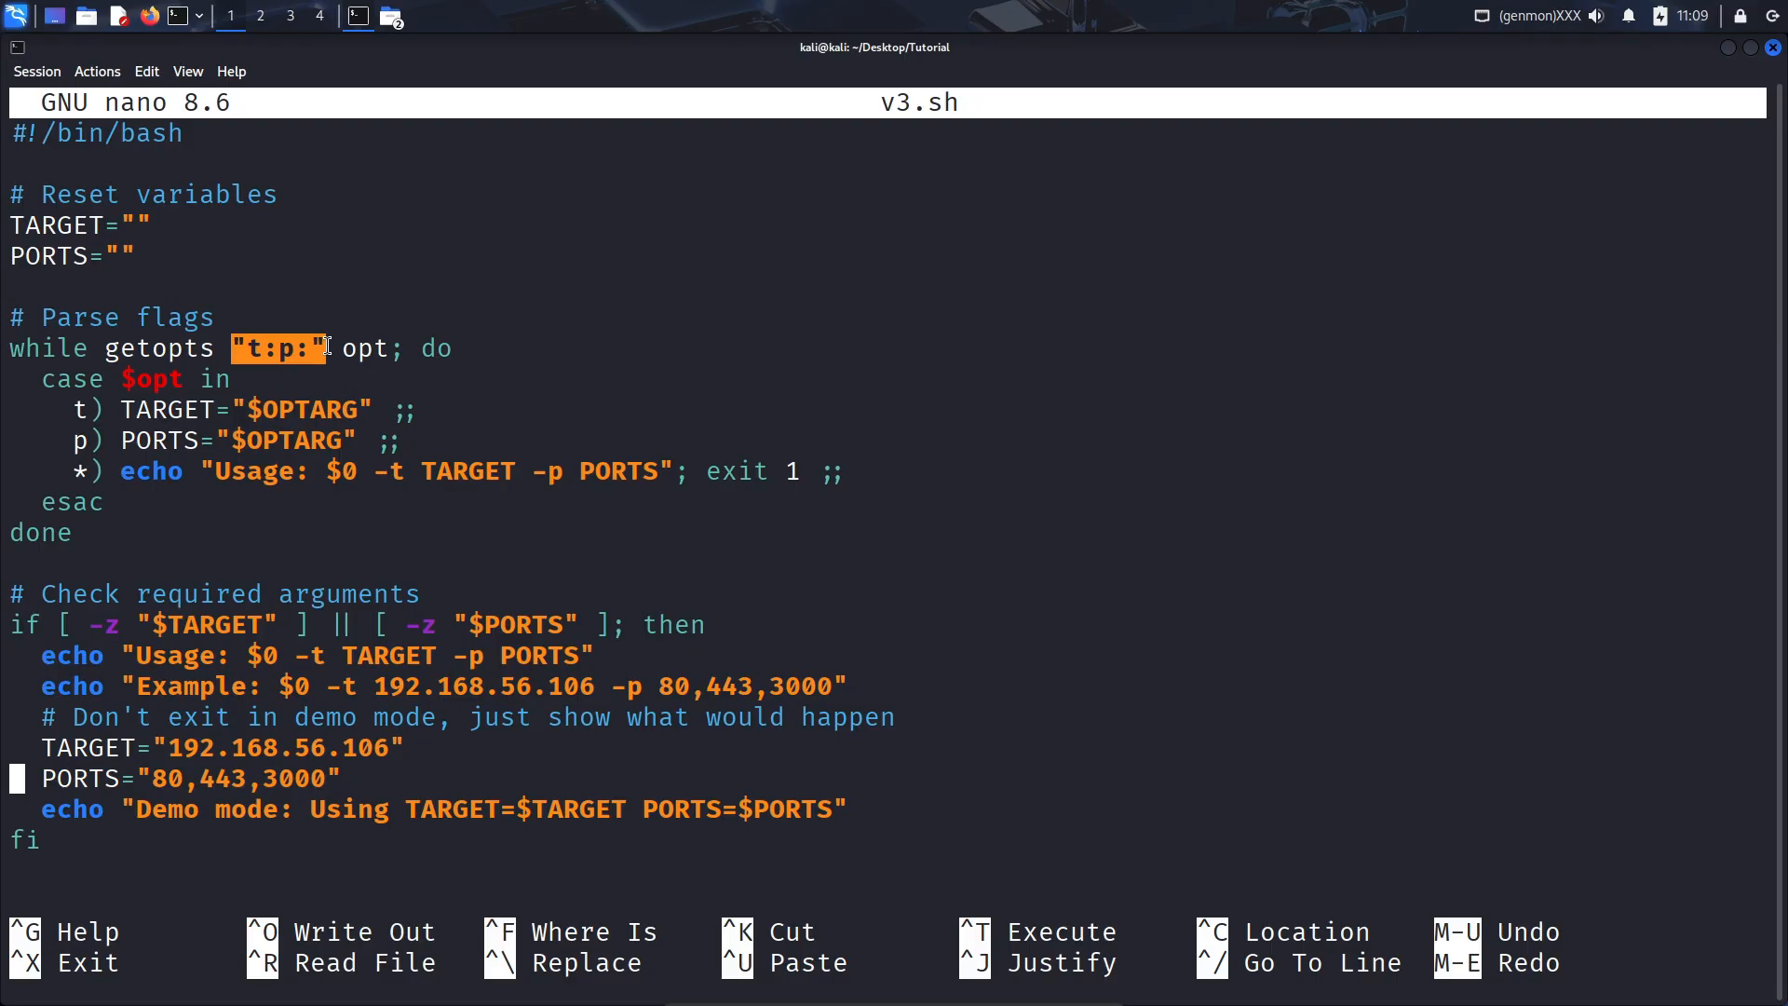
double_click(364, 347)
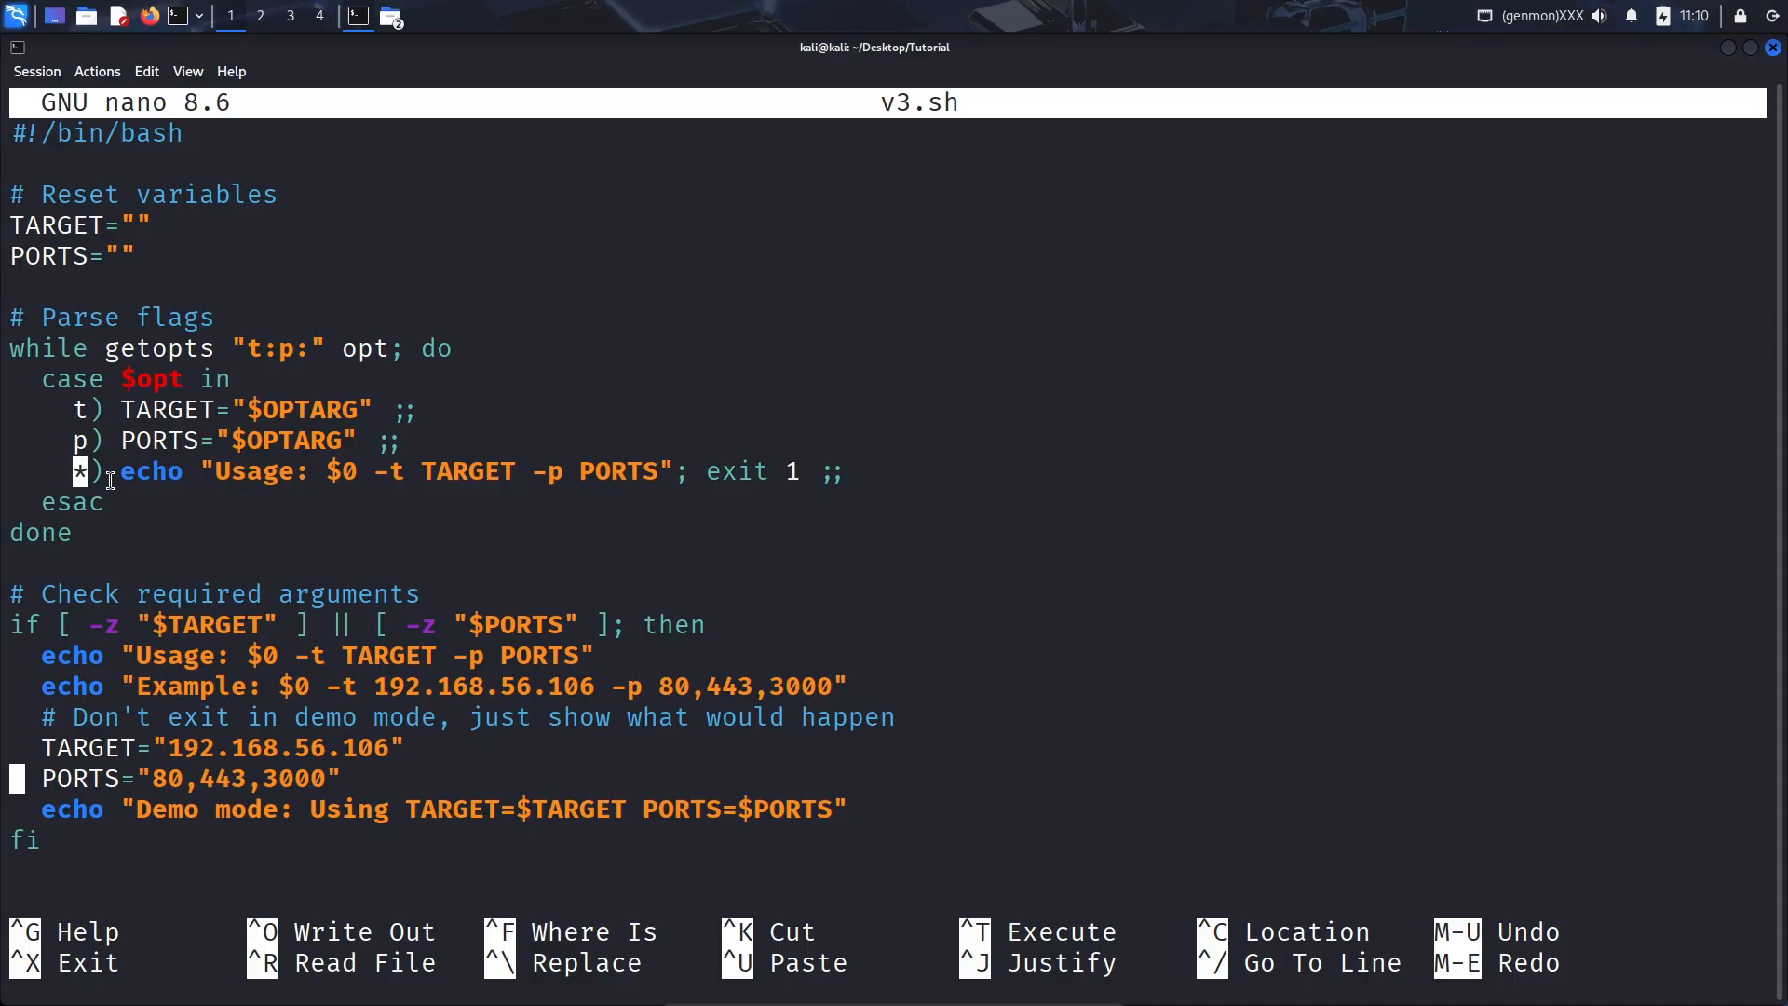
double_click(245, 472)
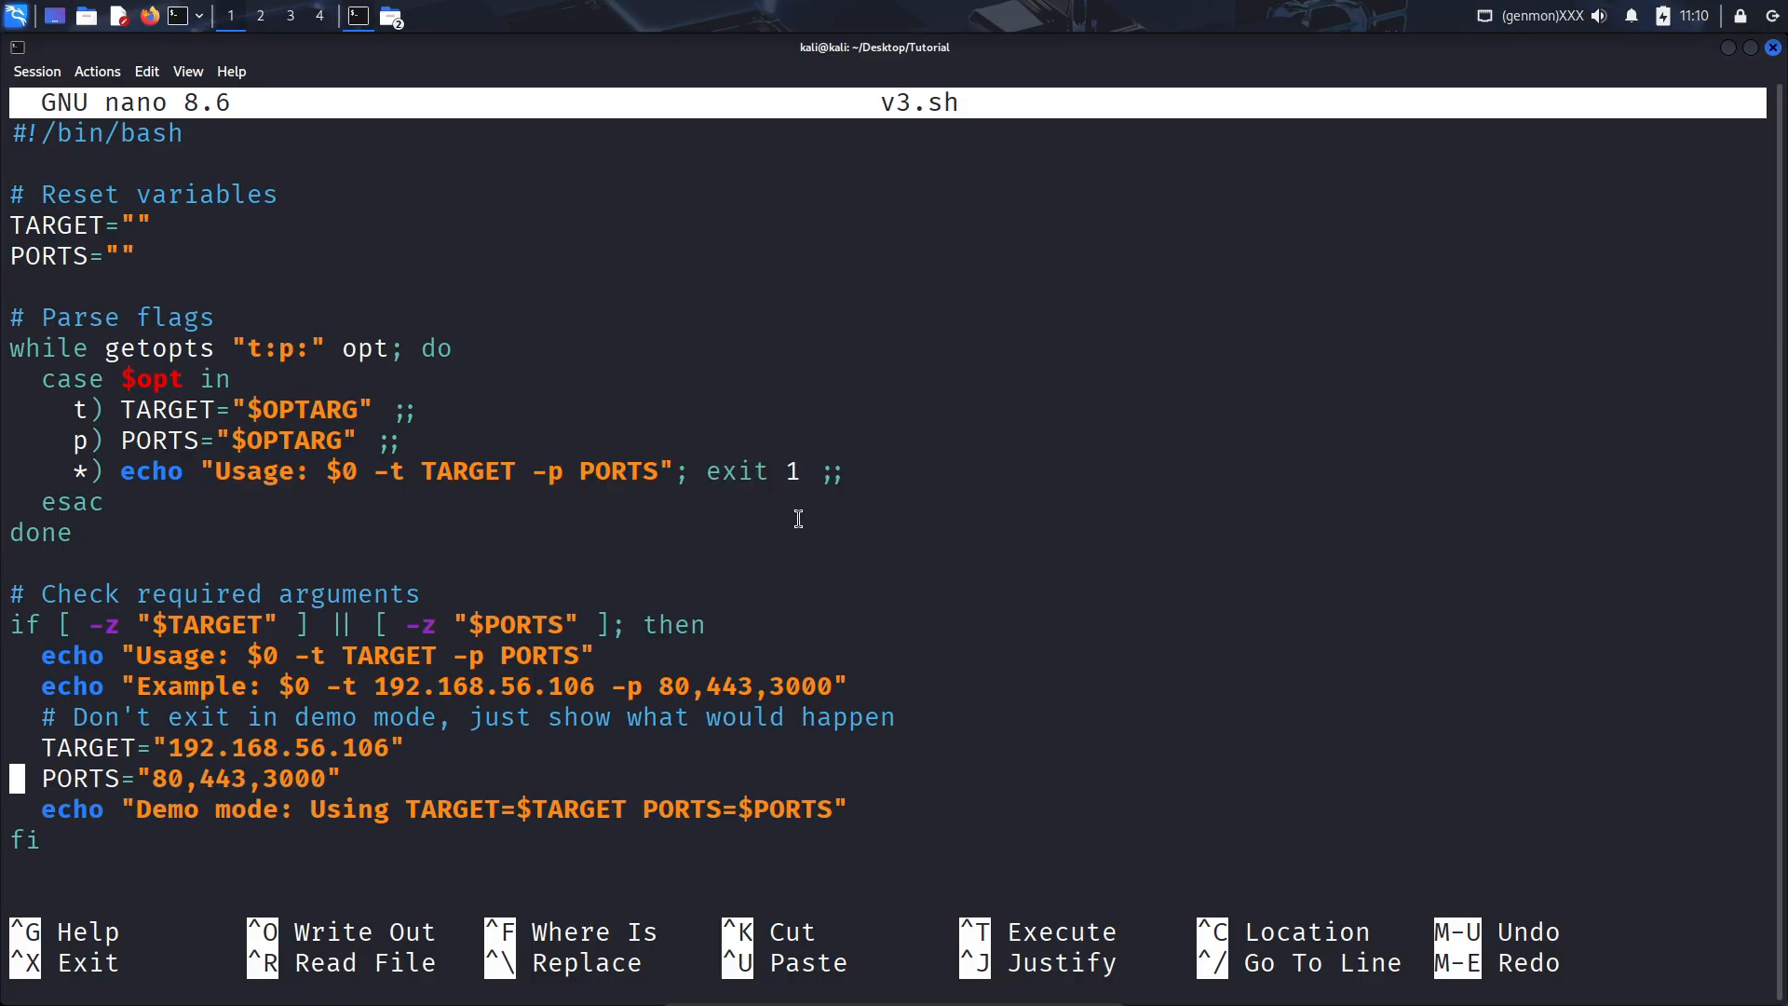
double_click(71, 502)
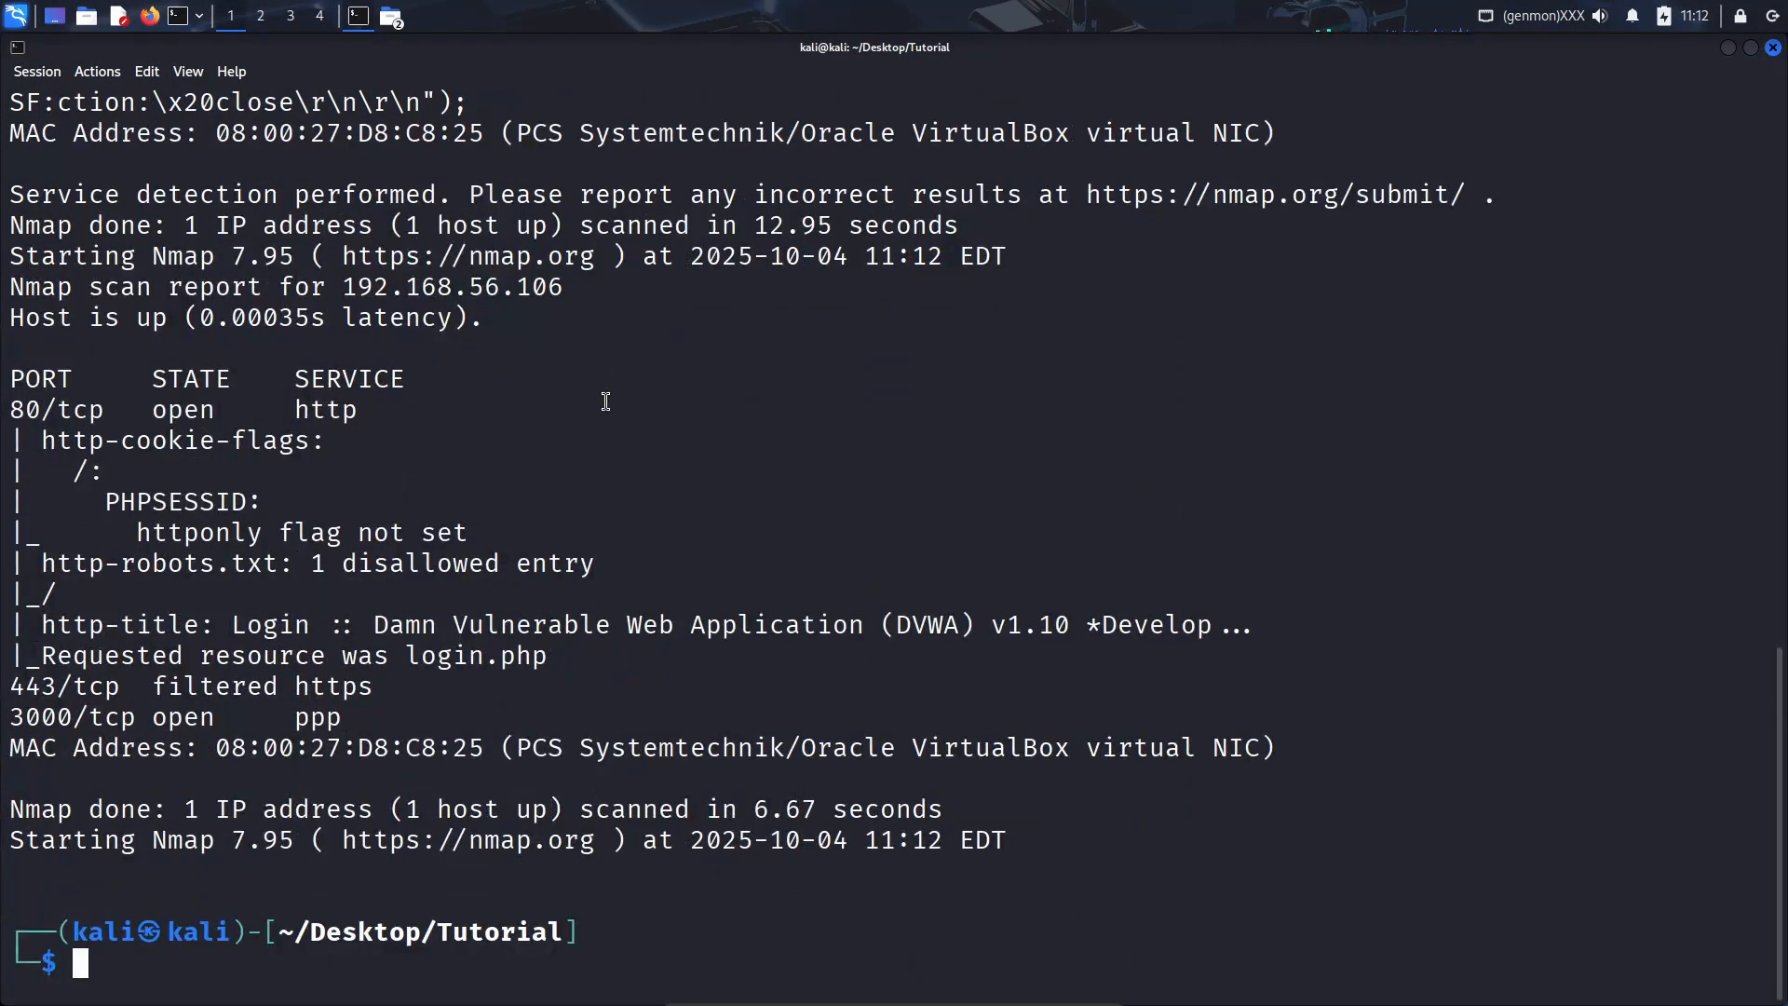
- Run ./v3.sh -t 192.168.56.106 -p 80,3000, then clear the scan output
text(./v3.sh)
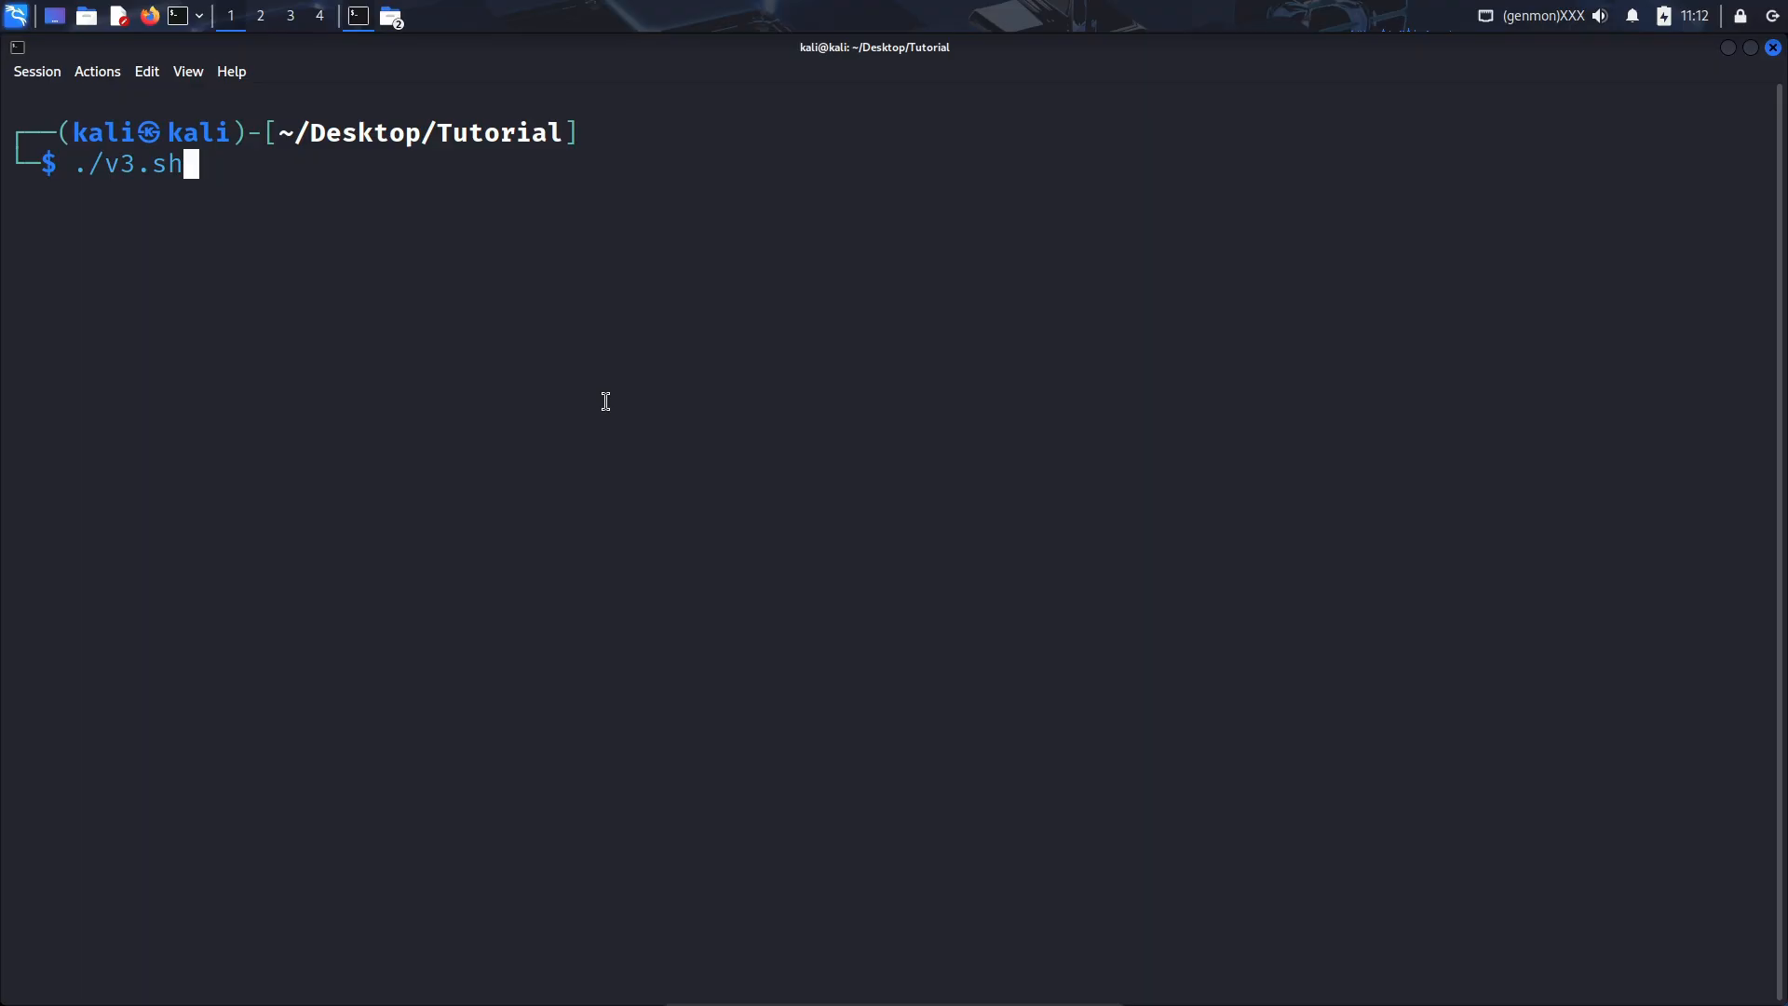
text(-t 192.168.56.106 -p 80,3000)
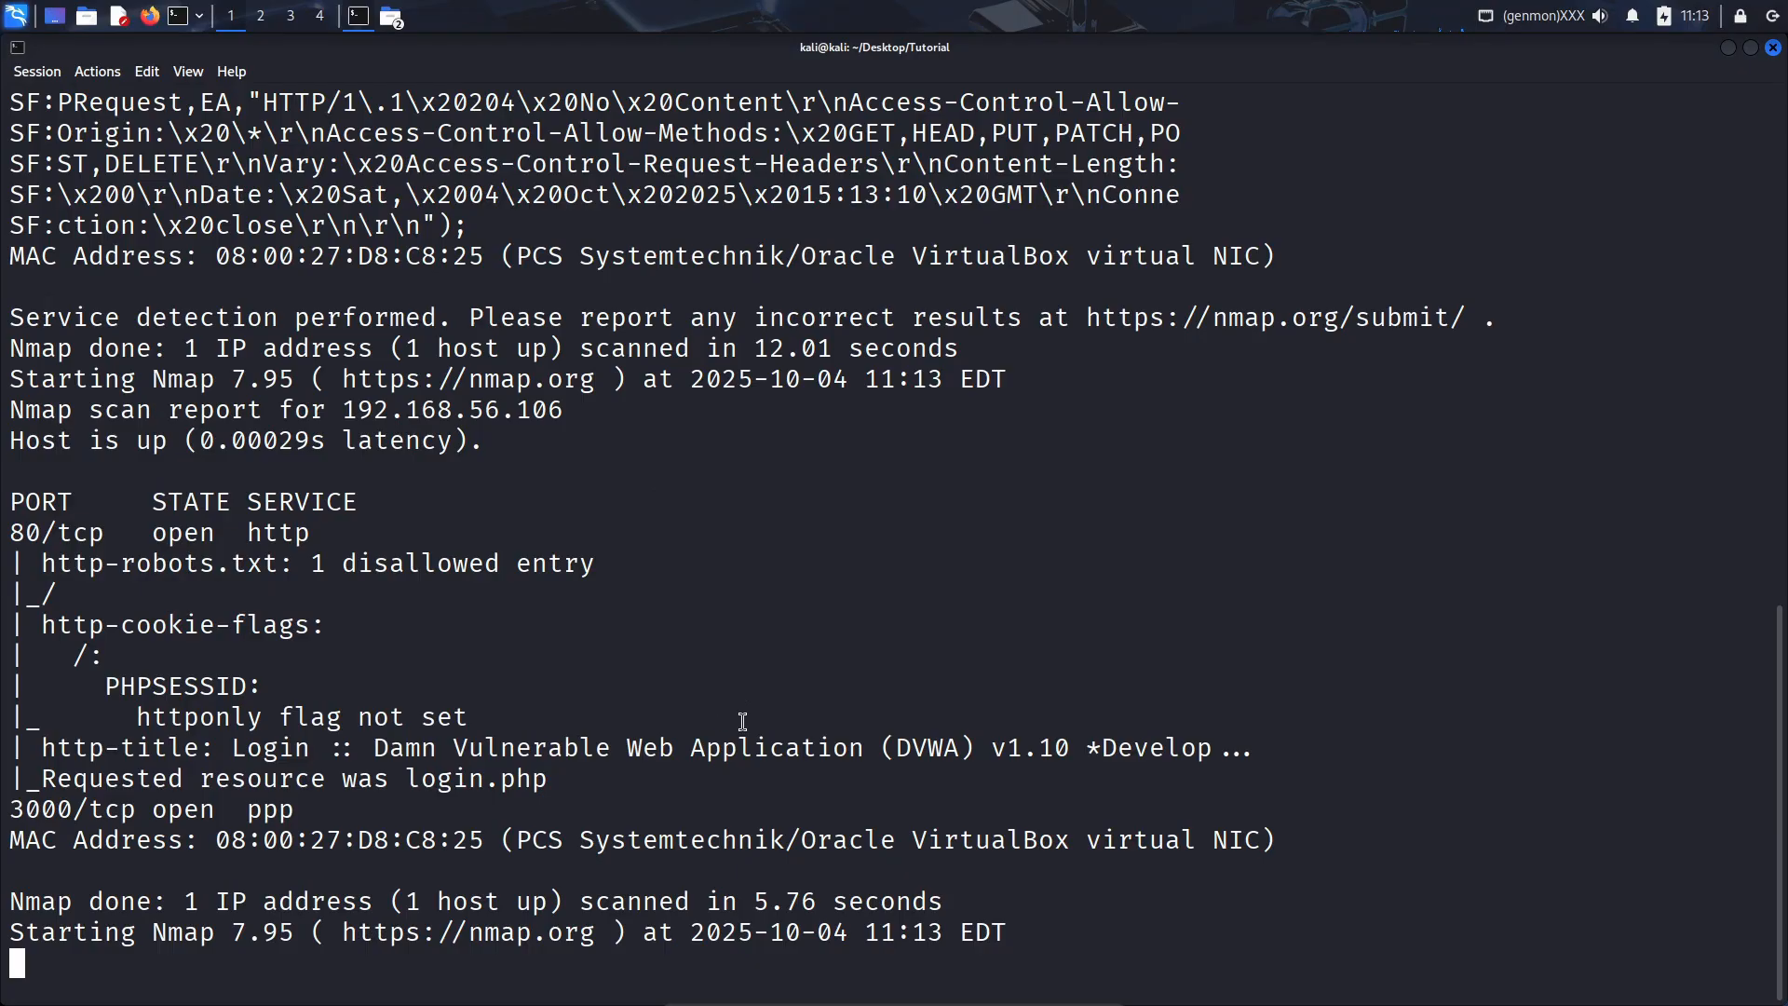
mouse_move(741, 693)
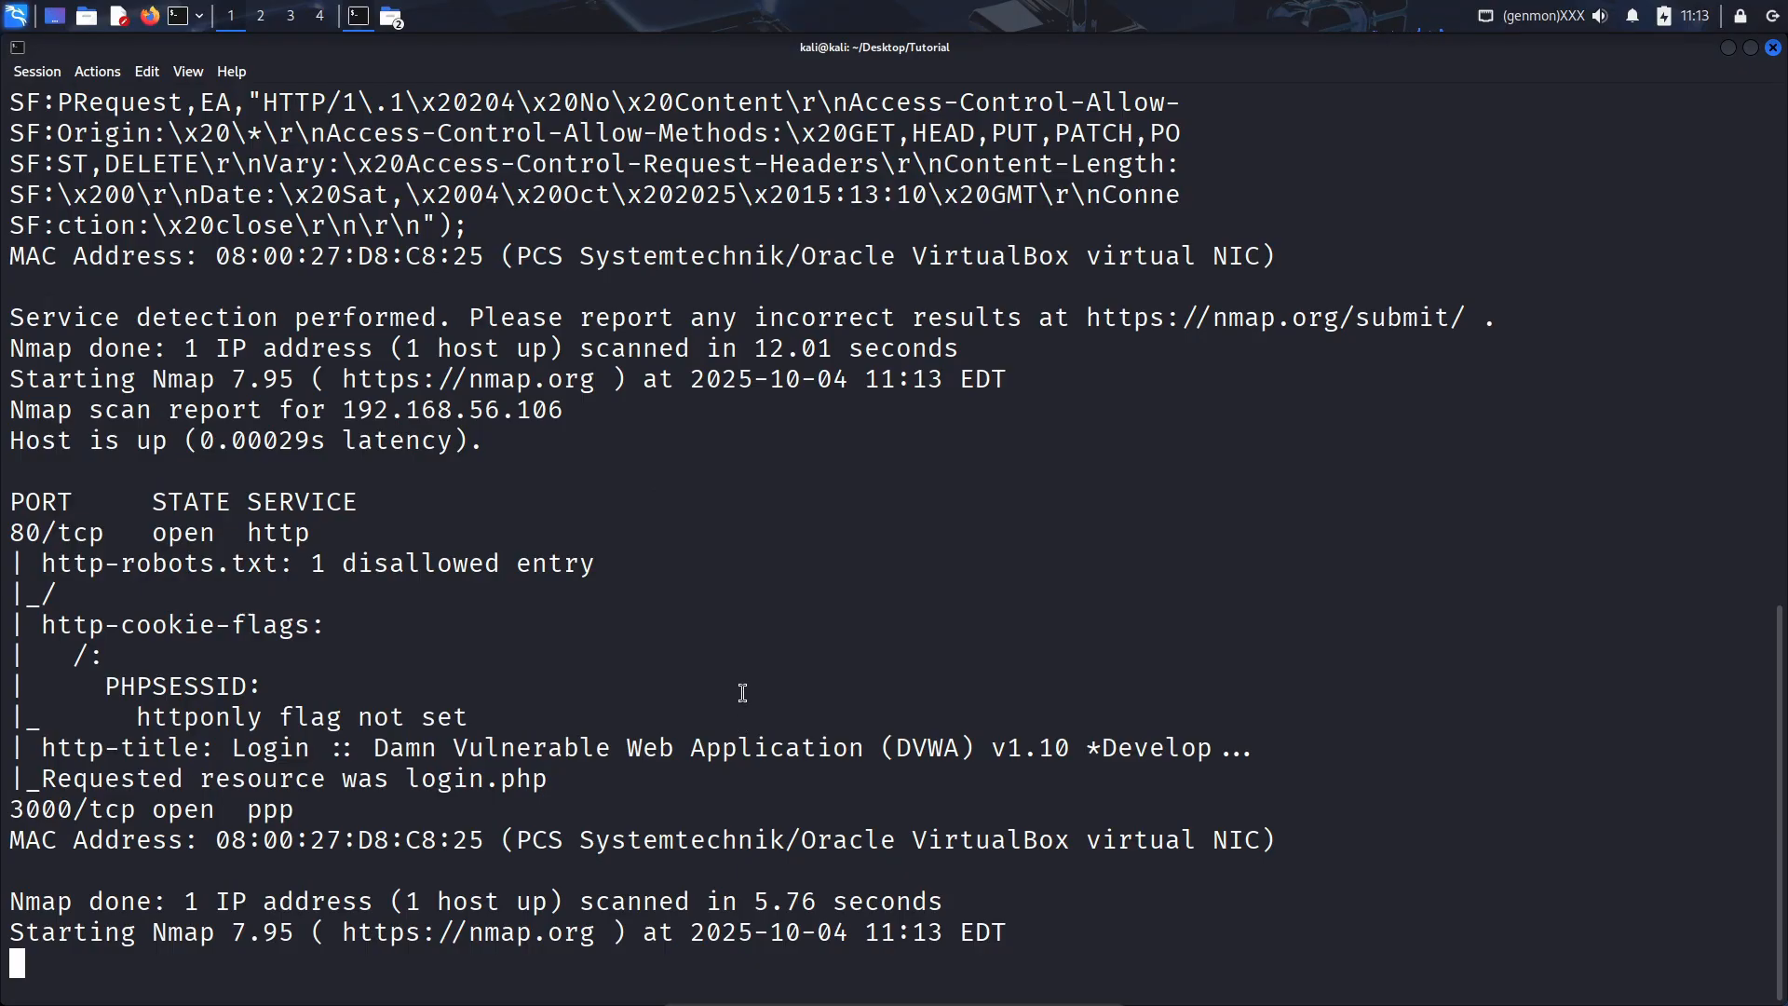
text(clear)
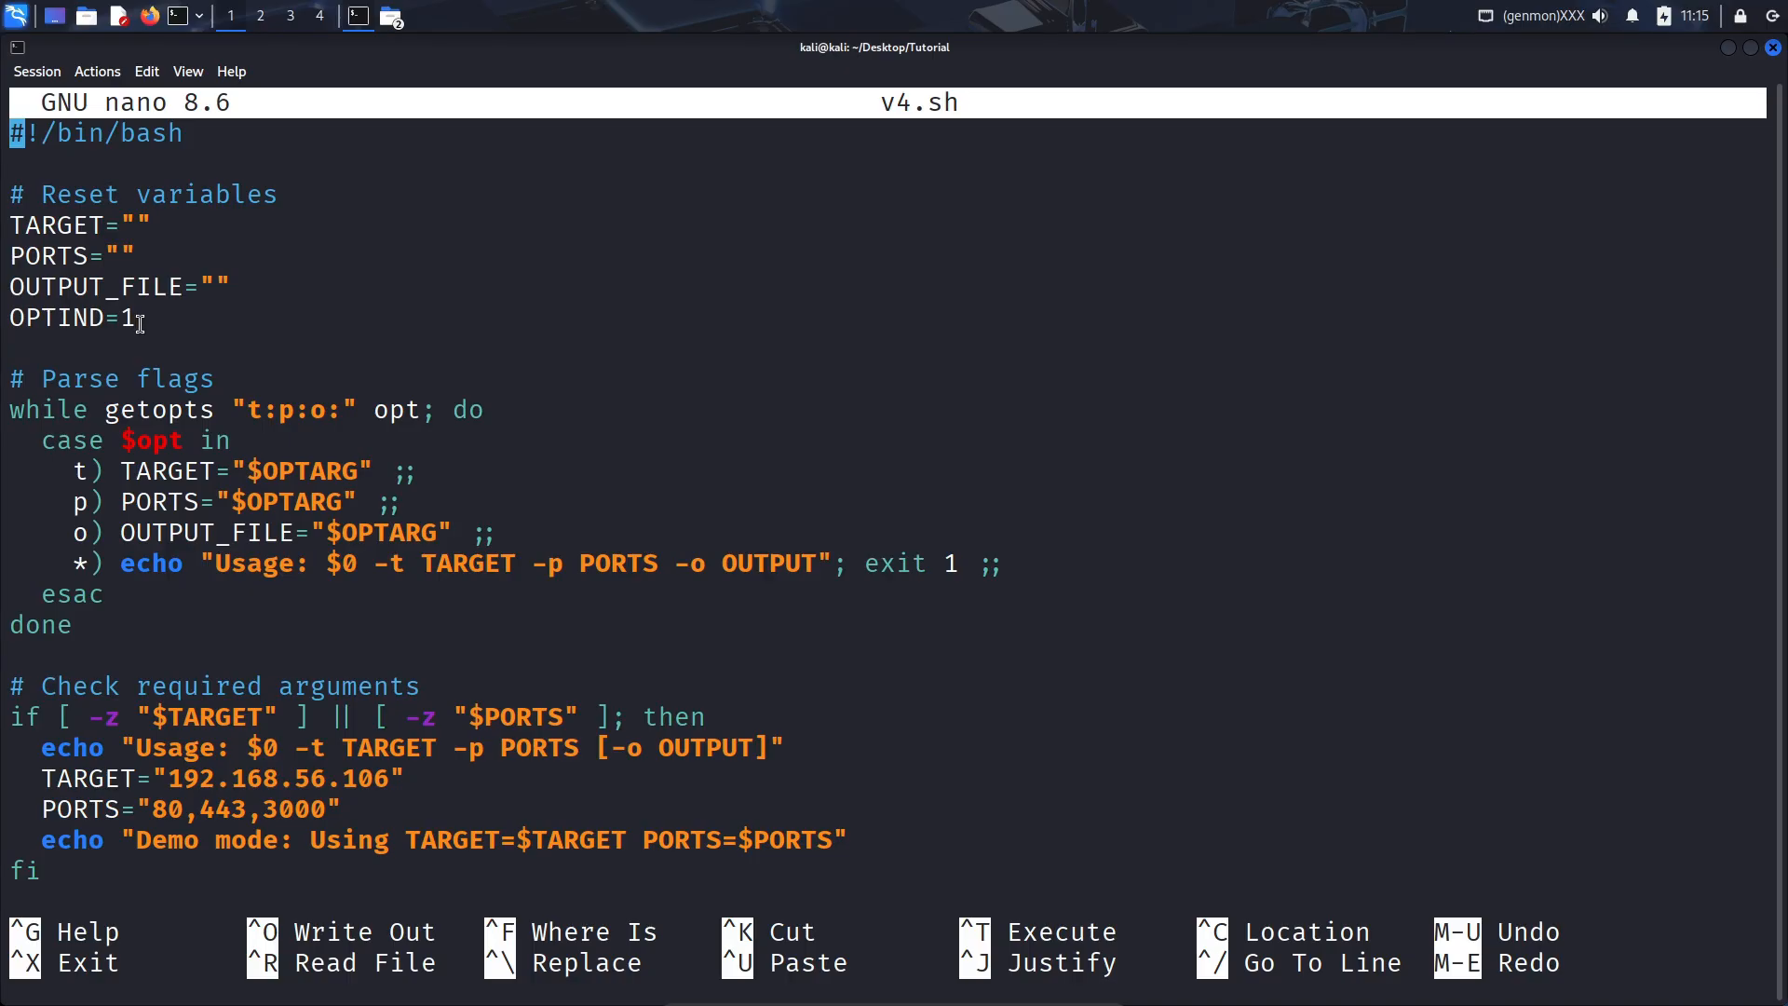
- Highlight v4.sh's OPTIND reset, the -o output-file handling and the $OUTPUT_FILE redirect
double_click(54, 317)
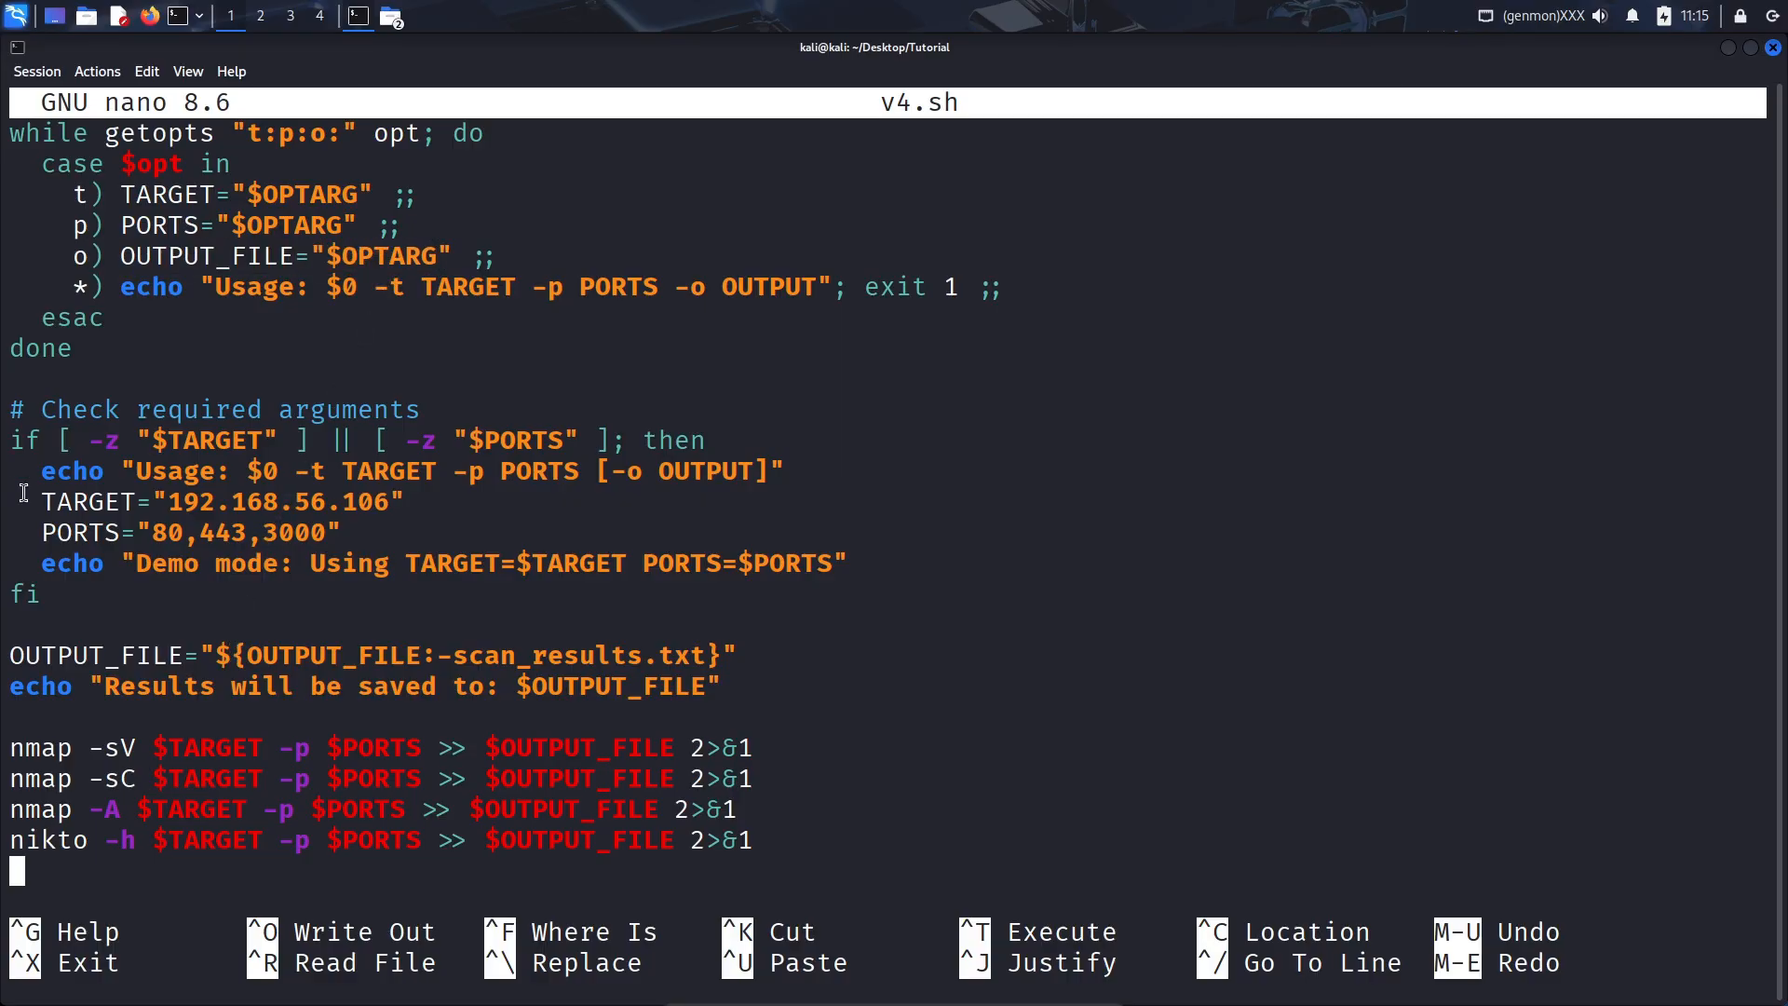
drag(10, 410, 128, 593)
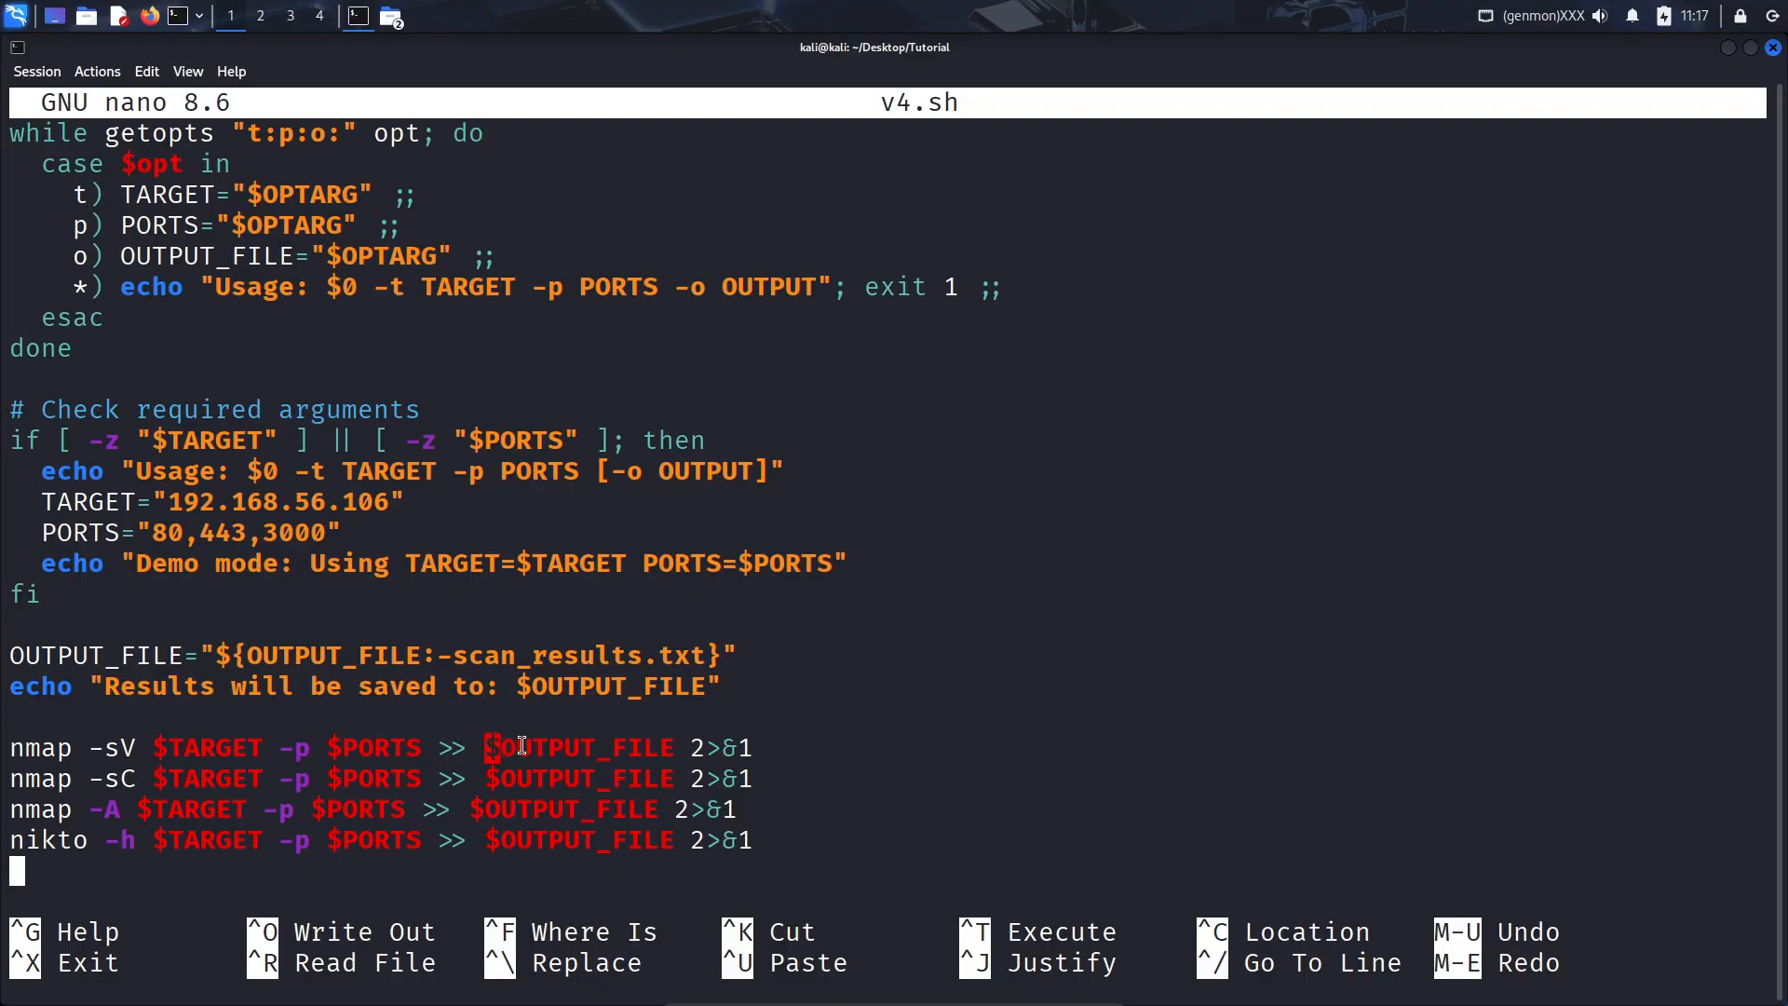
double_click(96, 655)
text(./v4.sh)
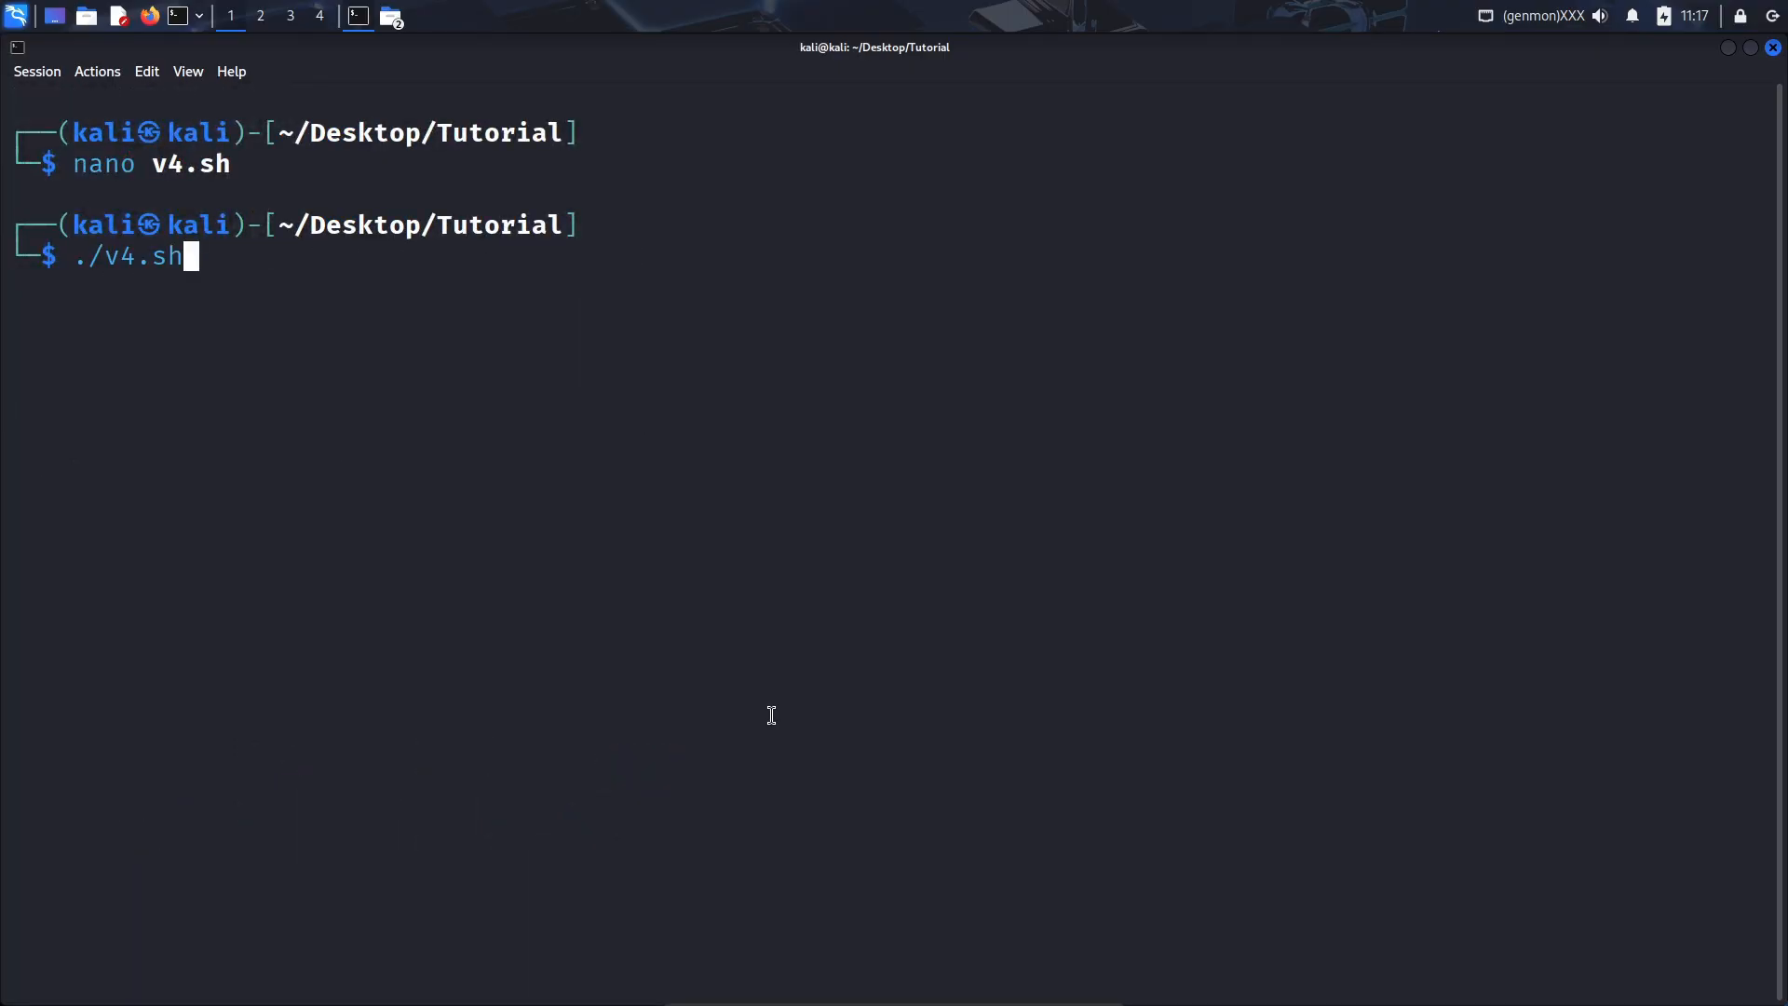
- Run ./v4.sh -o results4 -t 192.168.56.106 -p 80,443,3000
text(-o)
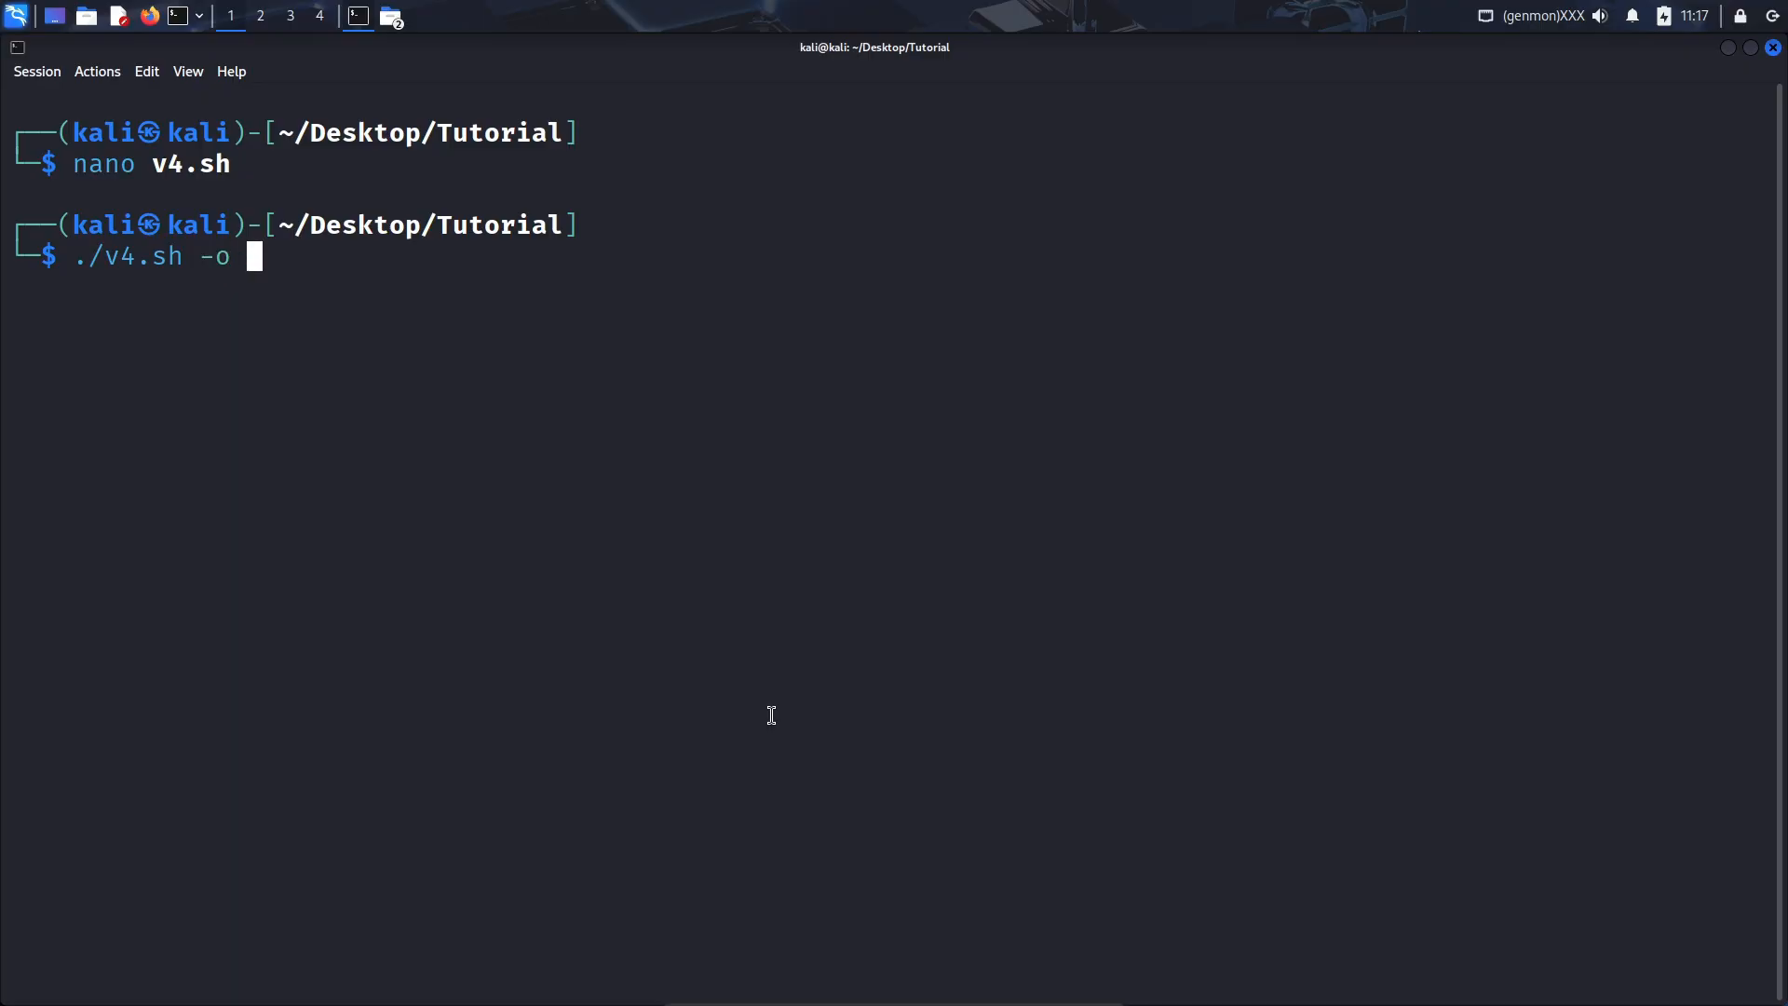
text(results4 -t)
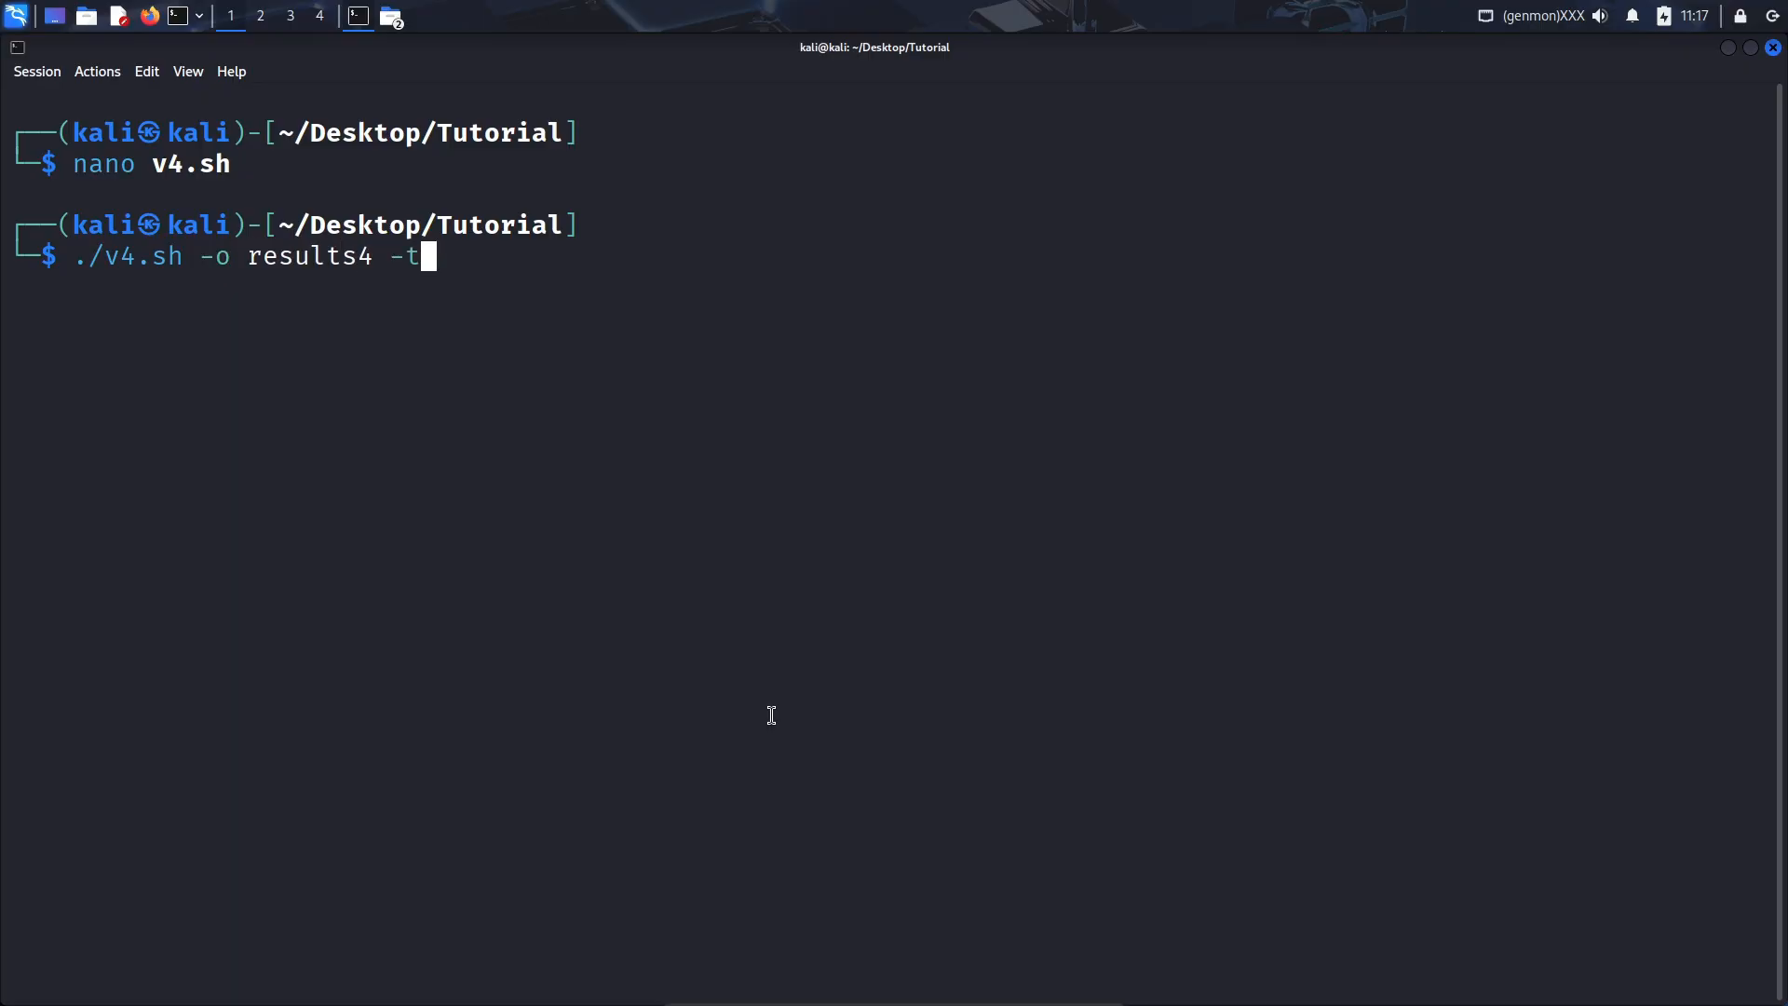
text(192.168.56.106)
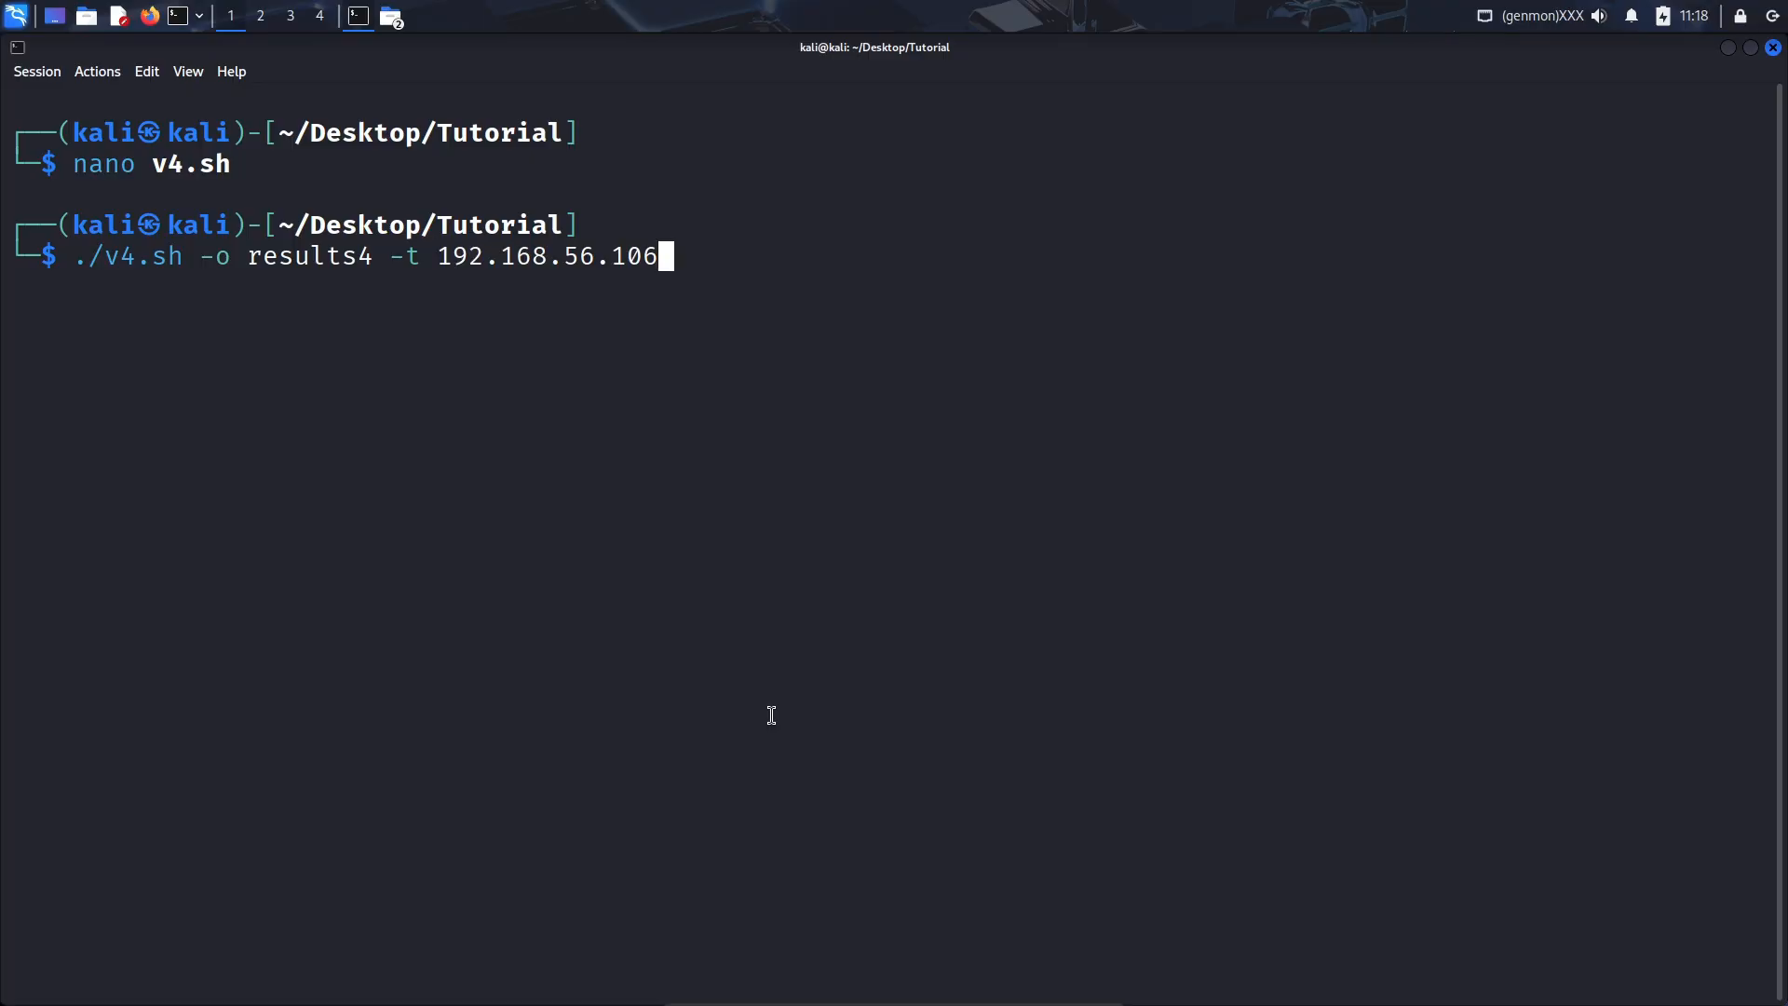
text(-p 80,443,3000)
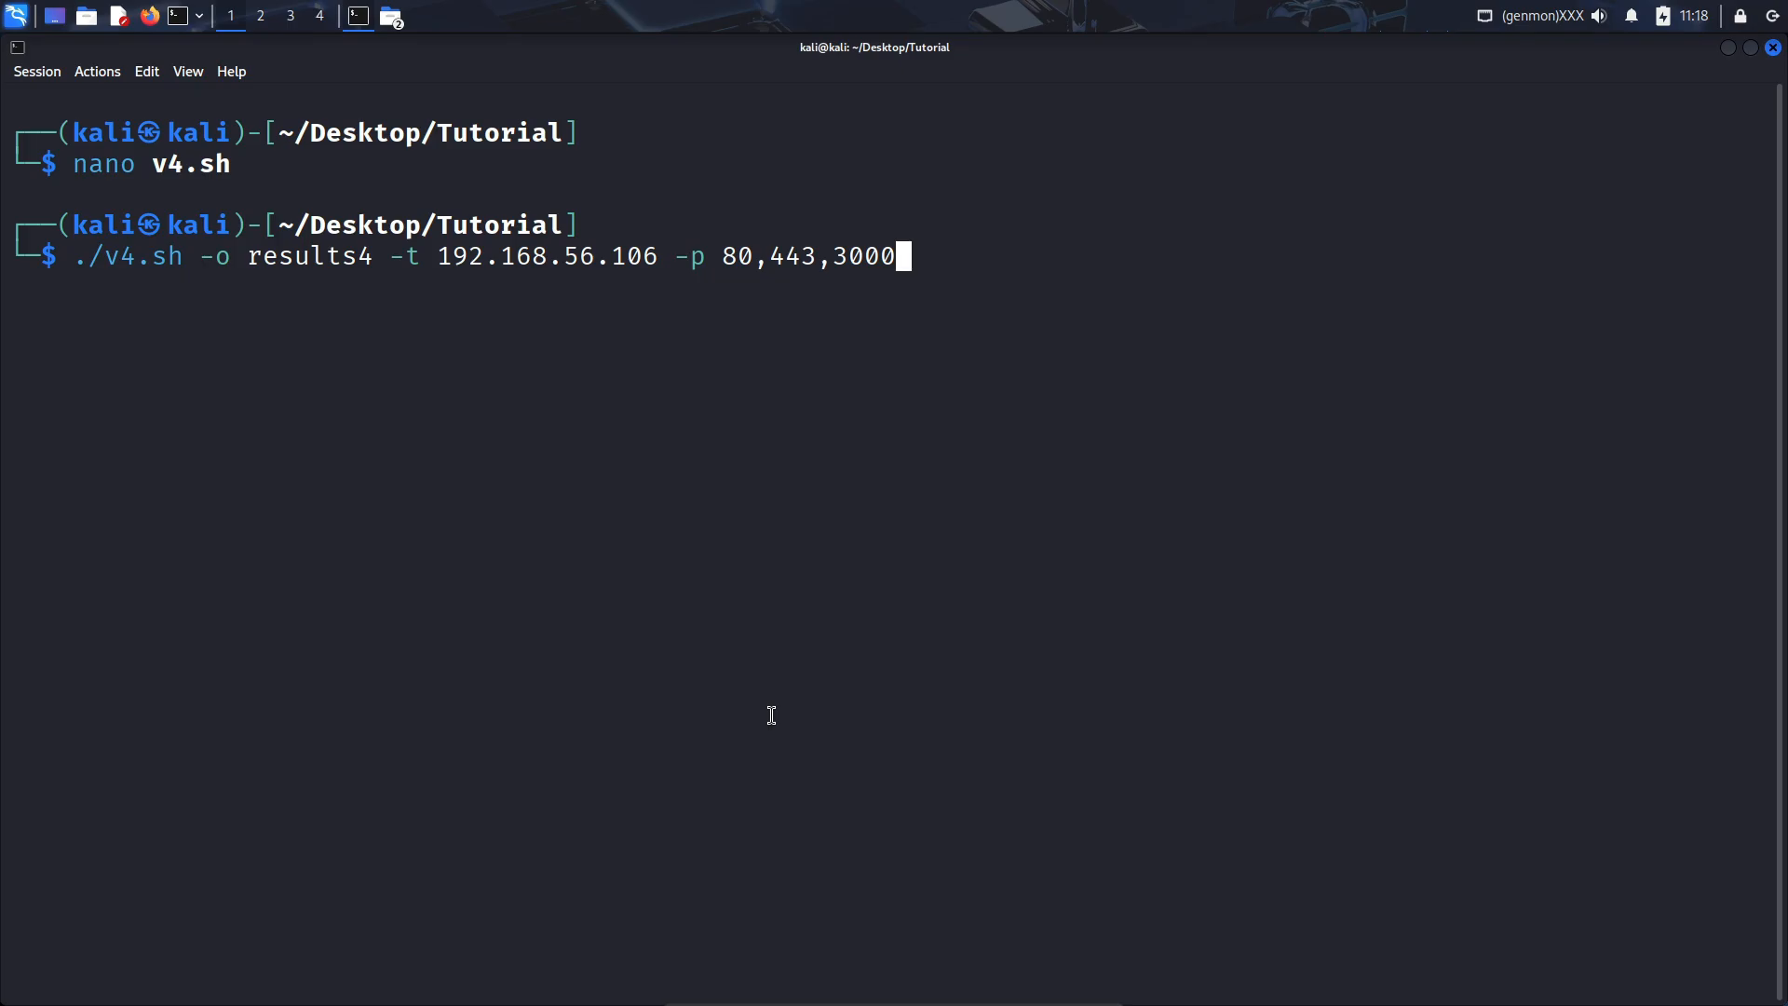
key(Return)
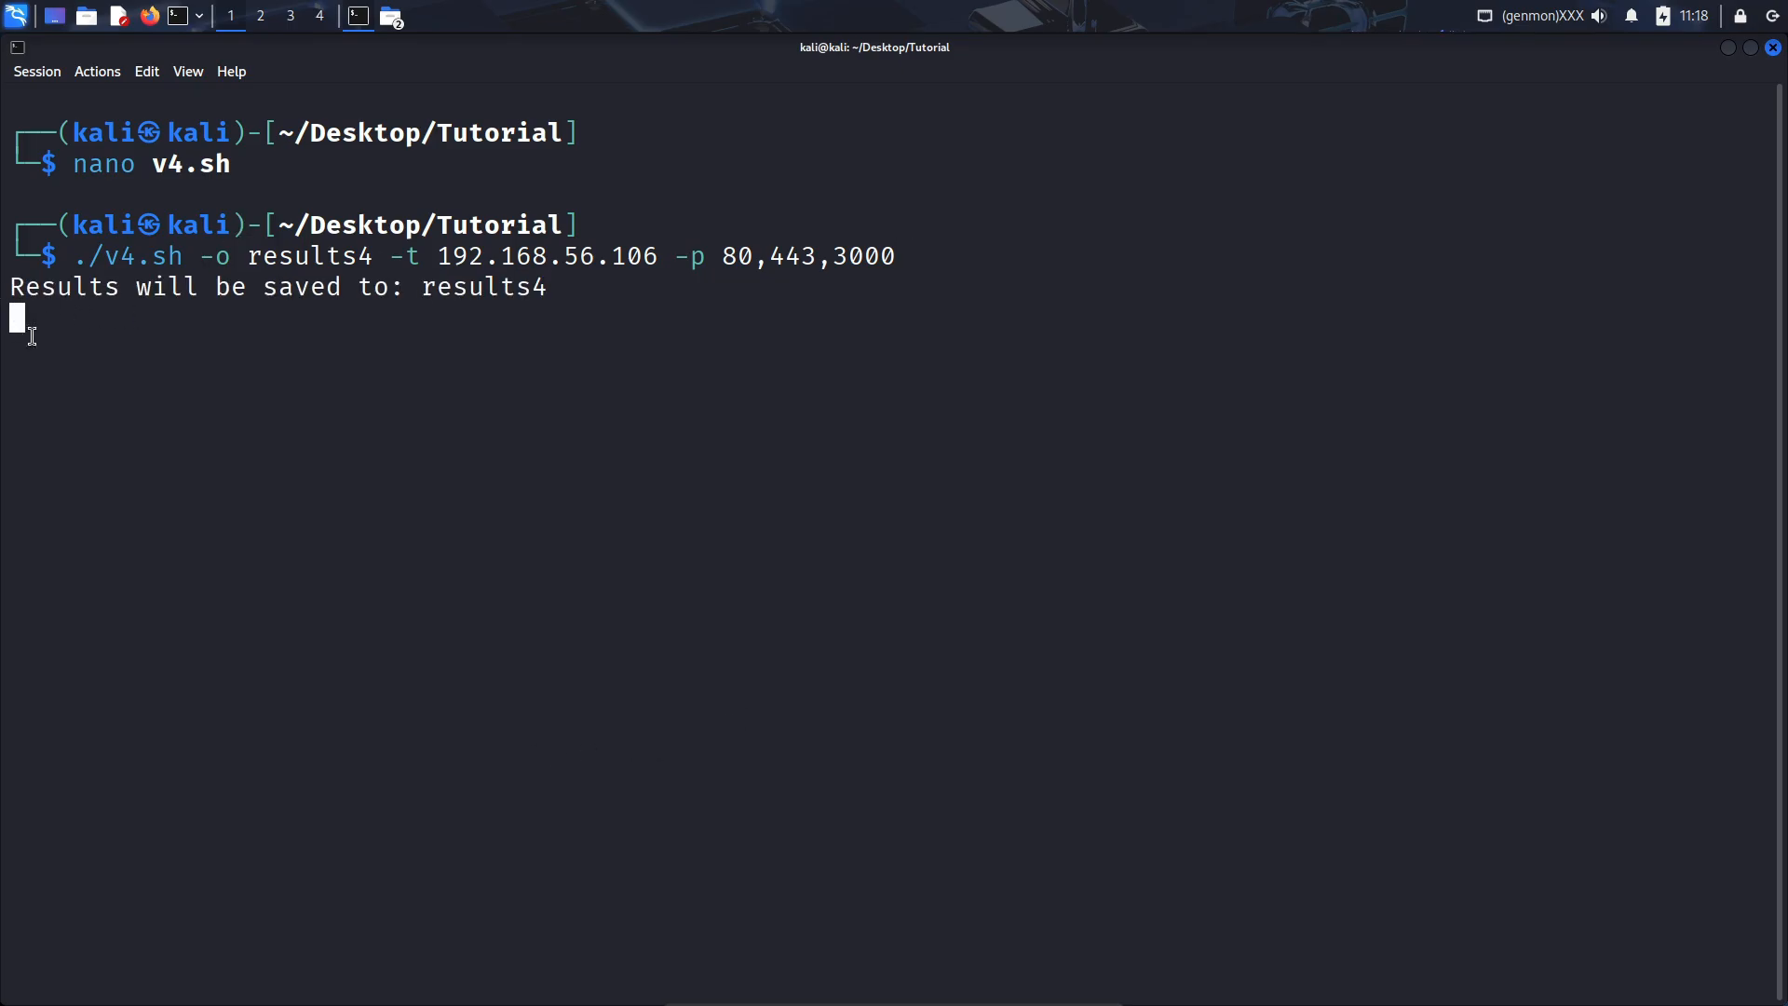
mouse_move(483, 317)
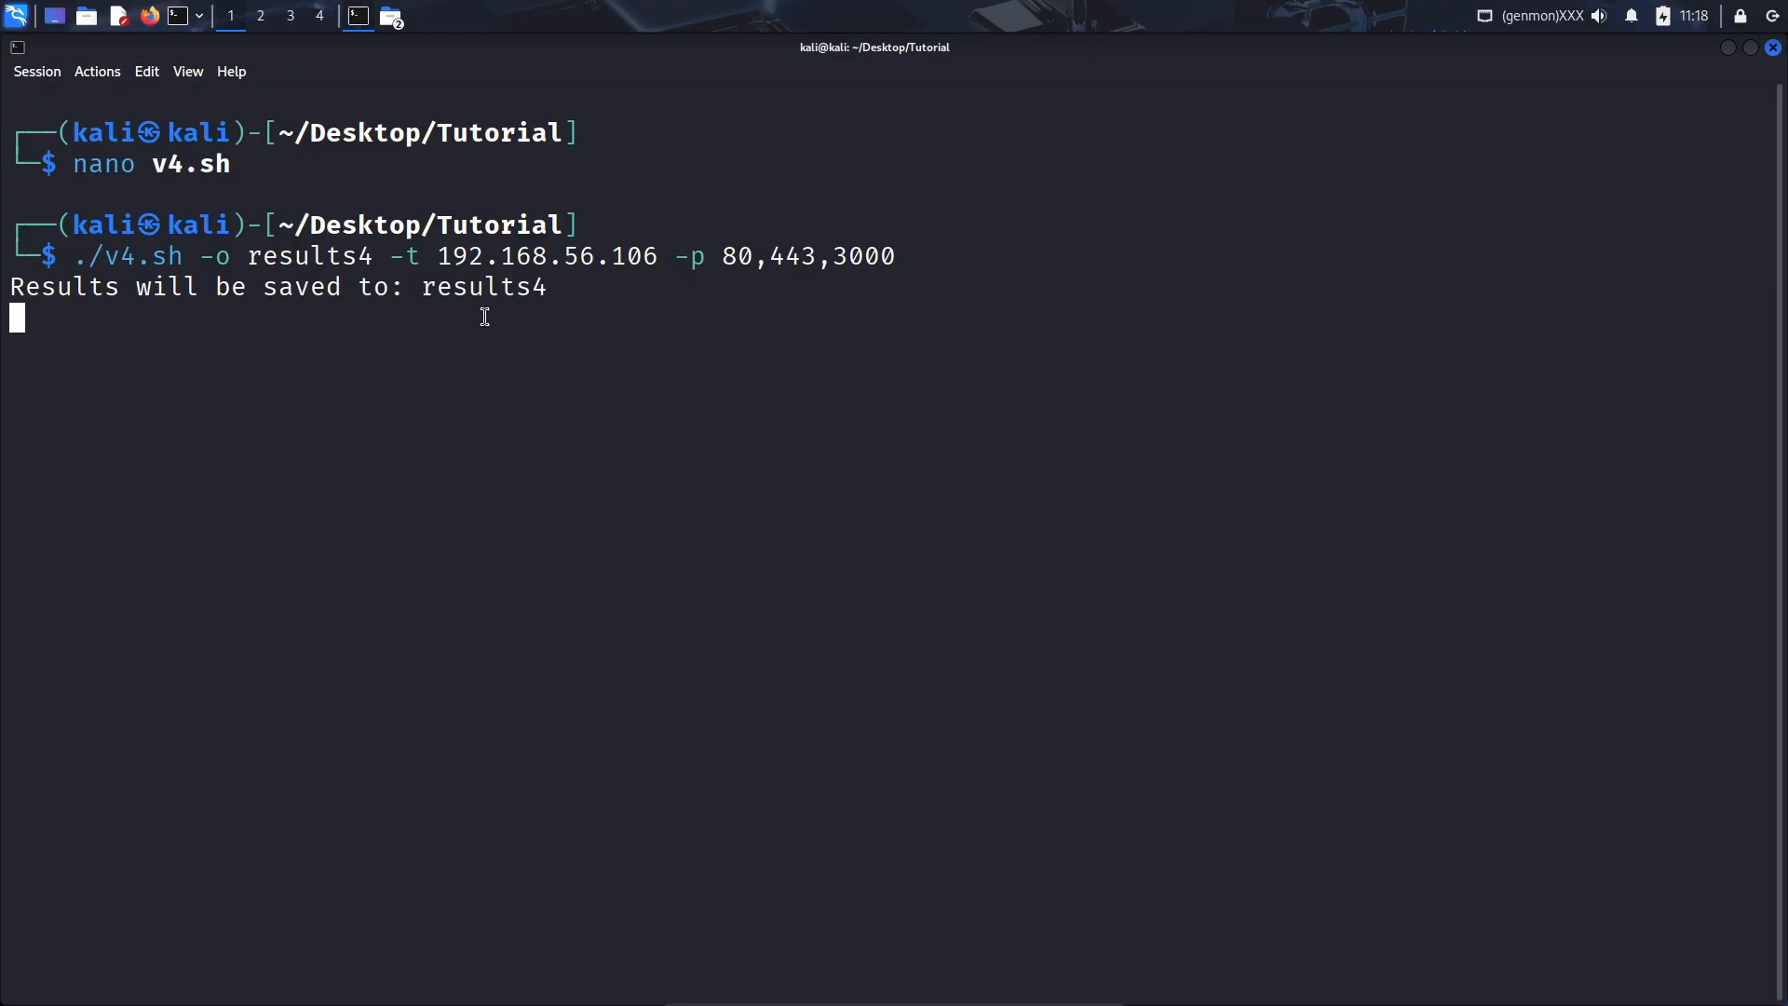
mouse_move(116, 331)
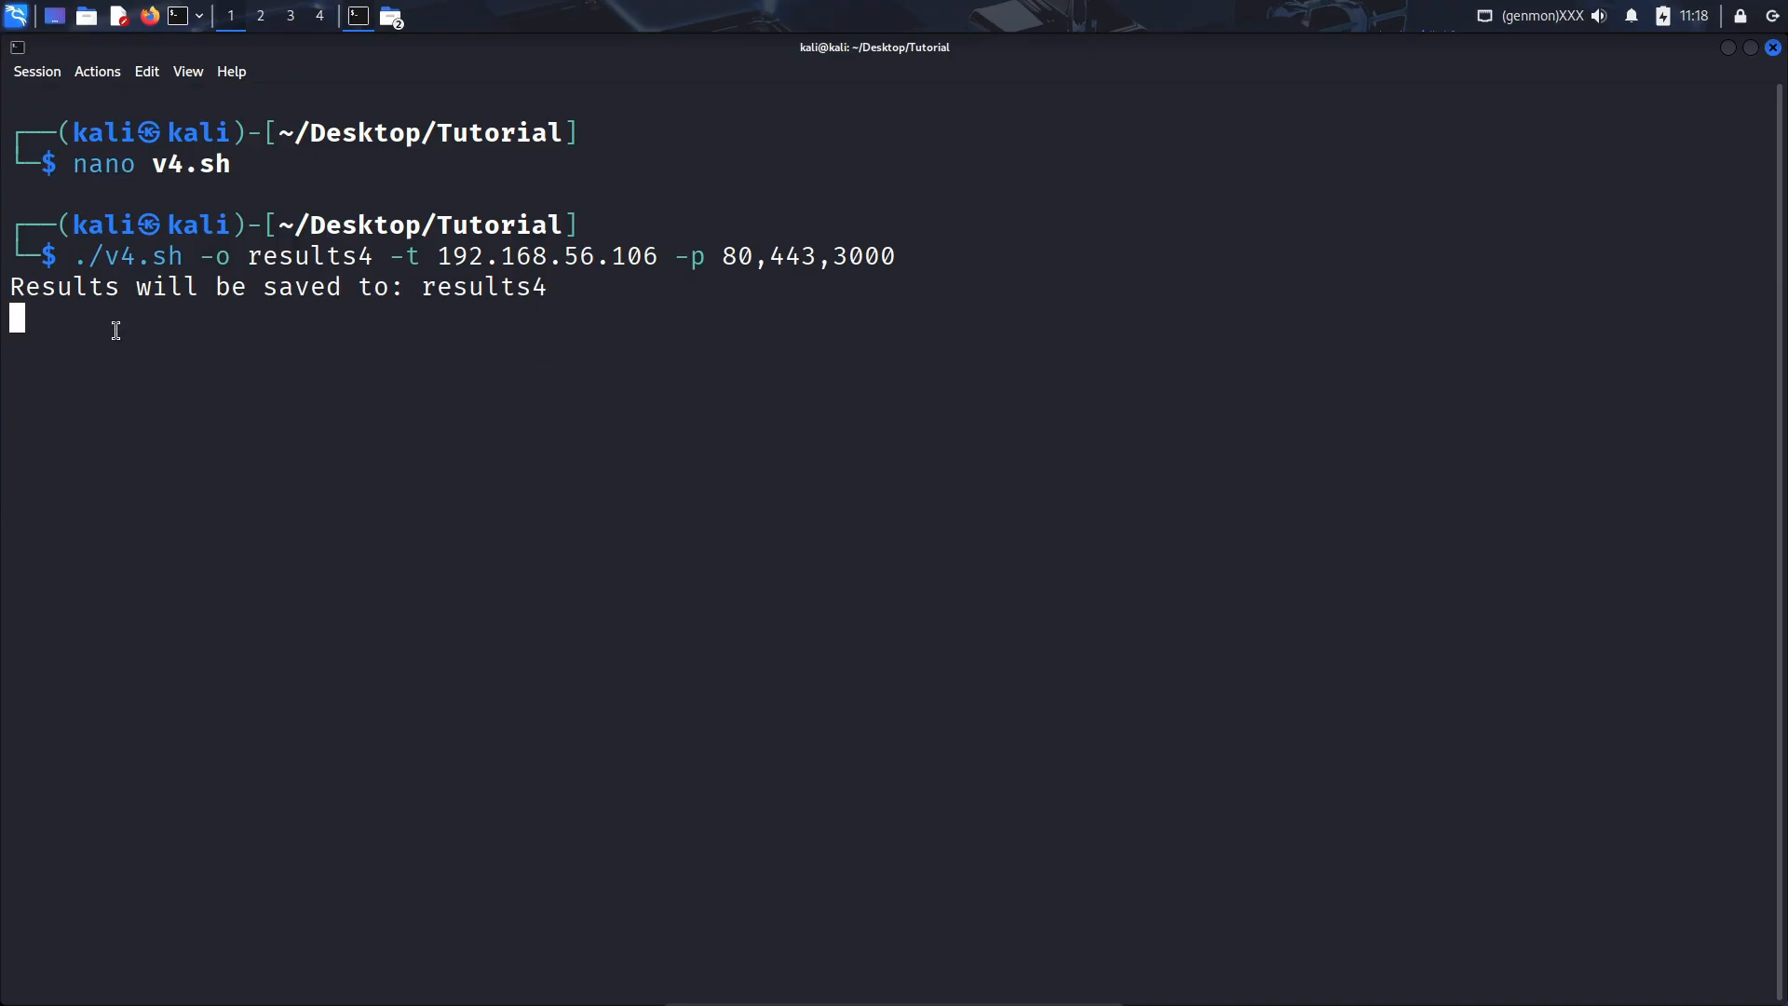
mouse_move(390, 403)
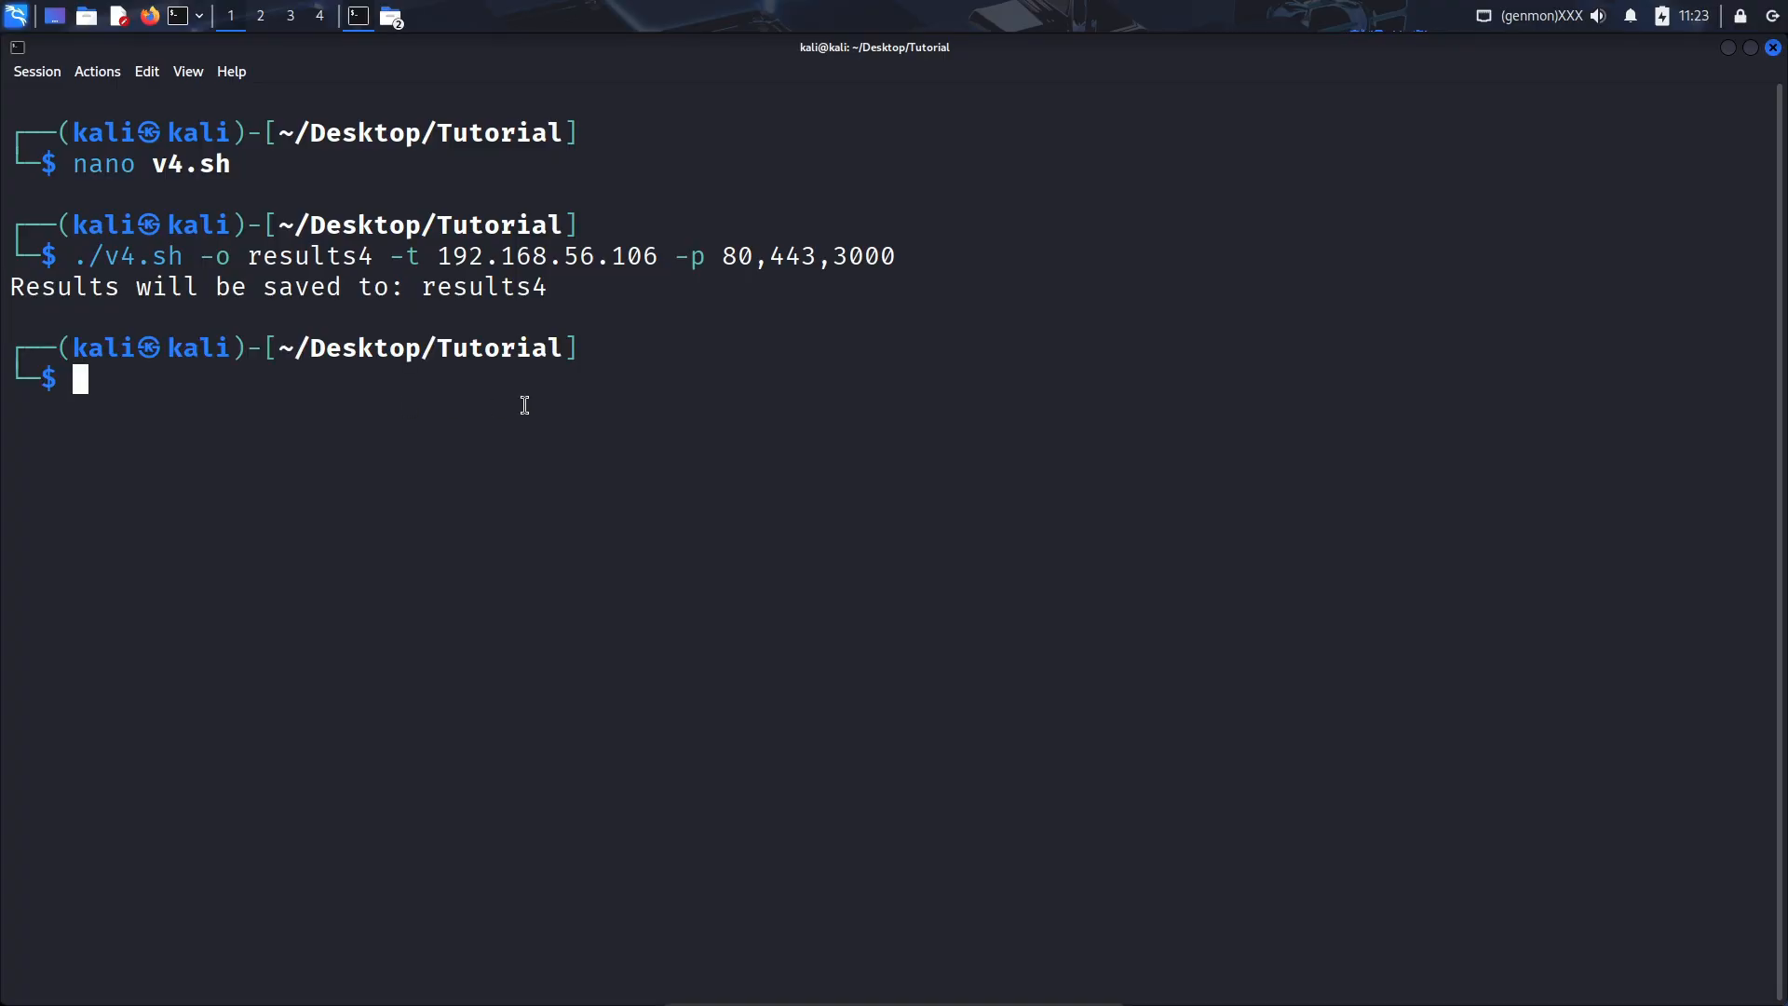
- Show the Tutorial folder in Thunar and open the results4 file
click(391, 16)
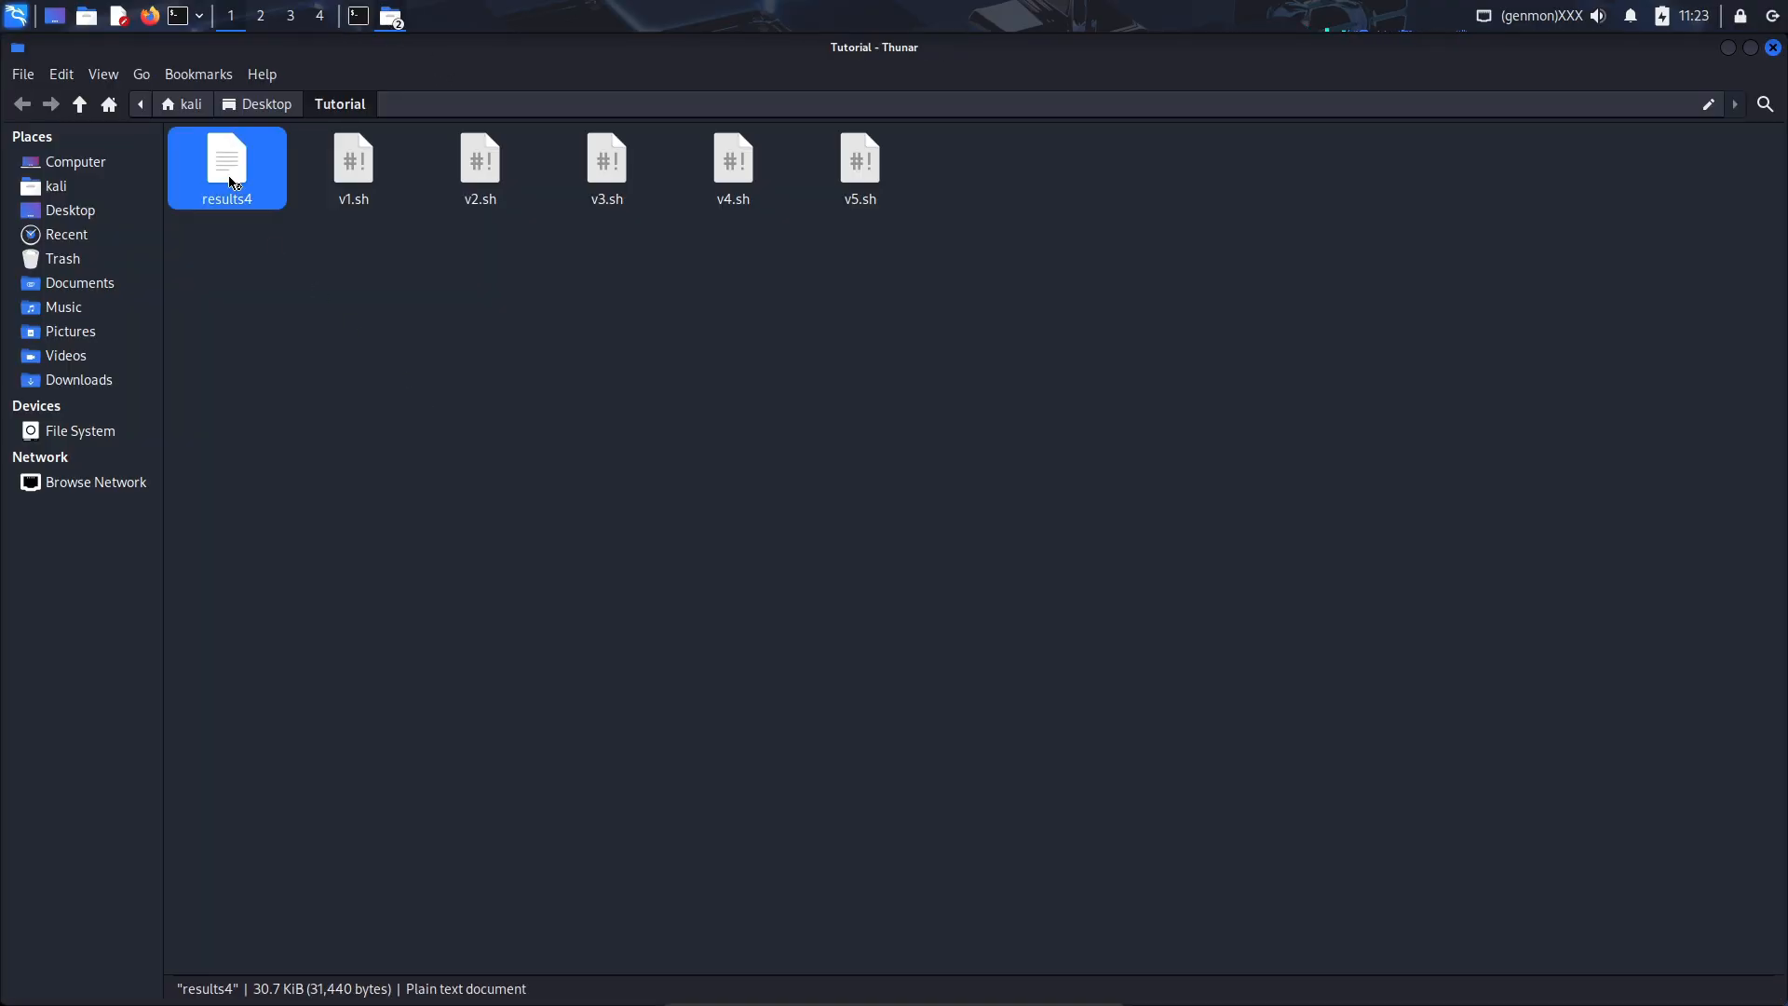
double_click(225, 167)
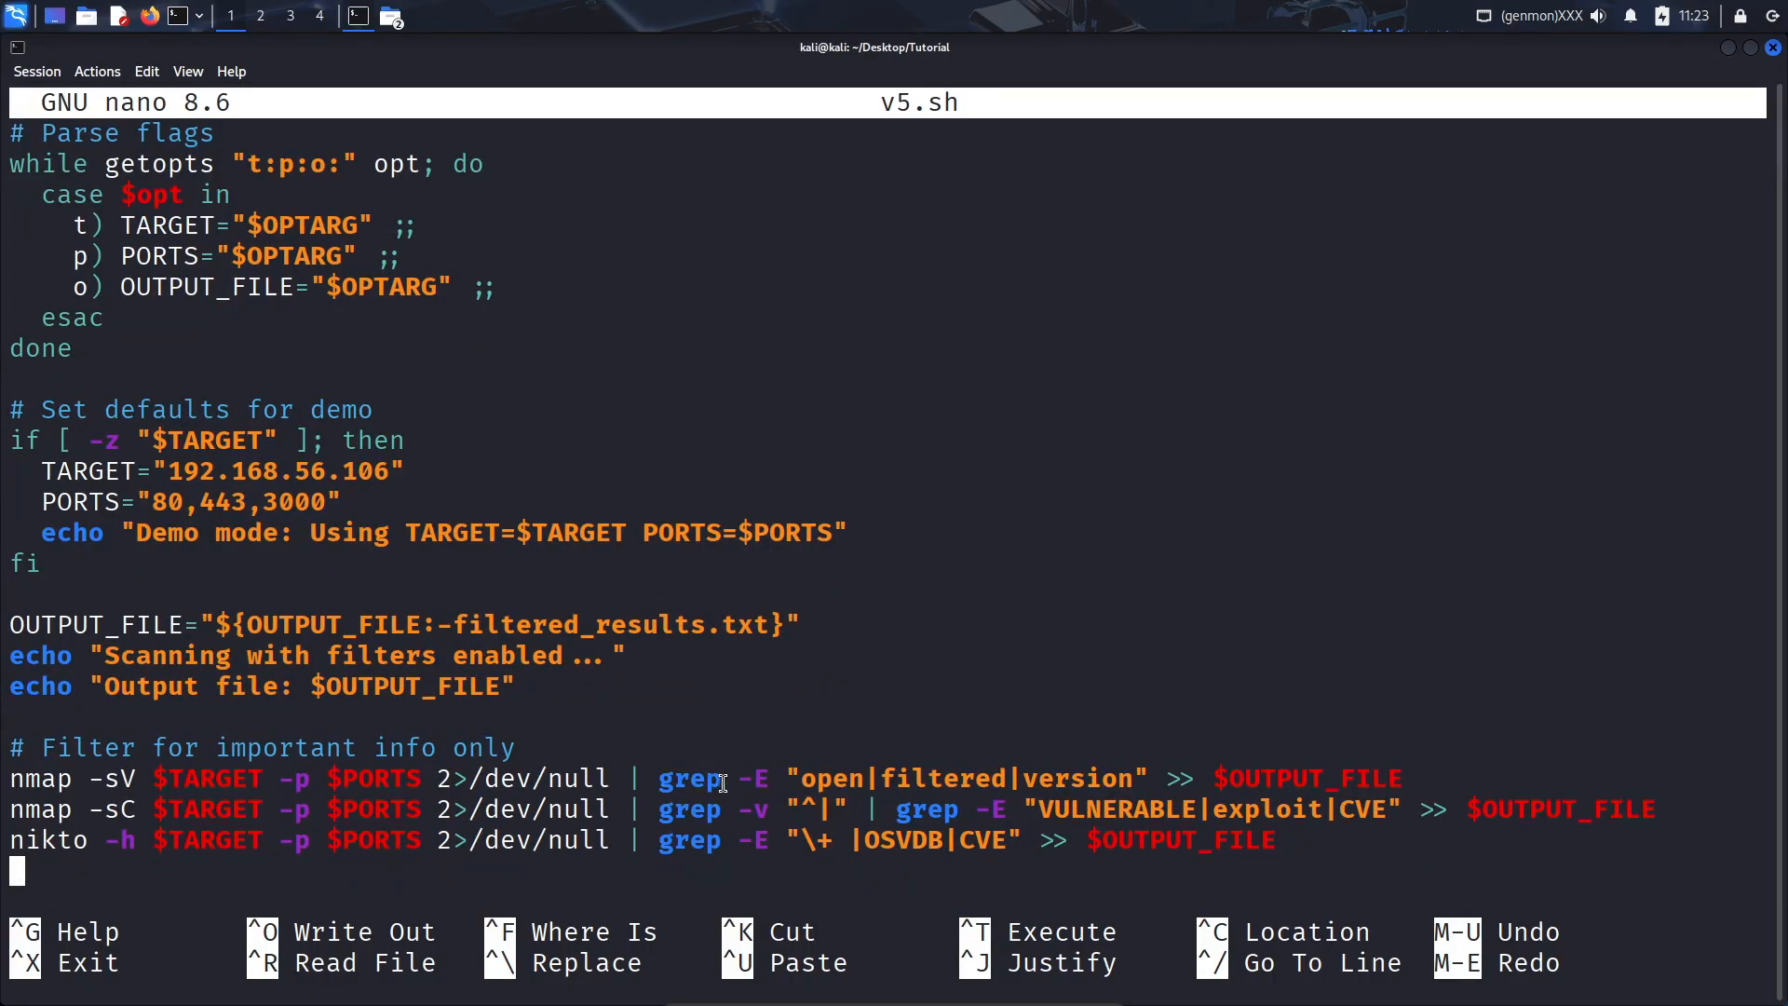
mouse_move(1286, 756)
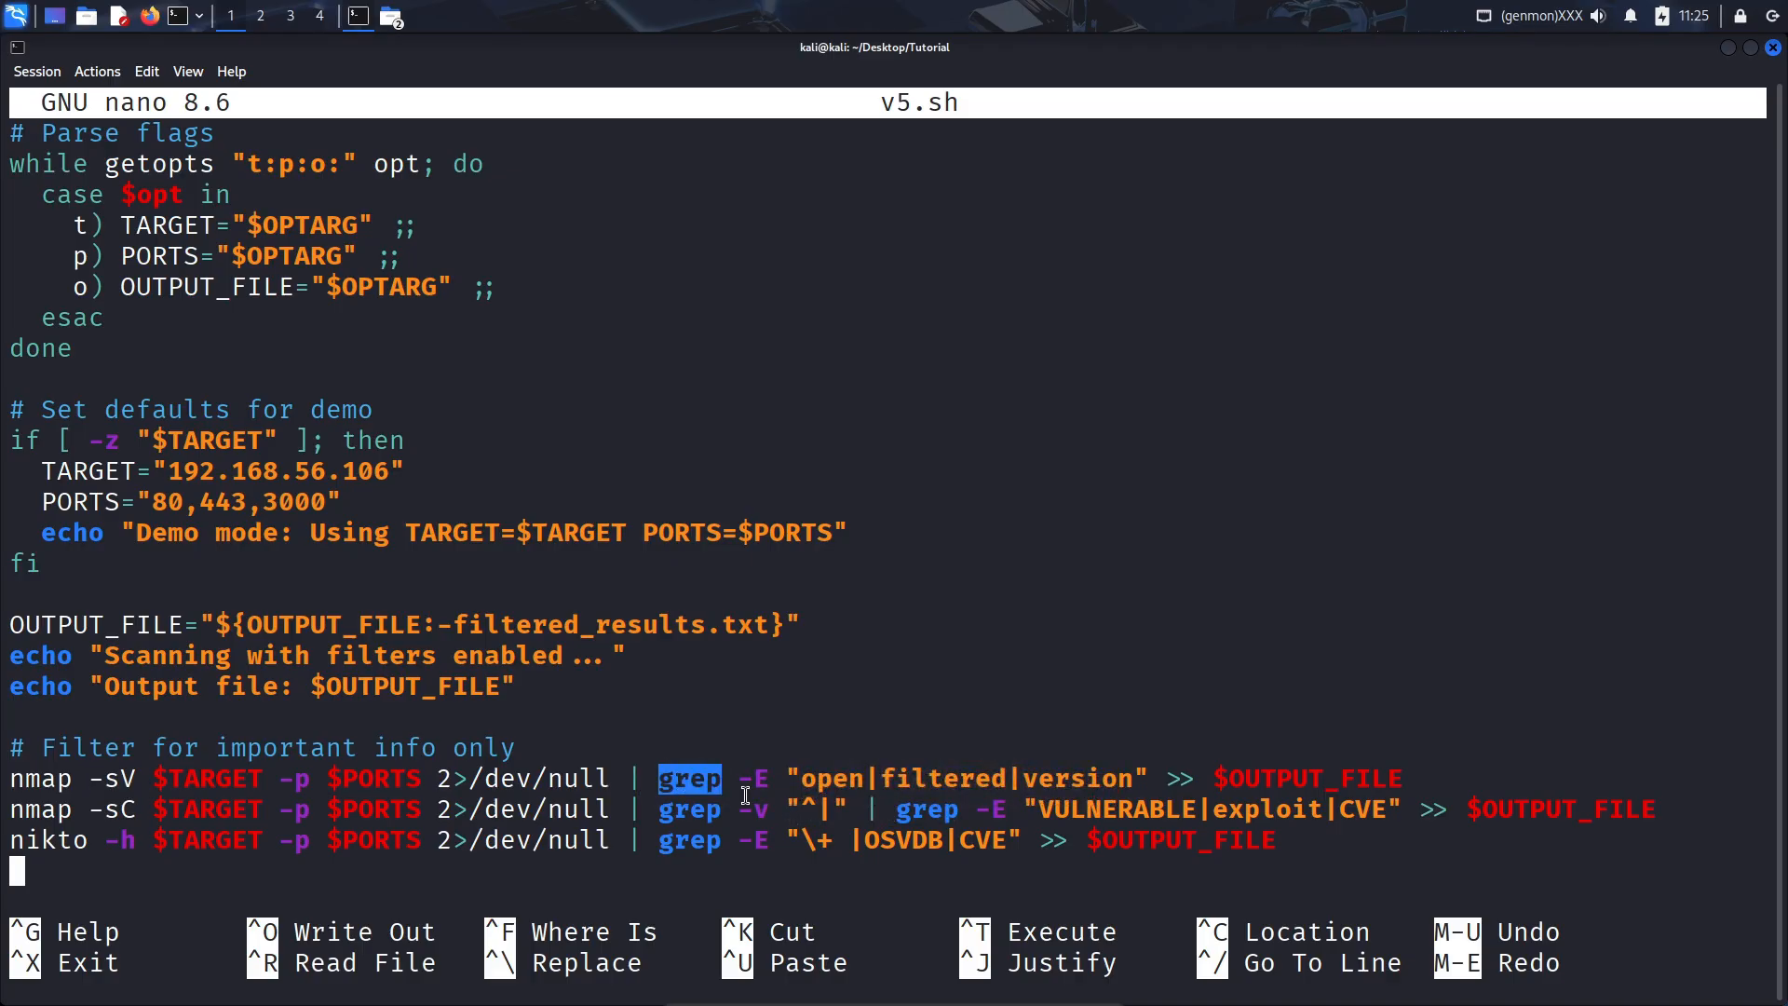
mouse_move(784, 779)
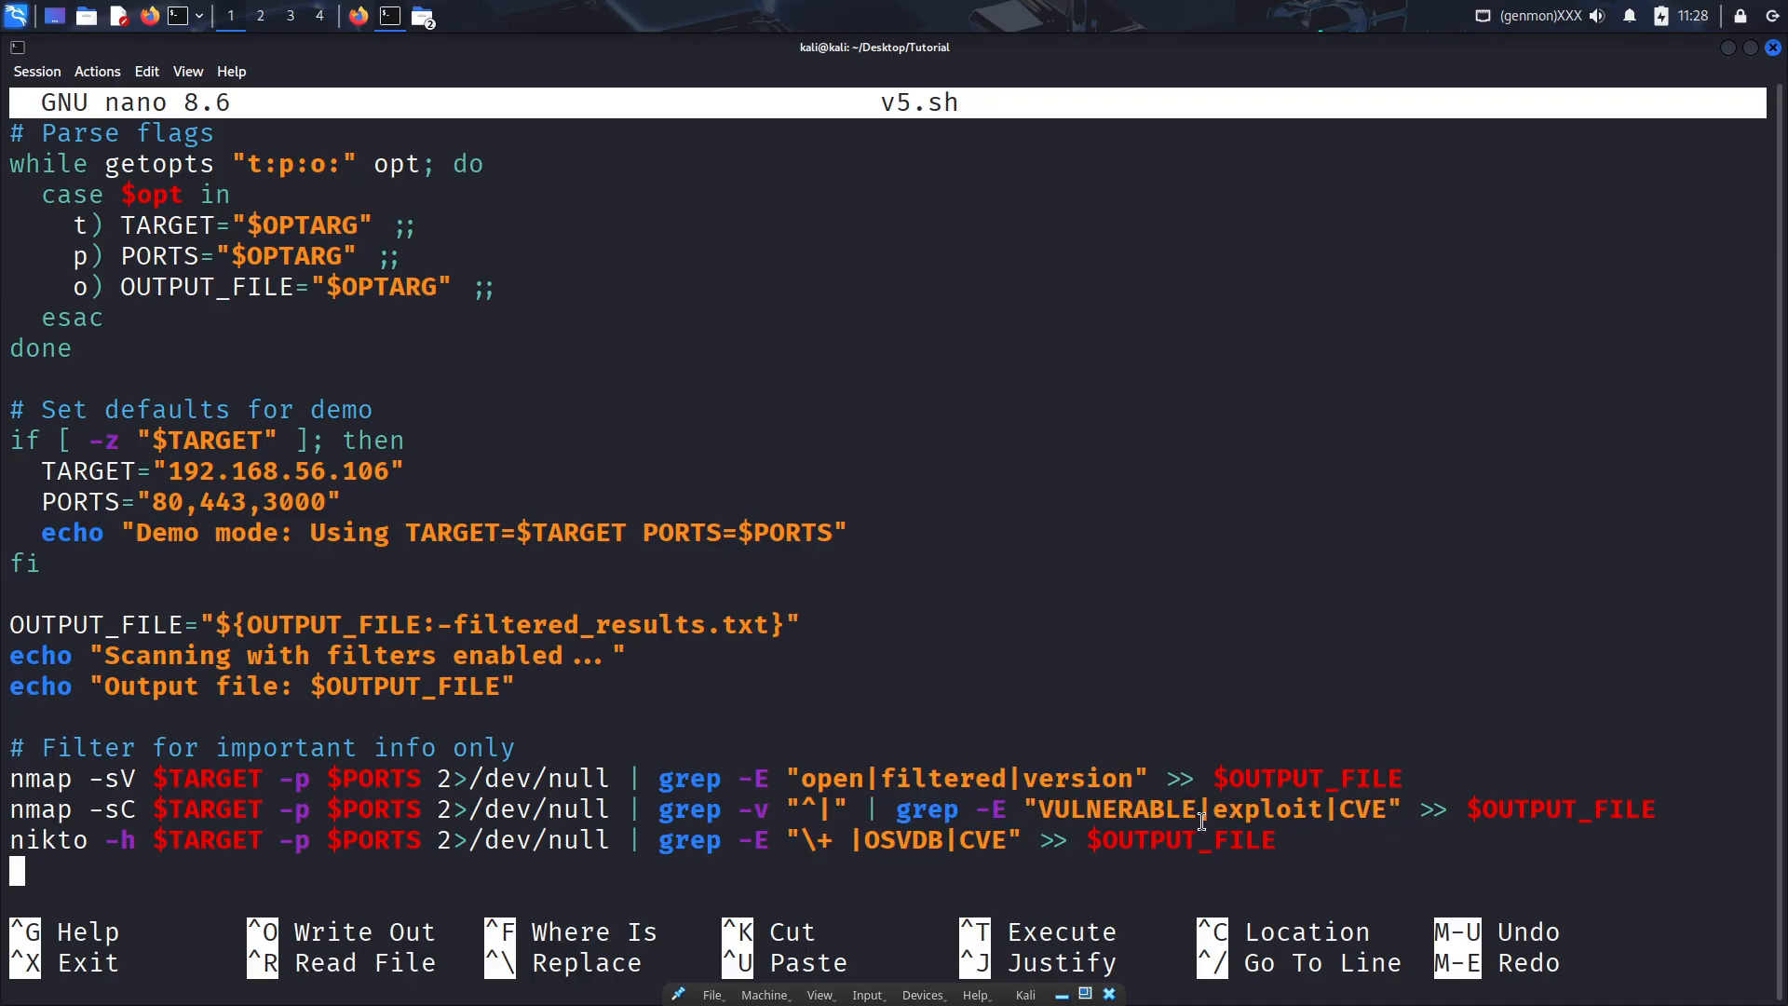
- Review the grep -E vulnerability keyword filter on the nikto line in v5.sh
double_click(1264, 809)
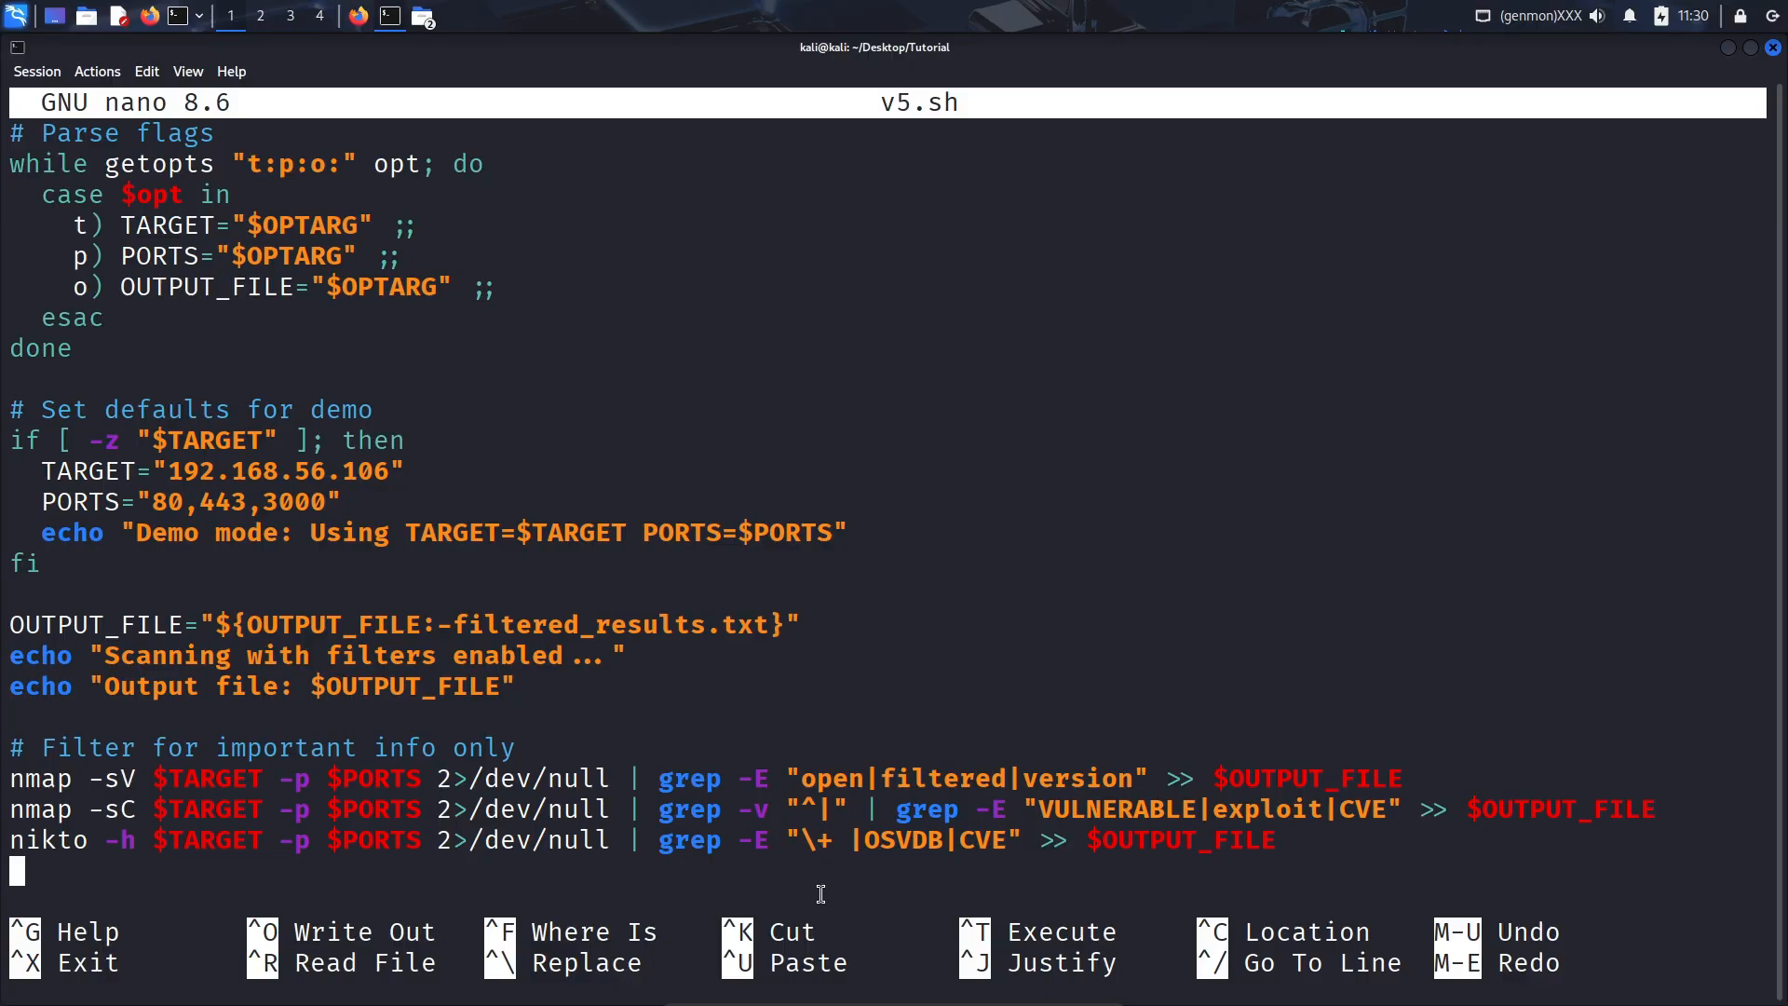
mouse_move(804, 849)
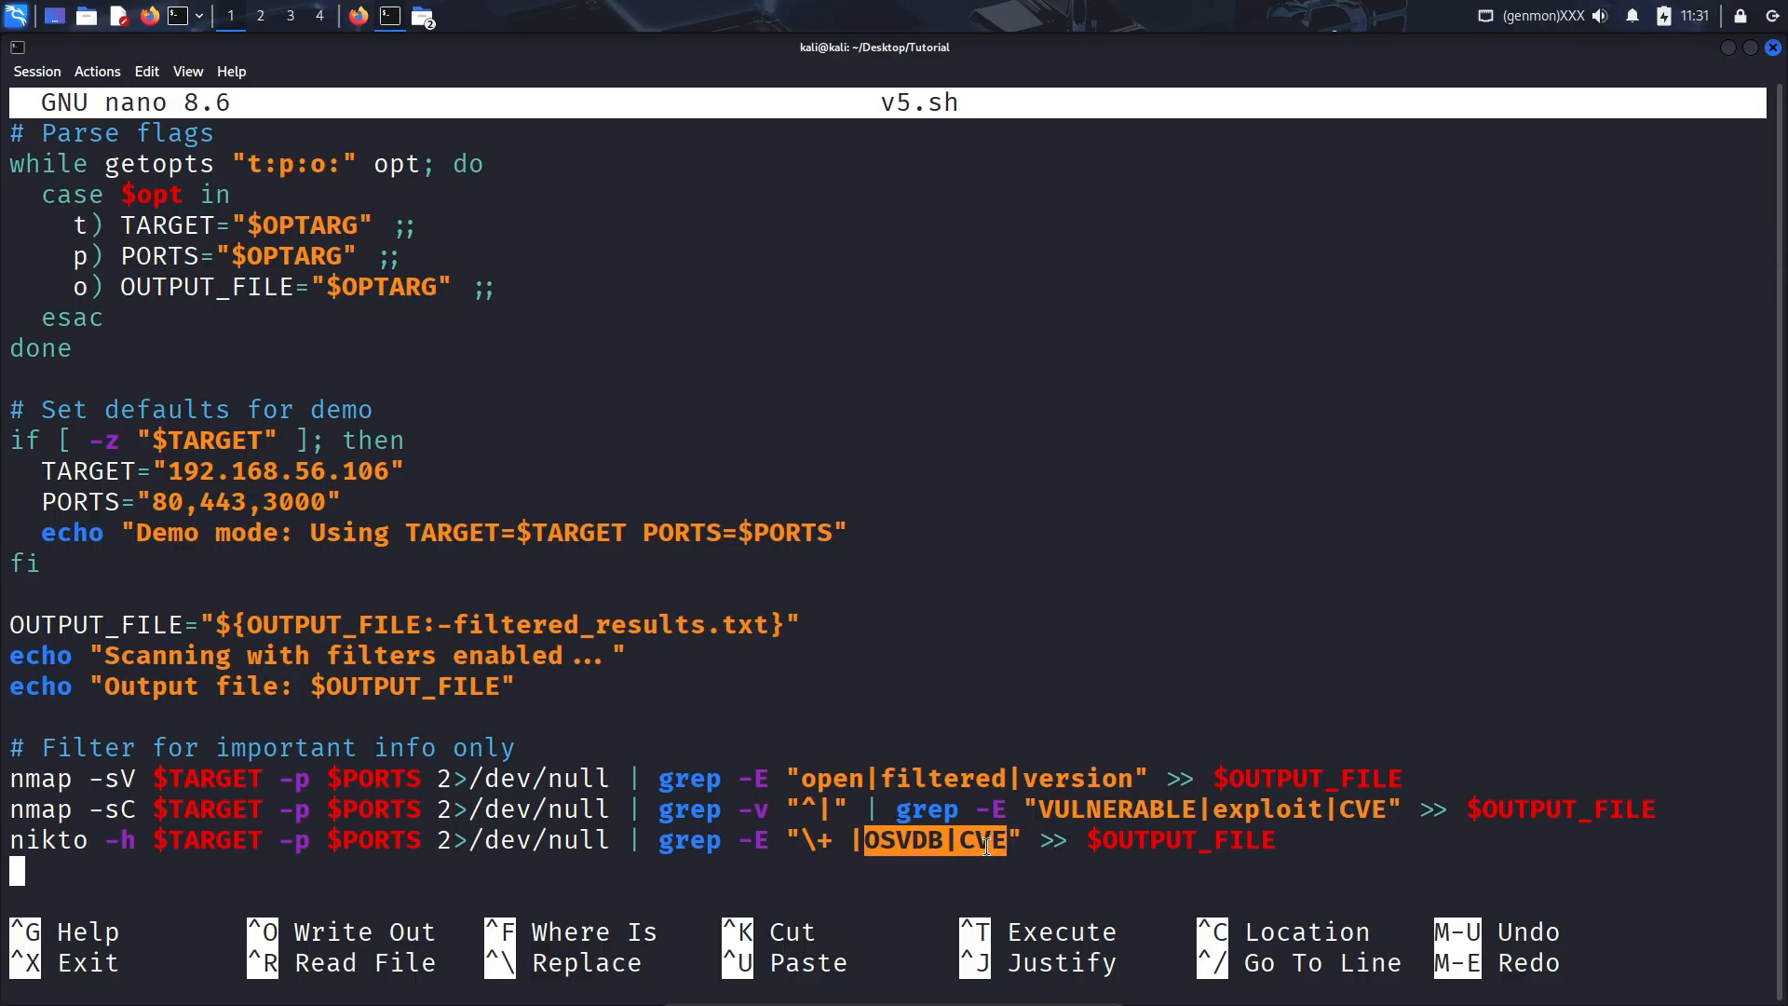
mouse_move(1183, 808)
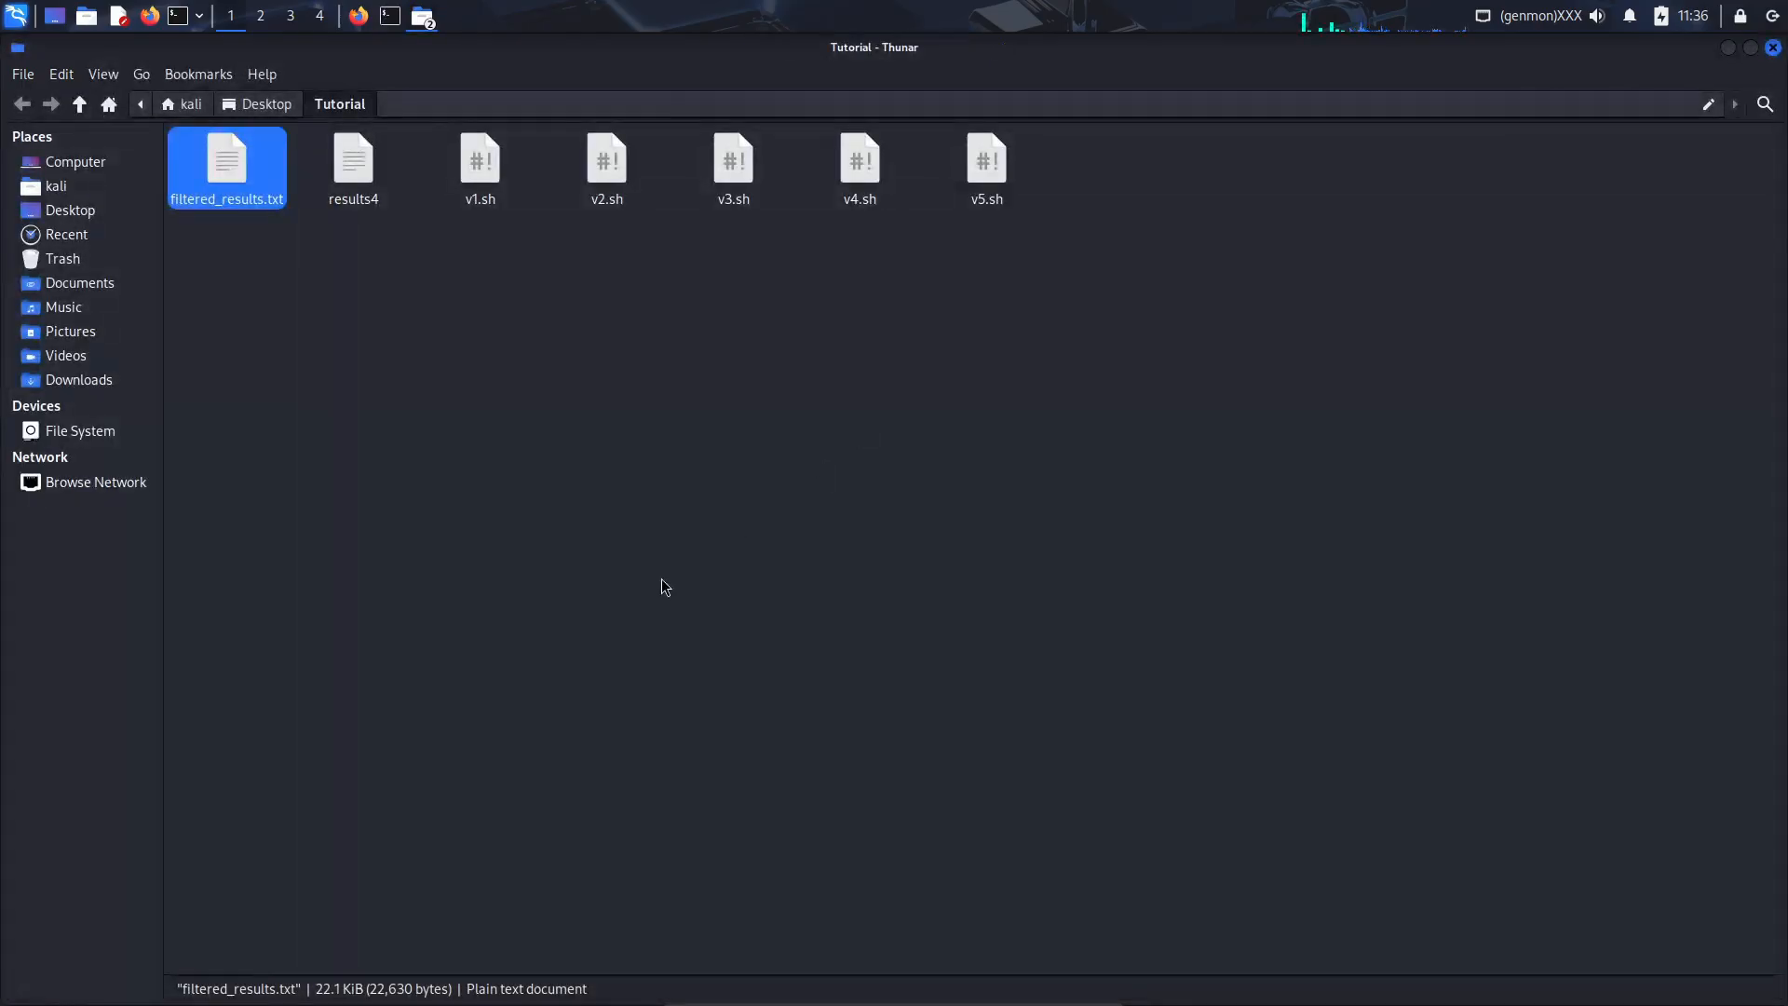
- View results4 in Mousepad down to the final nikto summary of 169 items and 2 hosts tested
double_click(352, 160)
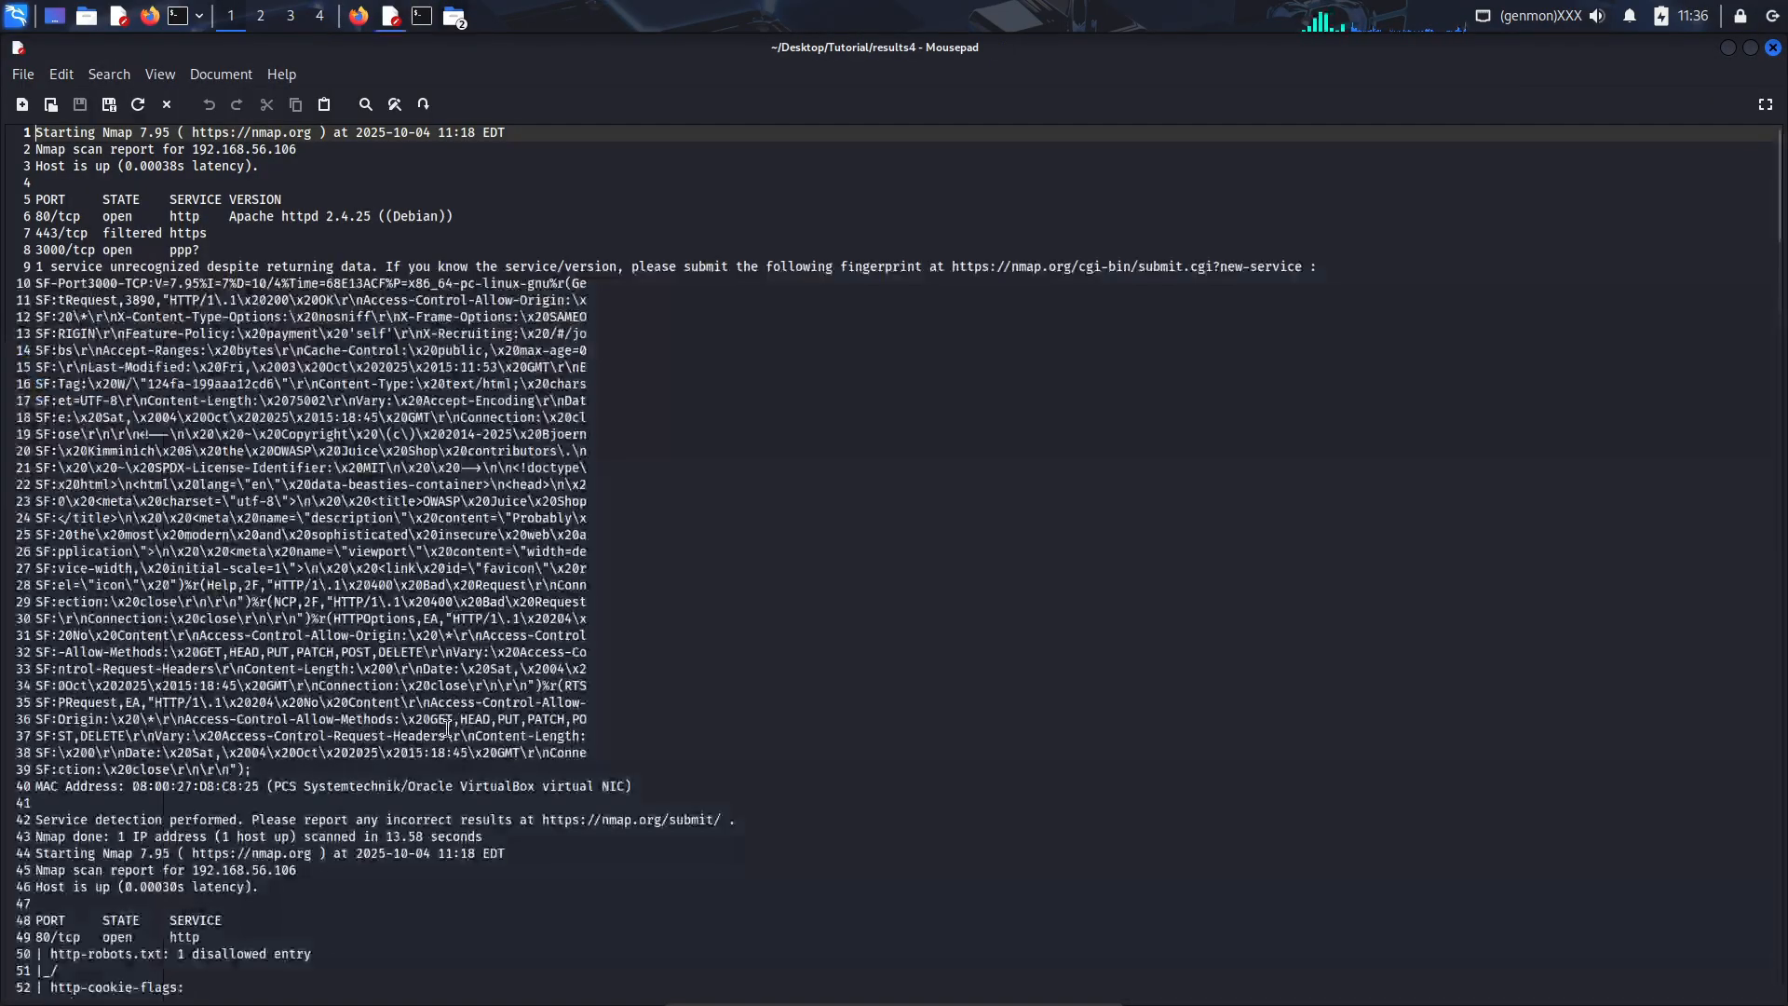
scroll(down, 3)
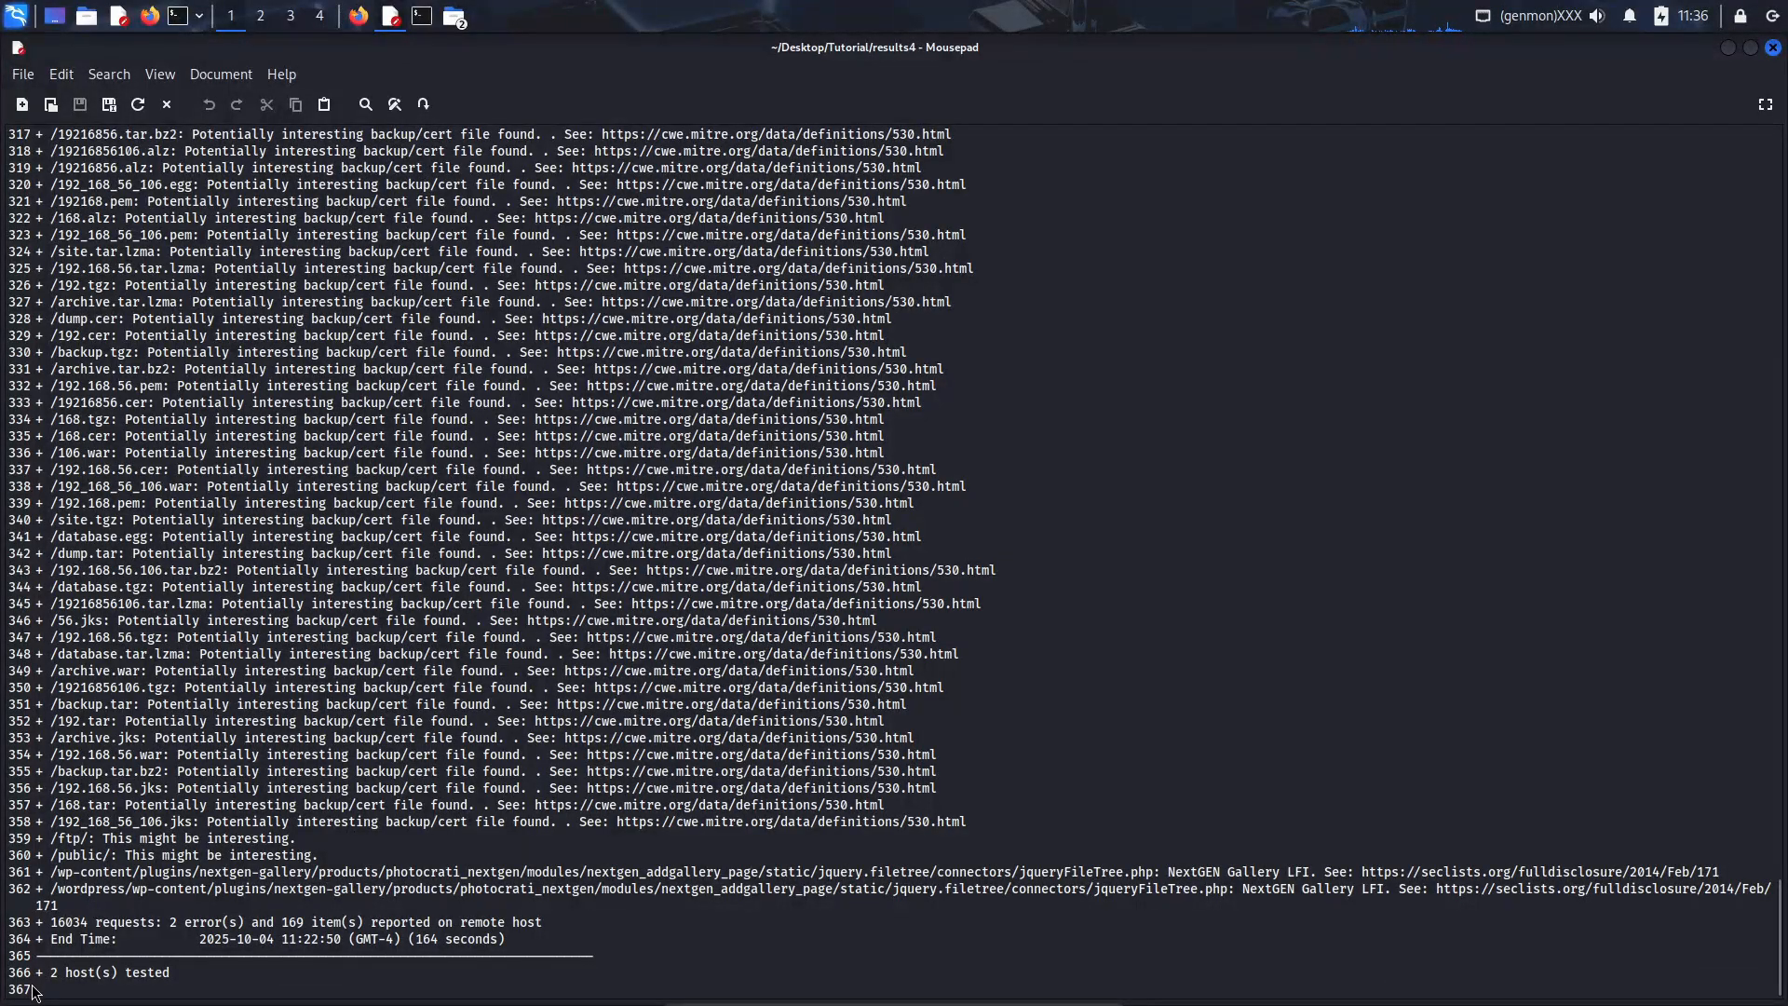